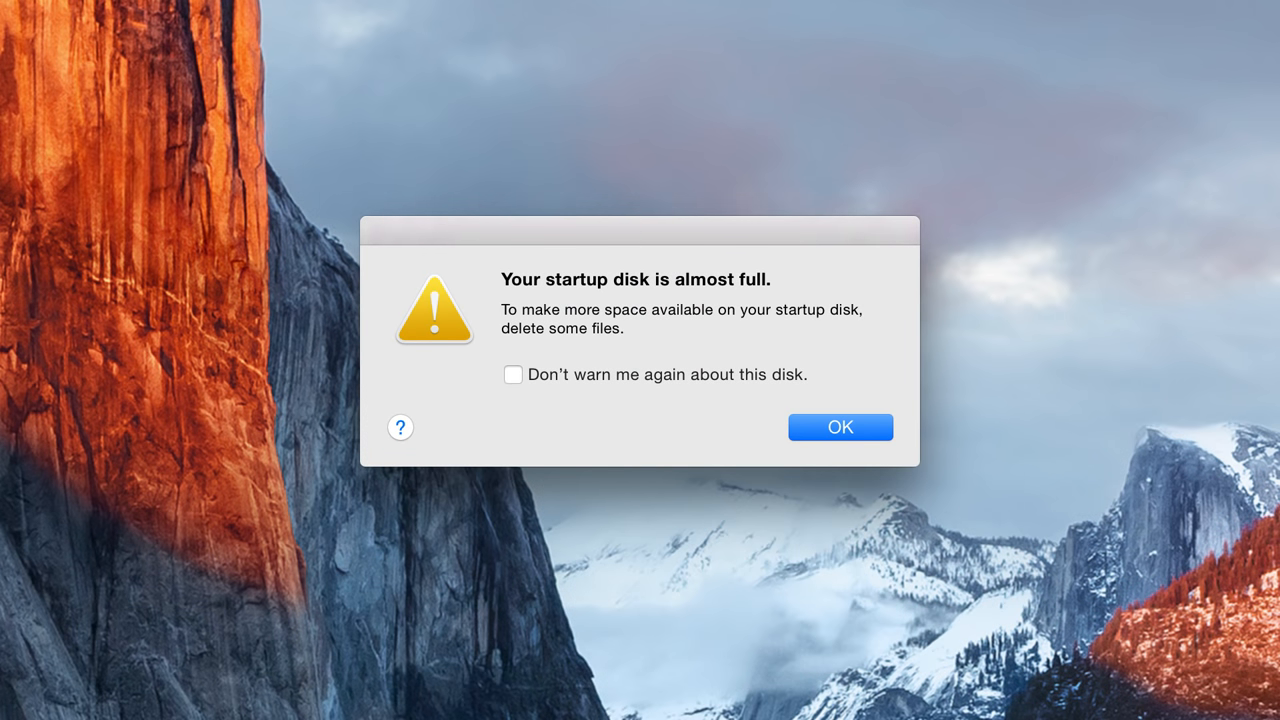
Dismiss the startup-disk-full warning and show the Trash contents from the Dock
{"action": "left_click", "coordinate": [840, 427]}
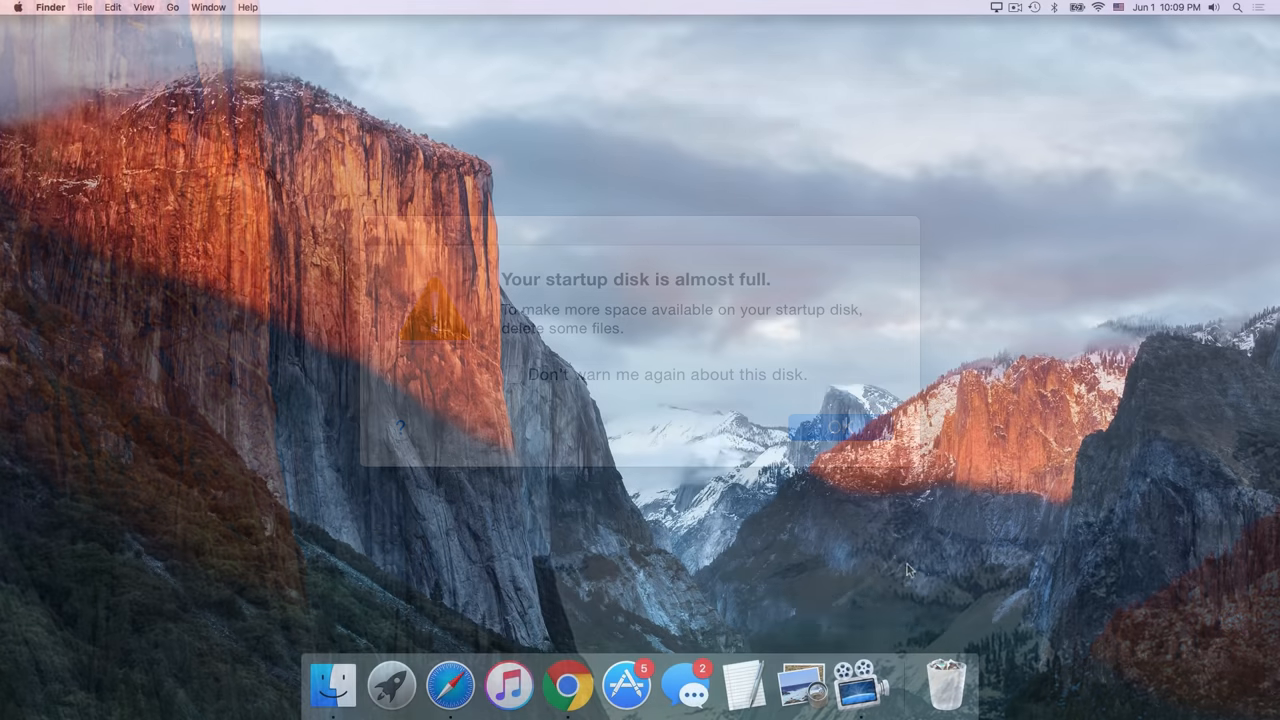
{"action": "left_click", "coordinate": [945, 685]}
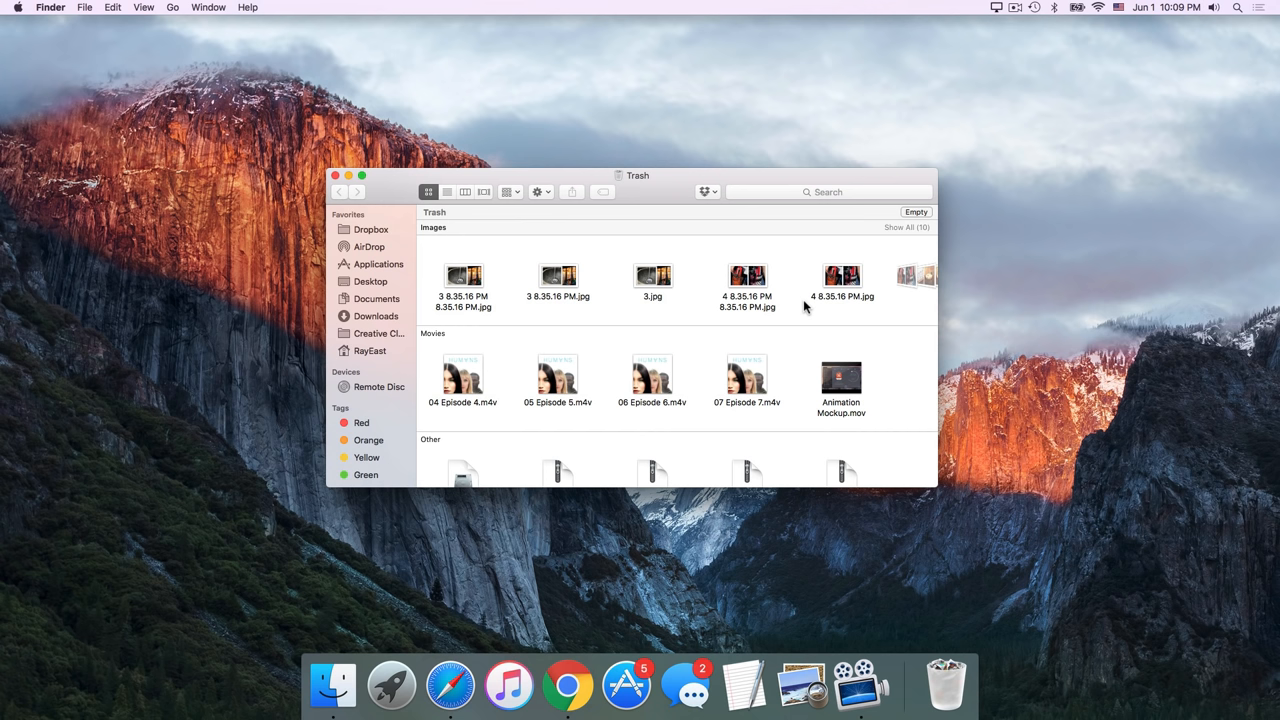
{"action": "mouse_move", "coordinate": [947, 547]}
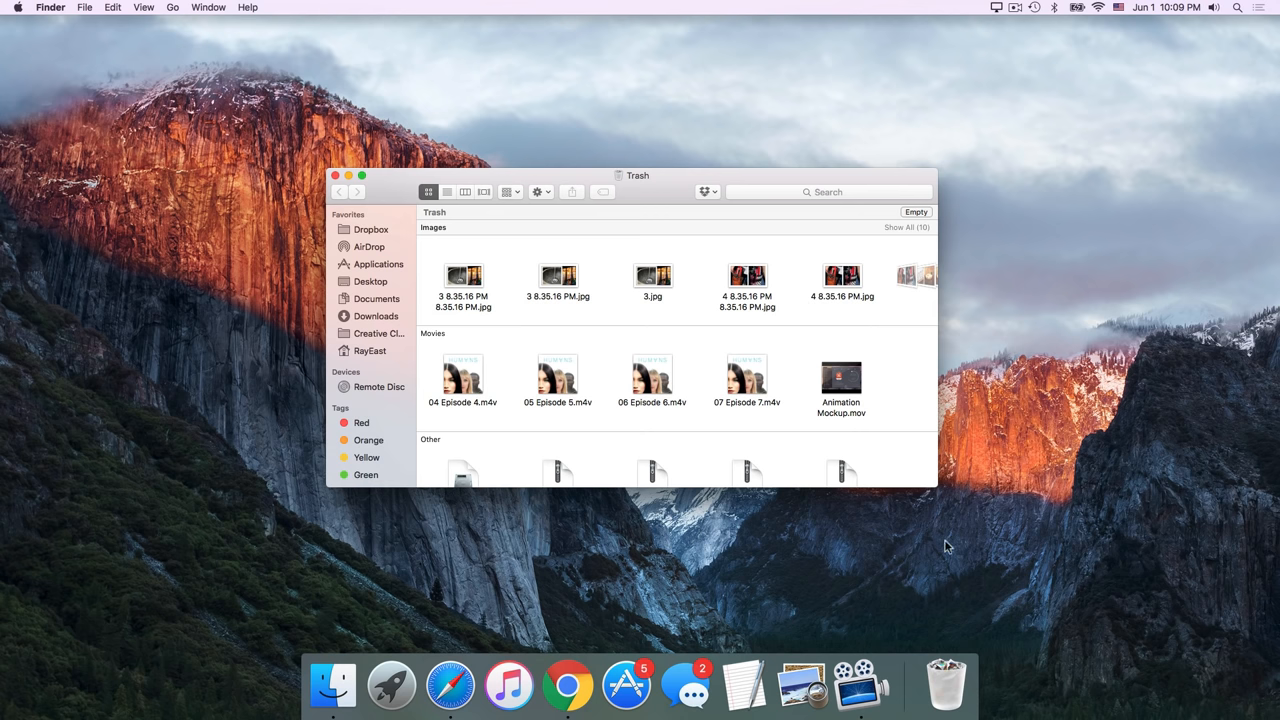
Empty the Trash permanently via the Dock Trash menu
{"action": "right_click", "coordinate": [945, 684]}
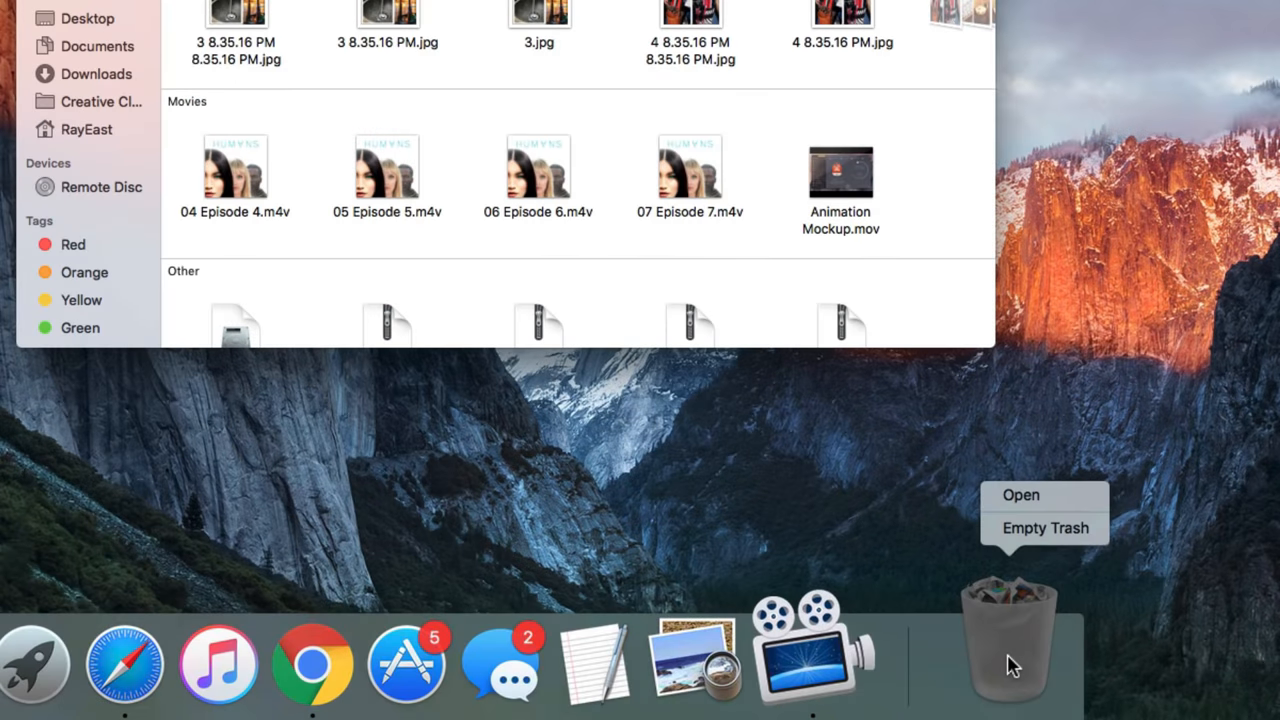
{"action": "mouse_move", "coordinate": [1044, 528]}
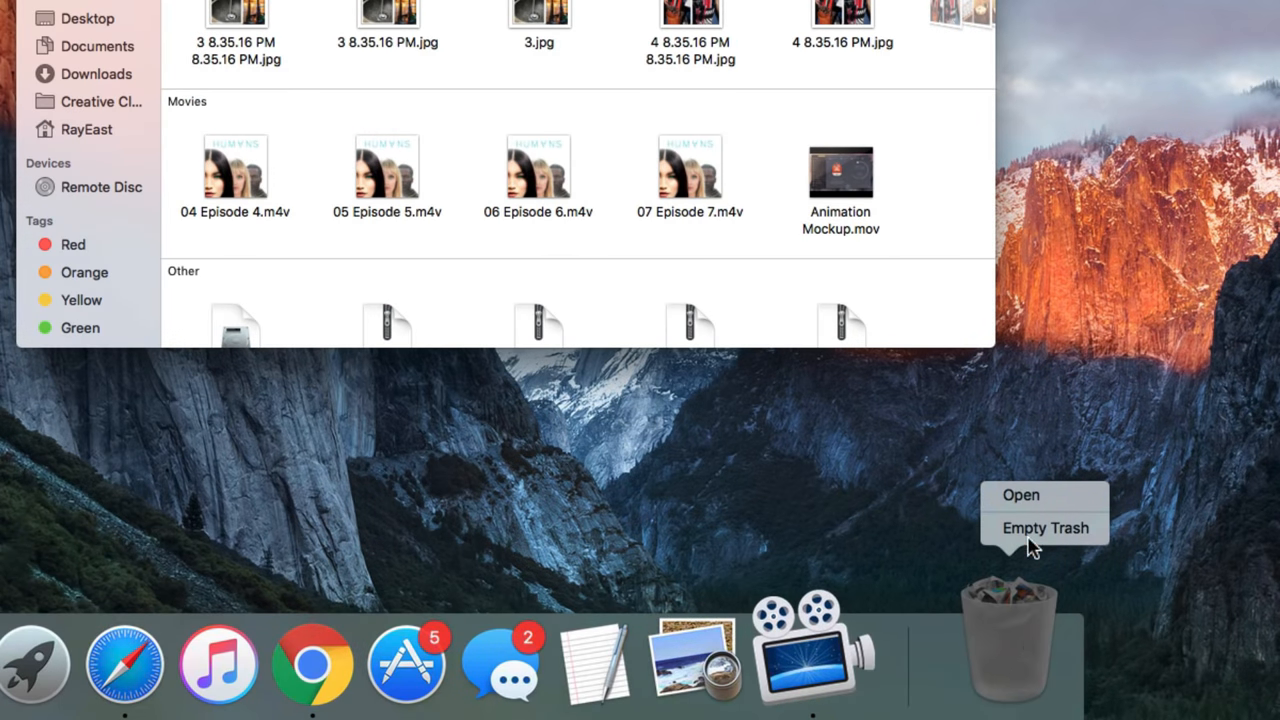
{"action": "mouse_move", "coordinate": [1044, 528]}
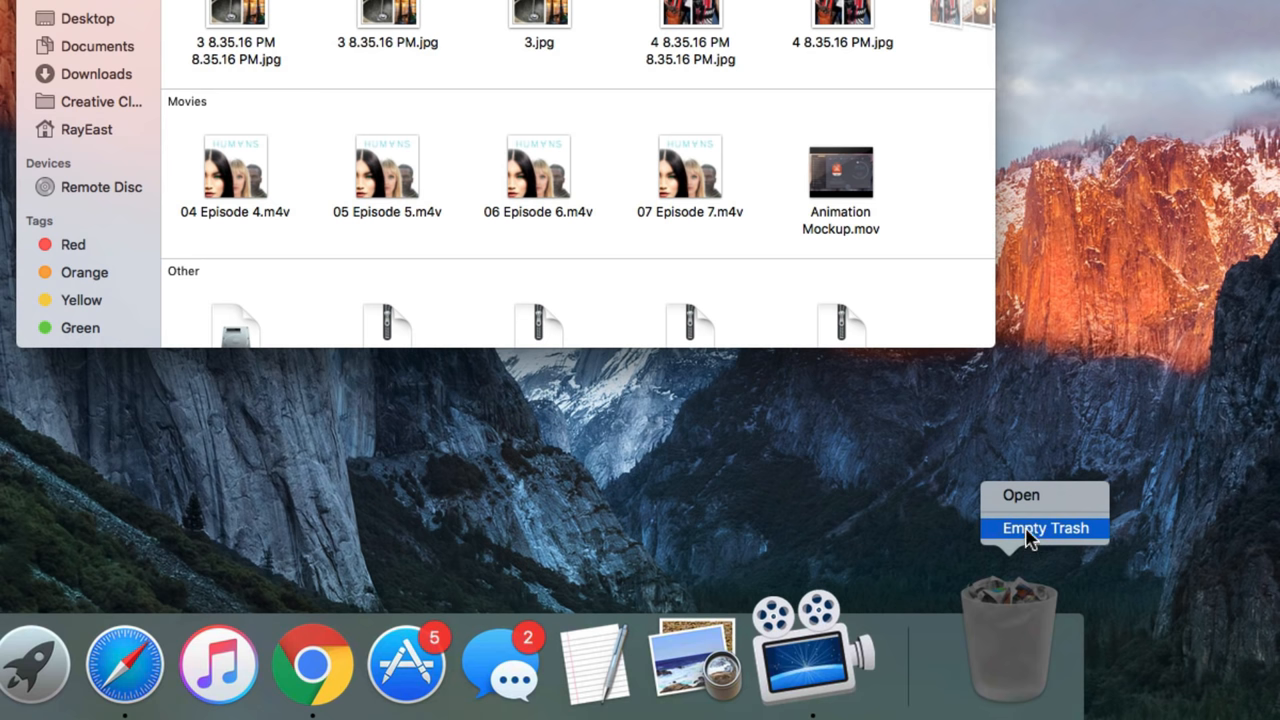
{"action": "left_click", "coordinate": [1044, 528]}
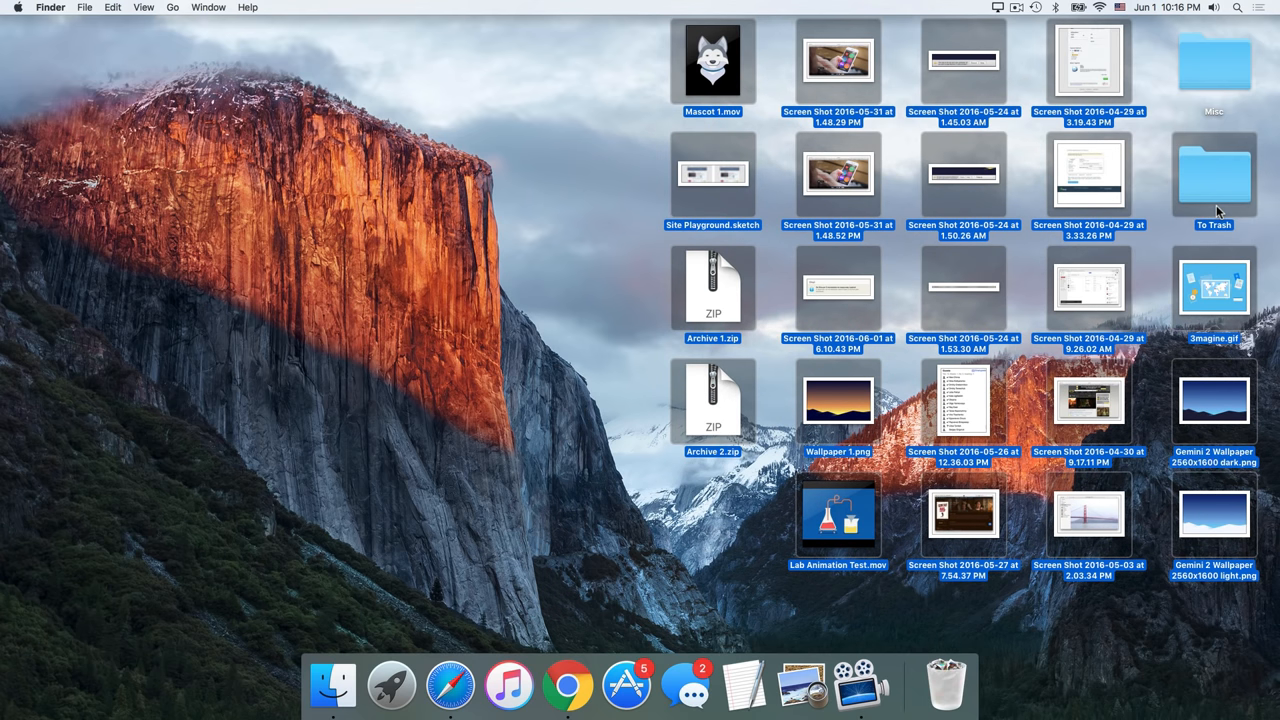
{"action": "mouse_move", "coordinate": [1107, 503]}
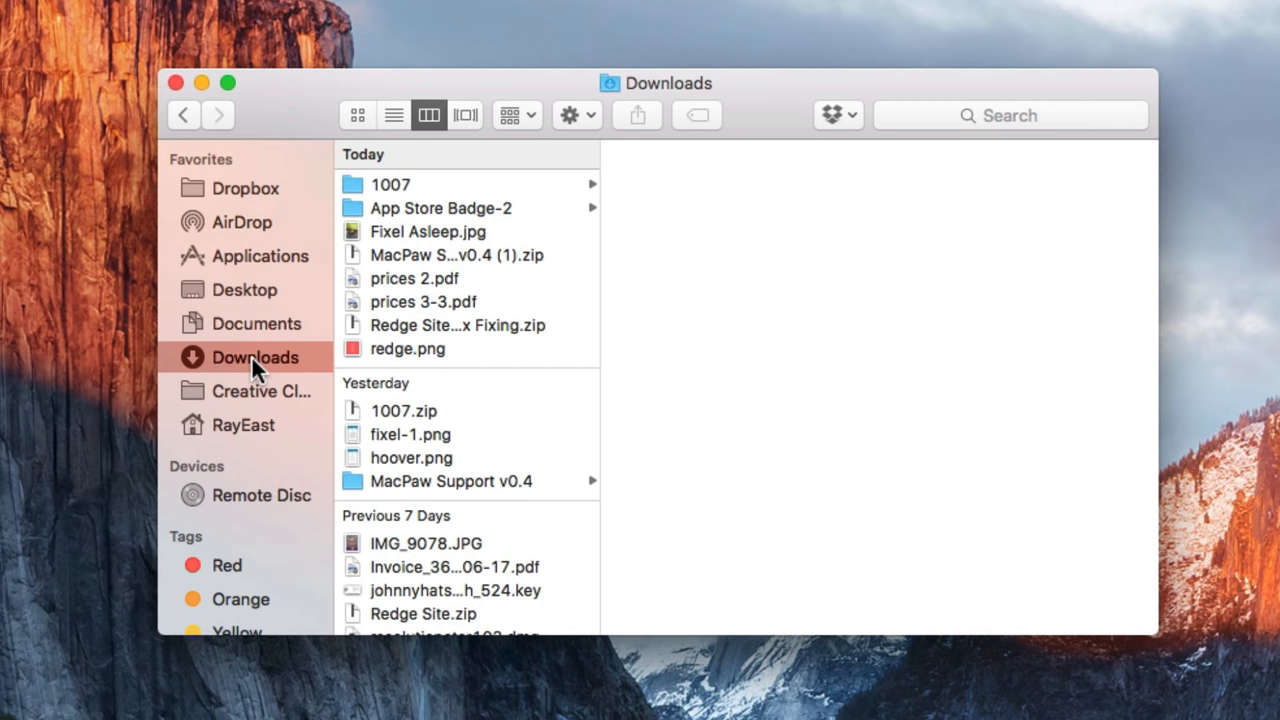
Select the unwanted downloads (prices PDFs, redge.png, 1007.zip and others) and move them to the Trash
{"action": "scroll", "scroll_direction": "down", "scroll_amount": 3}
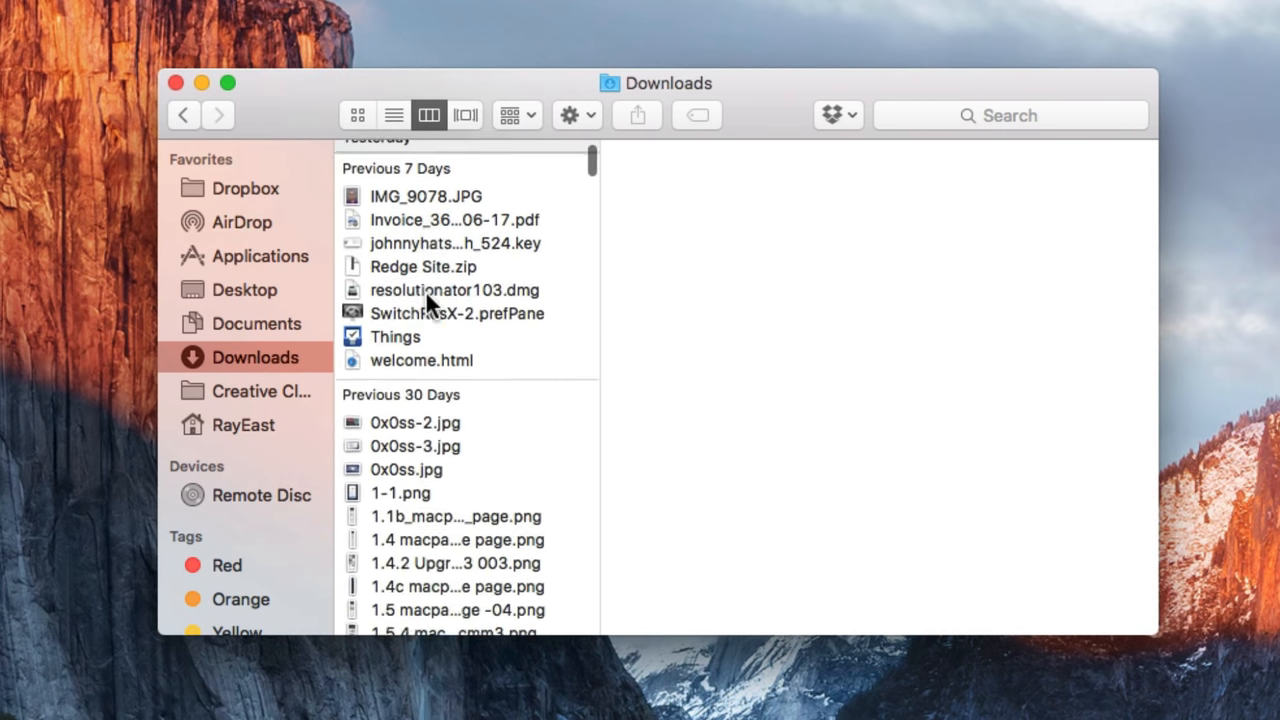
{"action": "scroll", "scroll_direction": "down", "scroll_amount": 3}
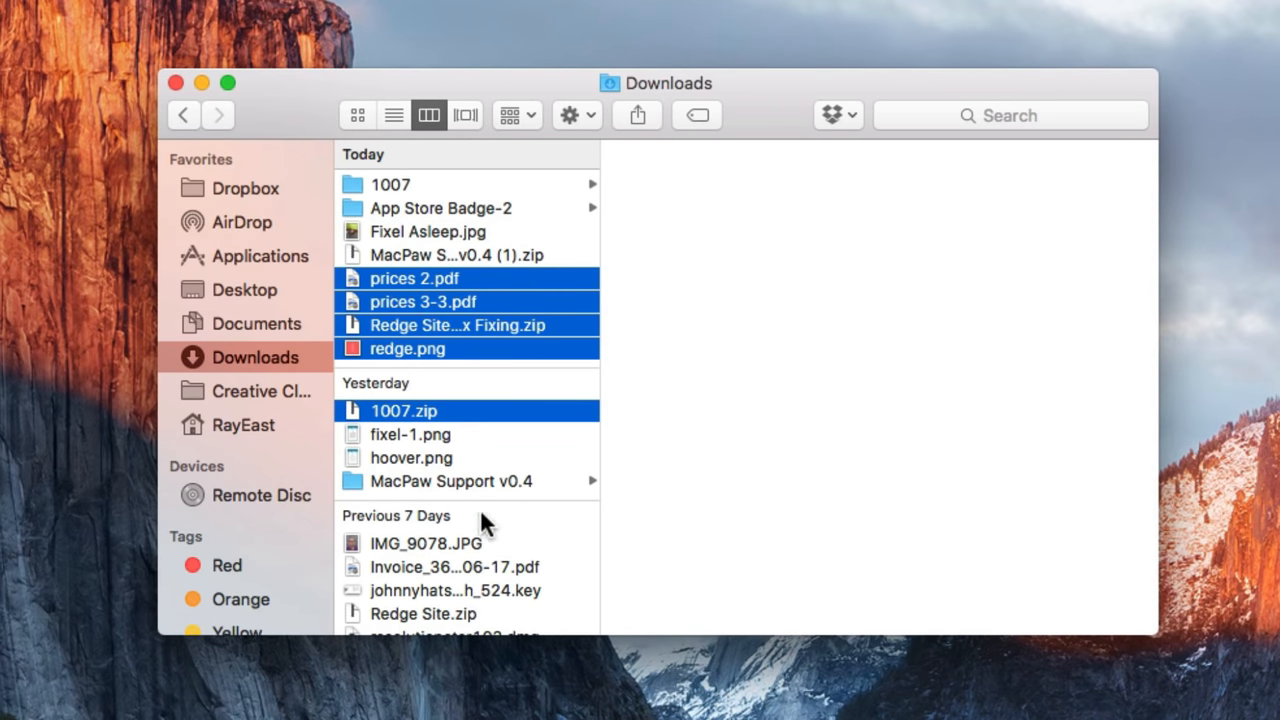
{"action": "left_click", "coordinate": [454, 567]}
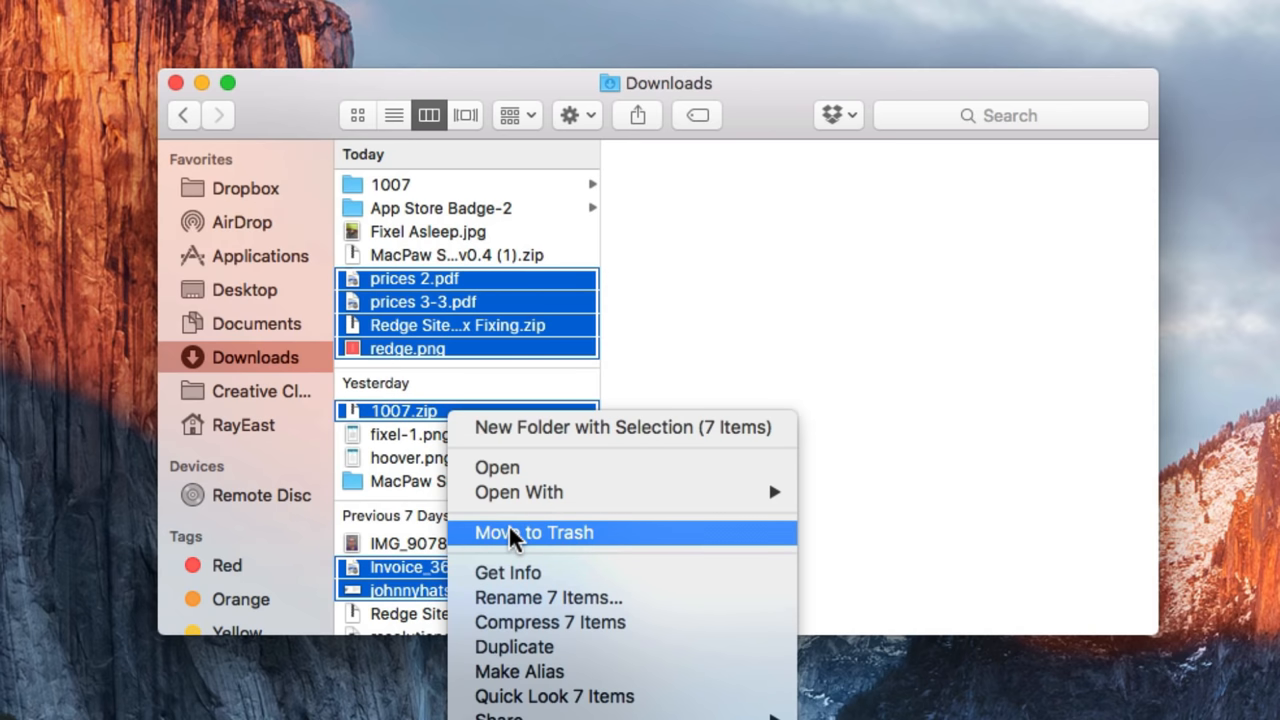
{"action": "left_click", "coordinate": [534, 532]}
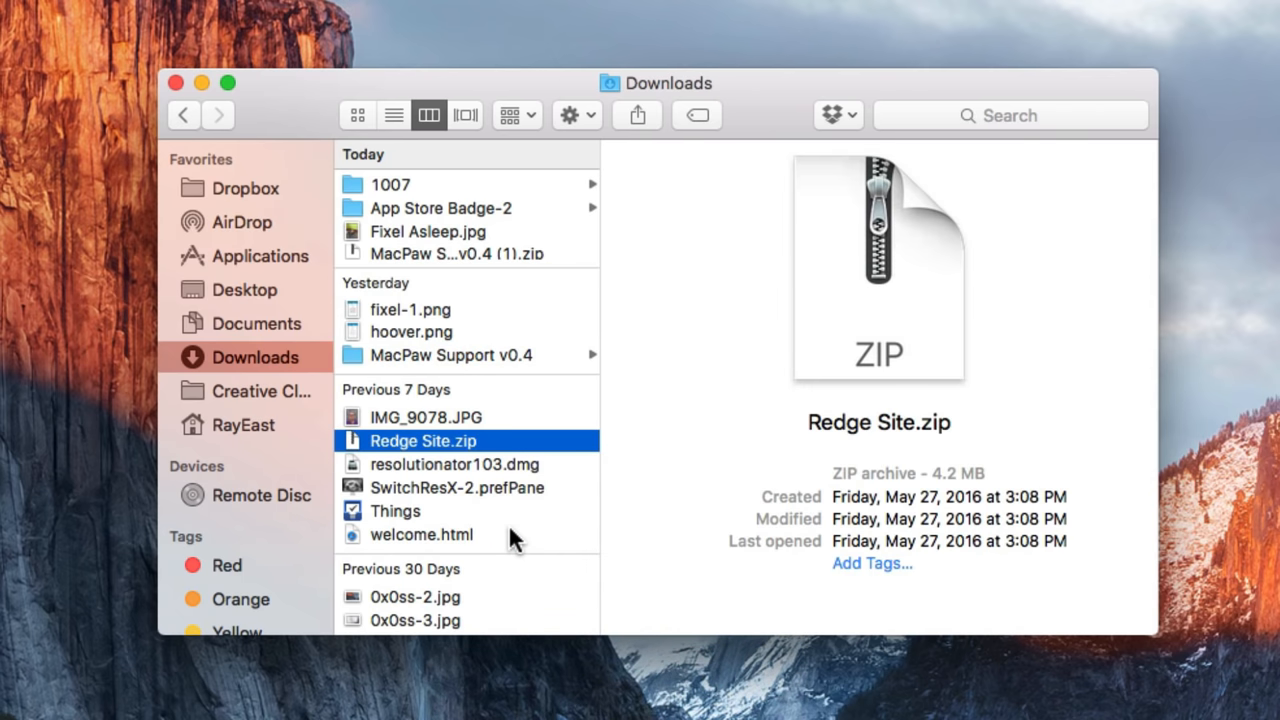
{"action": "mouse_move", "coordinate": [648, 272]}
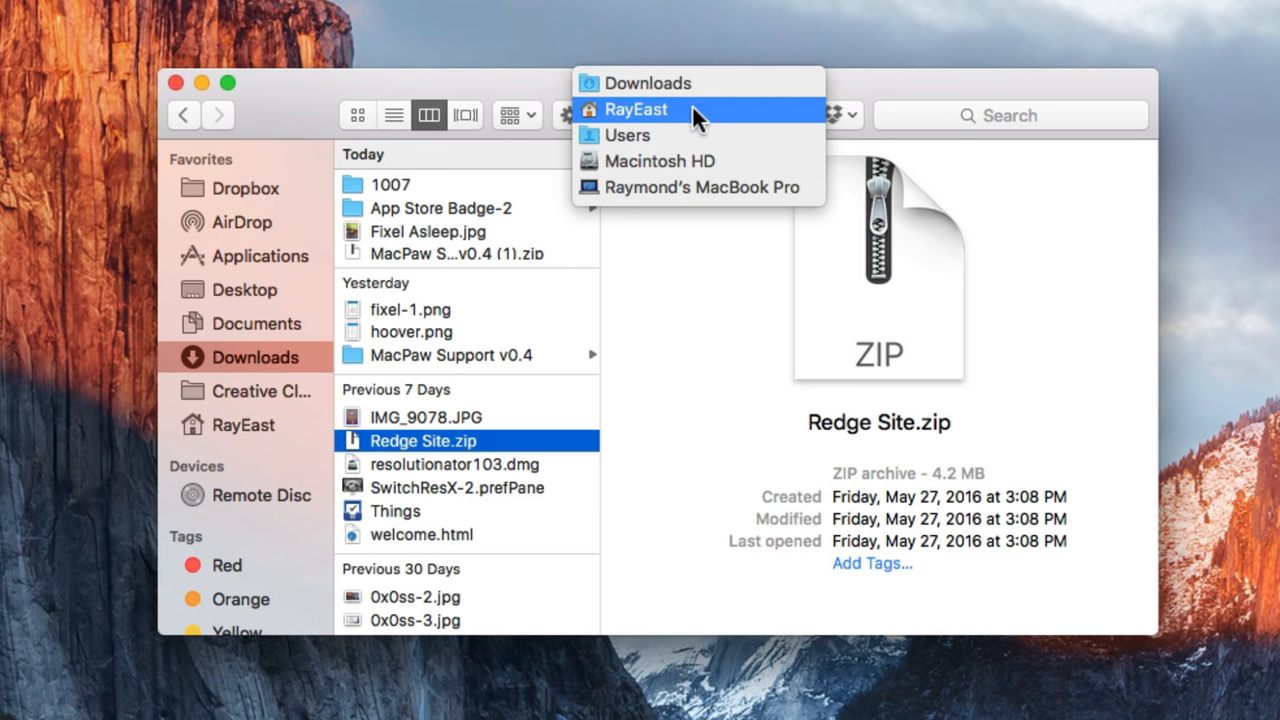
Browse home > Movies > Music and trash the Mike Stern and Unknown Artist folders
{"action": "left_click", "coordinate": [636, 109]}
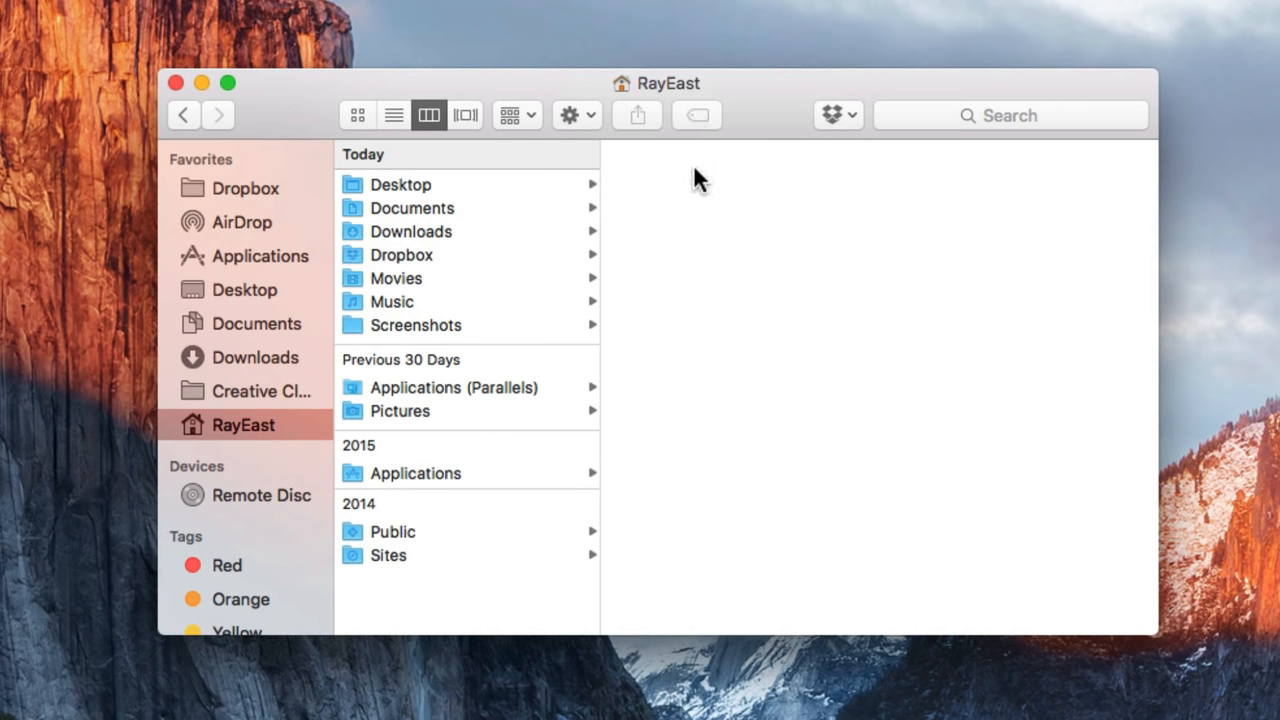
{"action": "left_click", "coordinate": [396, 278]}
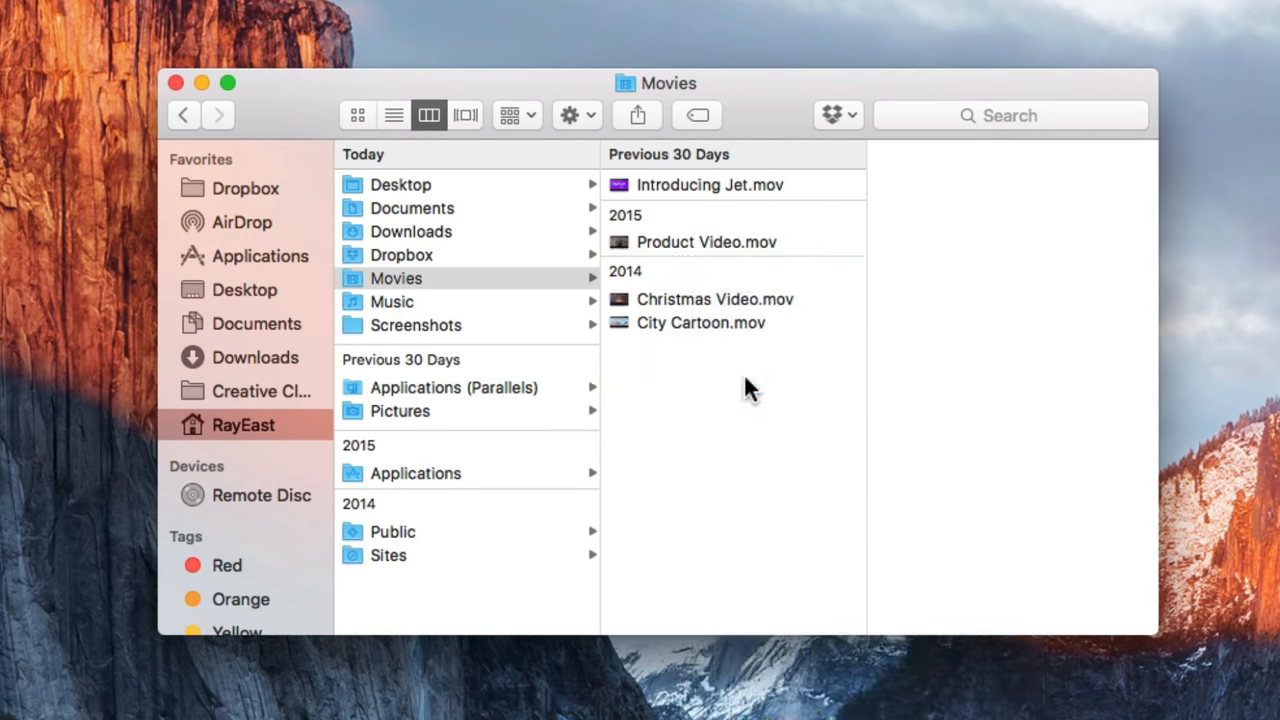
{"action": "left_click", "coordinate": [391, 301]}
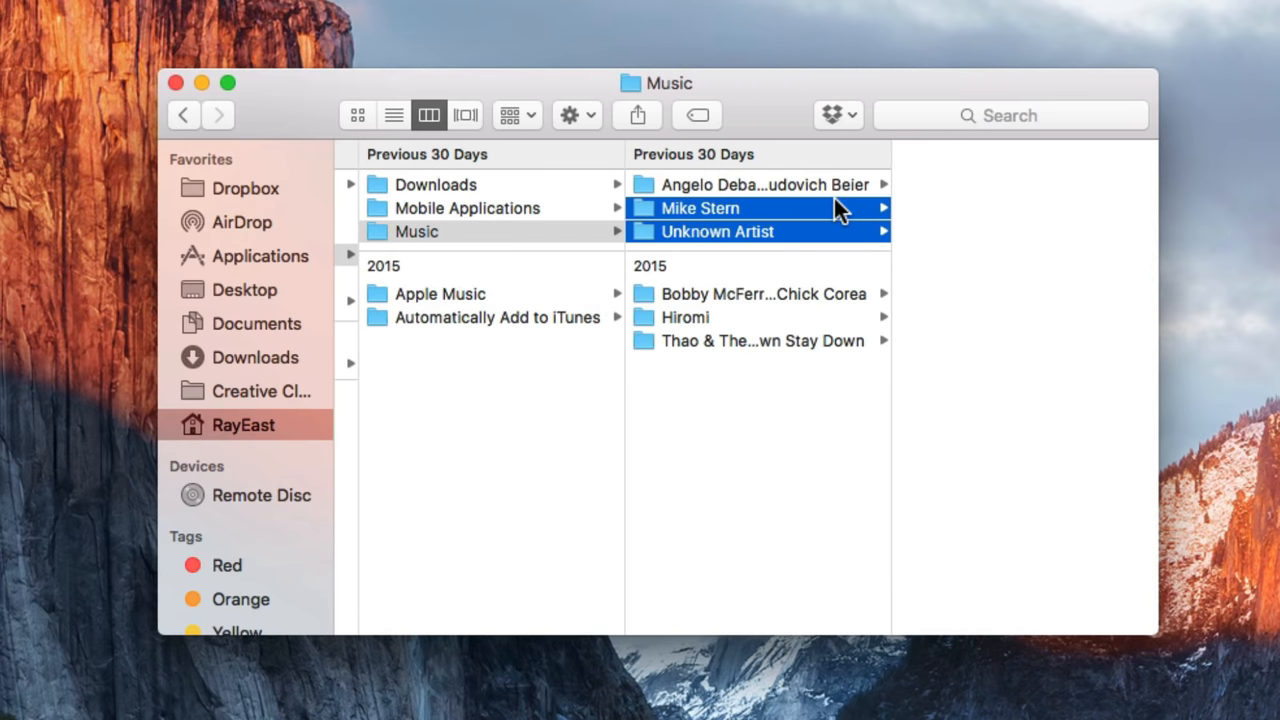
{"action": "left_click", "coordinate": [763, 293]}
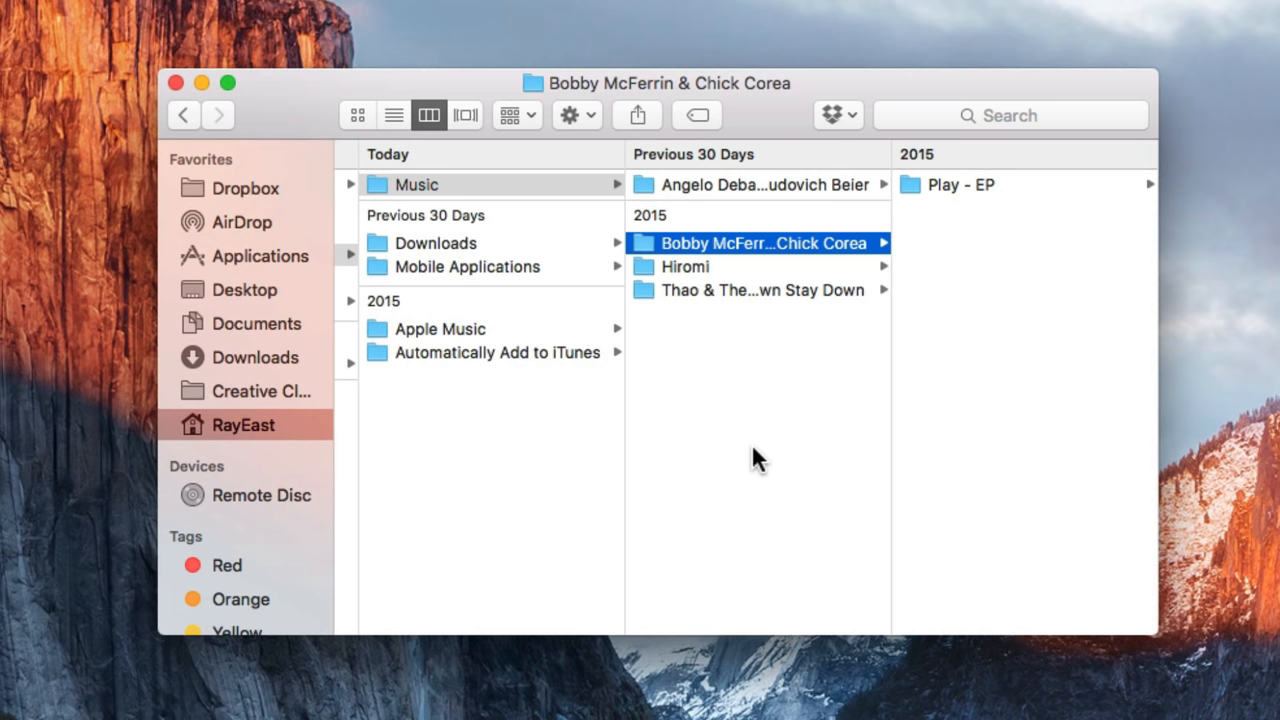
Trash the old .itl files inside Previous iTunes Libraries
{"action": "scroll", "scroll_direction": "right", "scroll_amount": 3}
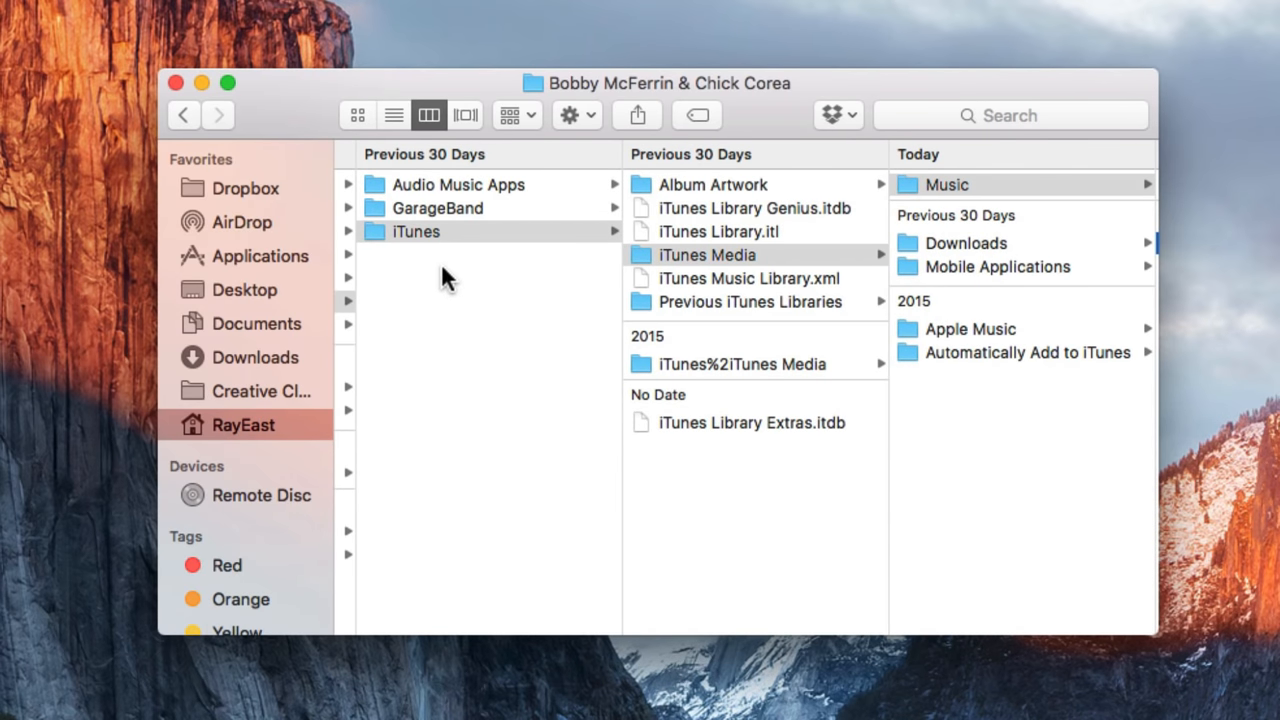
{"action": "mouse_move", "coordinate": [438, 250]}
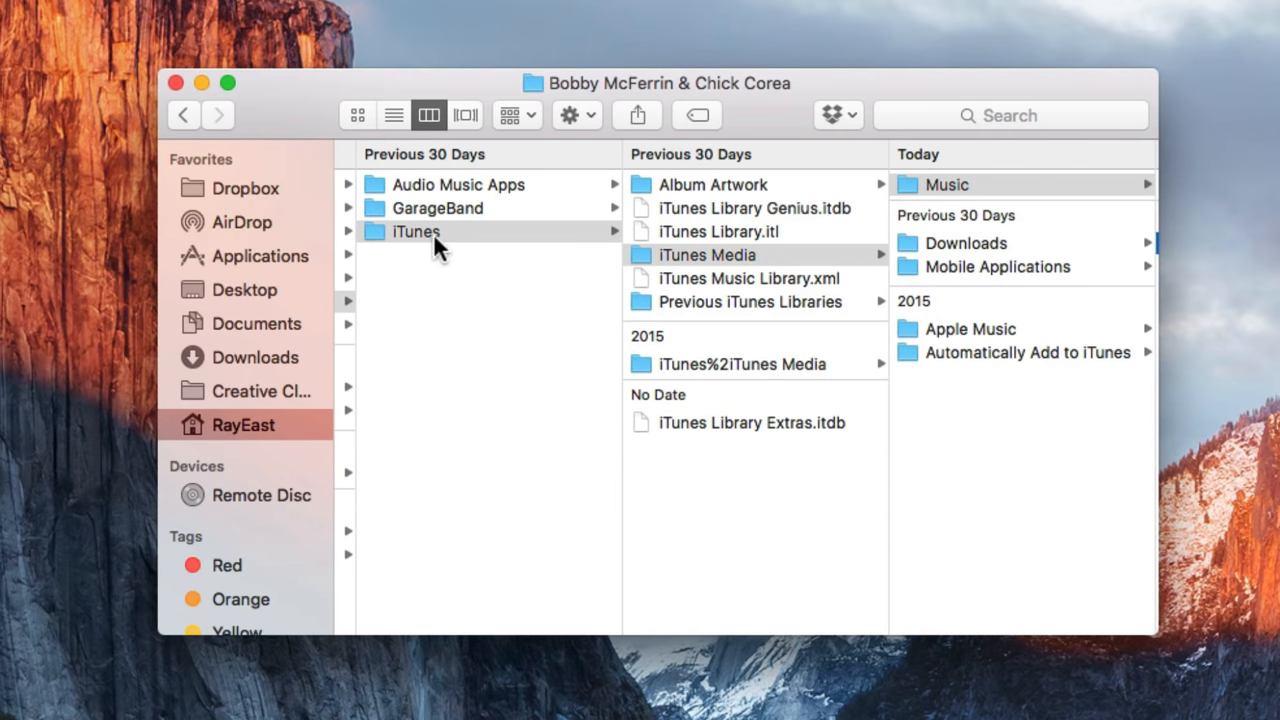
{"action": "left_click", "coordinate": [745, 301]}
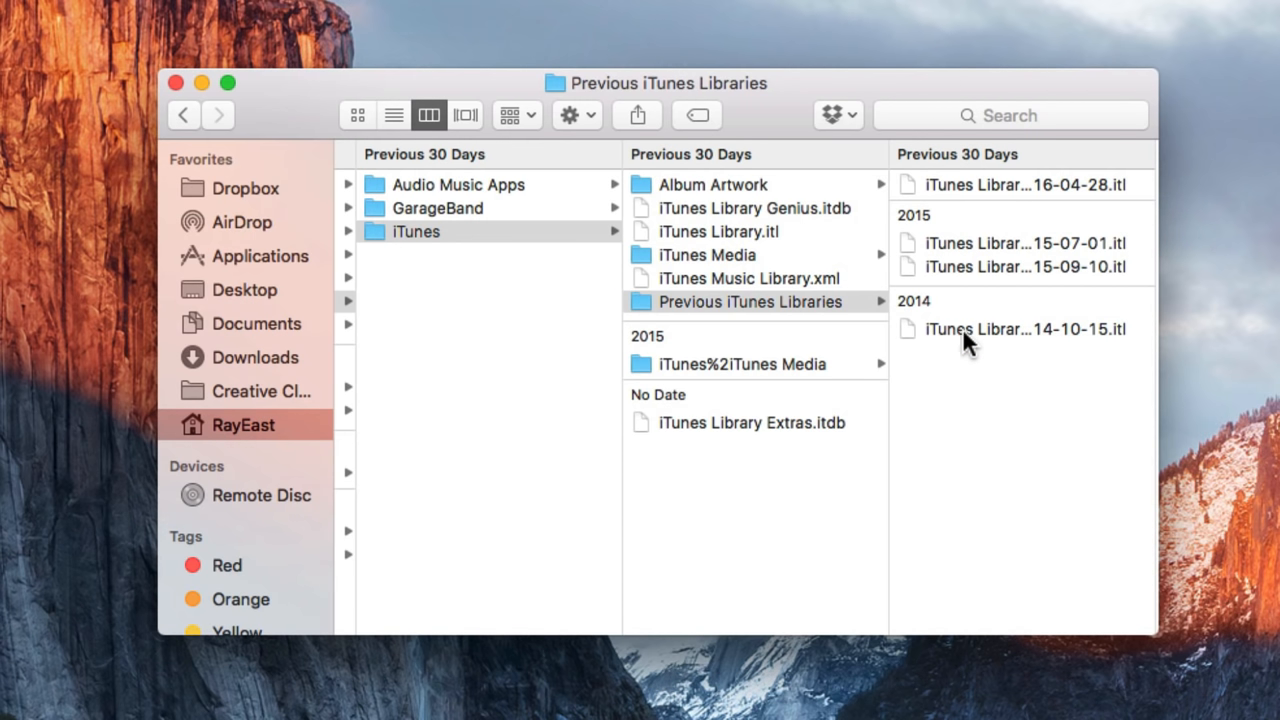
{"action": "right_click", "coordinate": [1024, 329]}
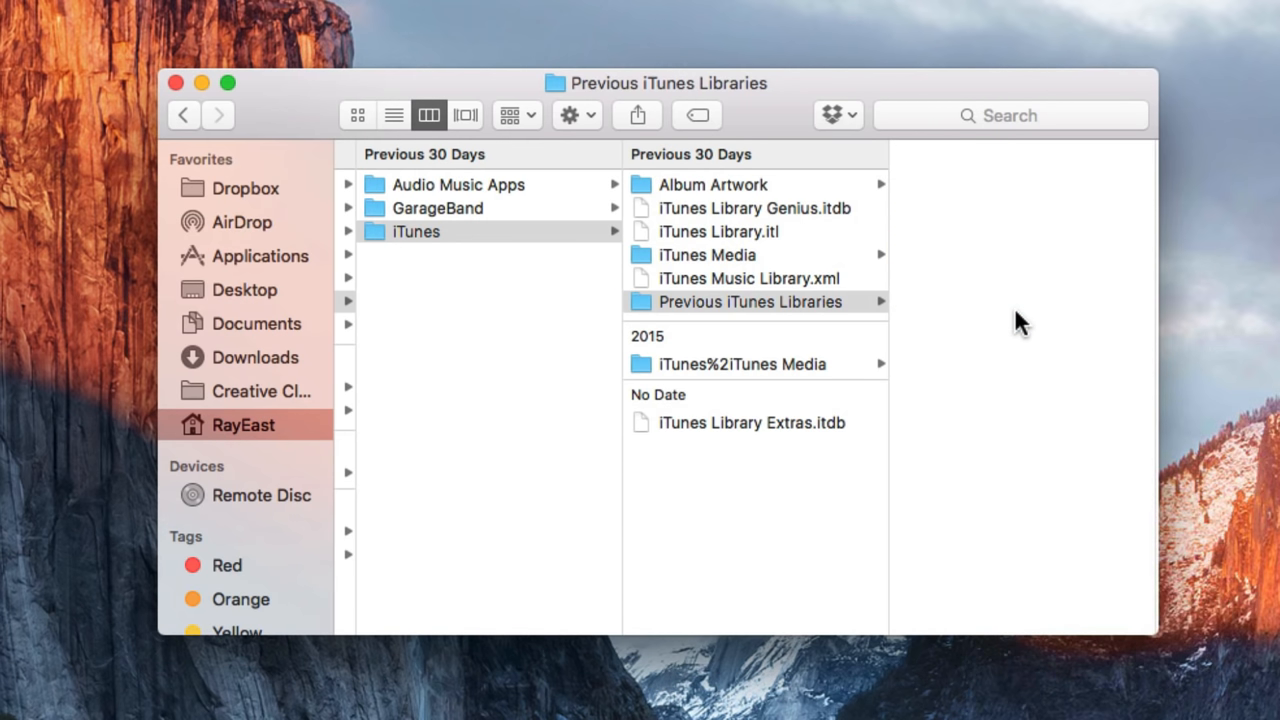
Check the Desktop, then move the Droplr app from Applications to the Trash
{"action": "left_click", "coordinate": [244, 289]}
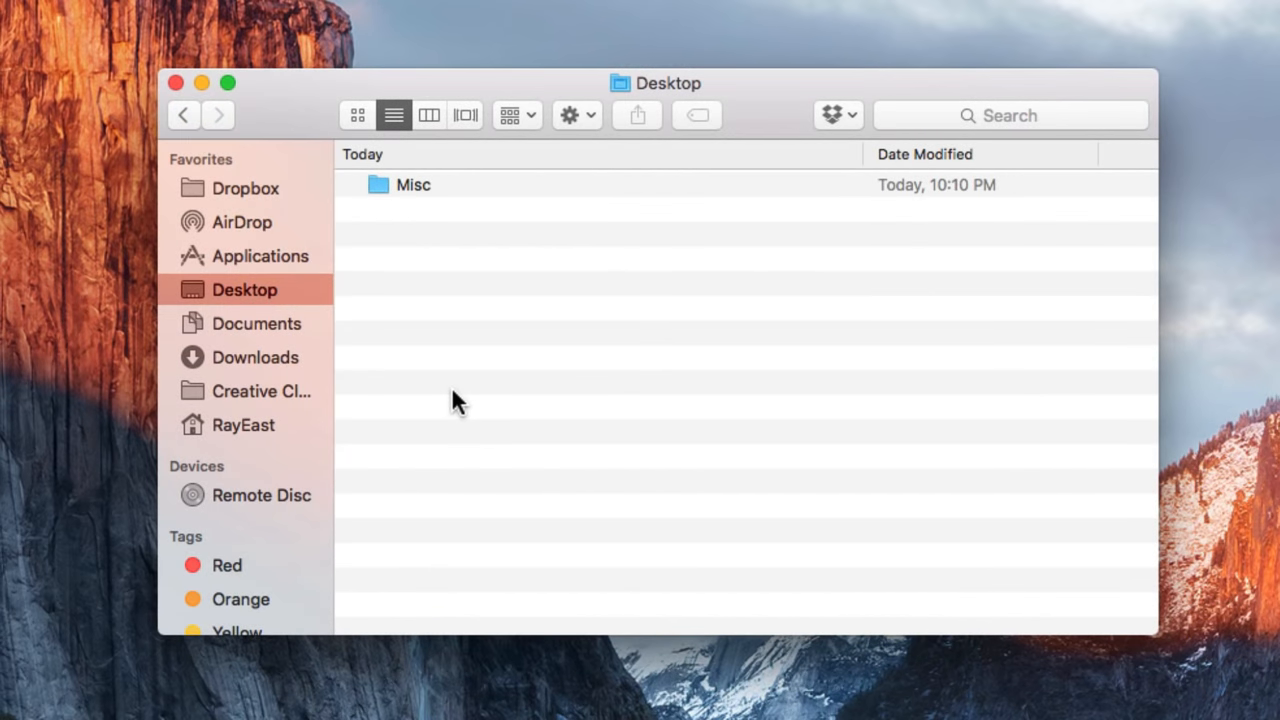
{"action": "mouse_move", "coordinate": [392, 305]}
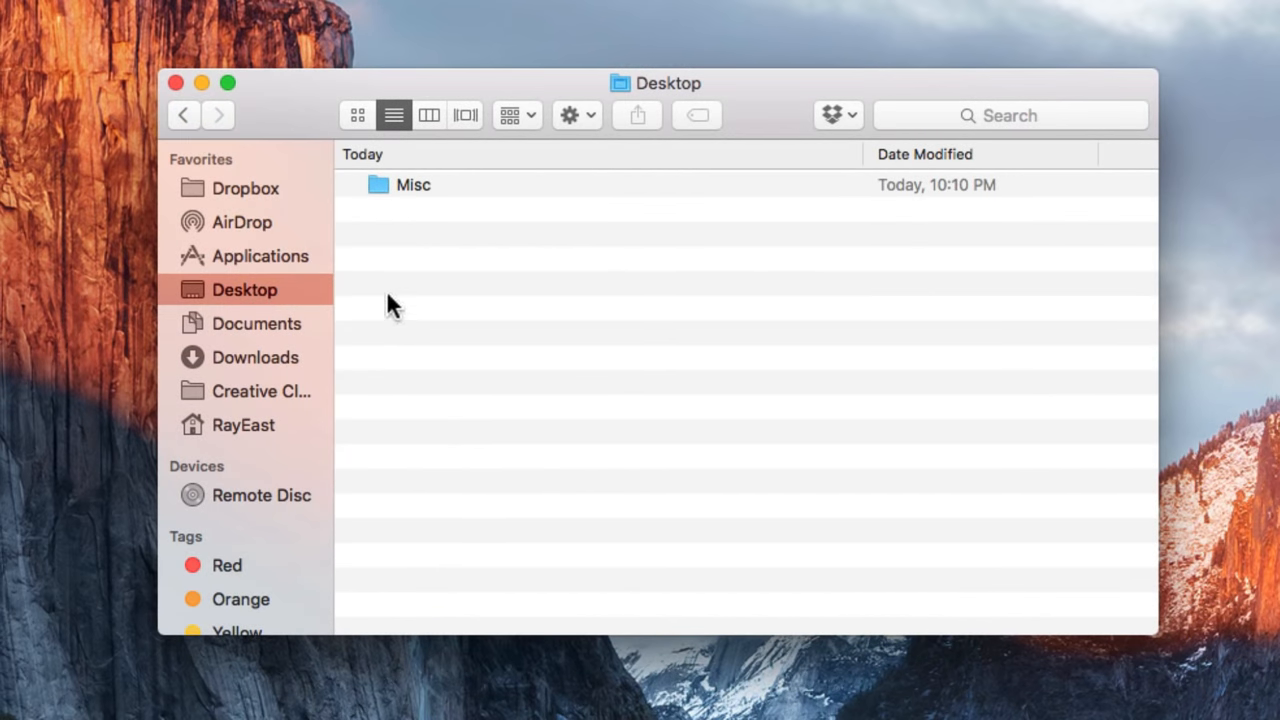
{"action": "left_click", "coordinate": [266, 255]}
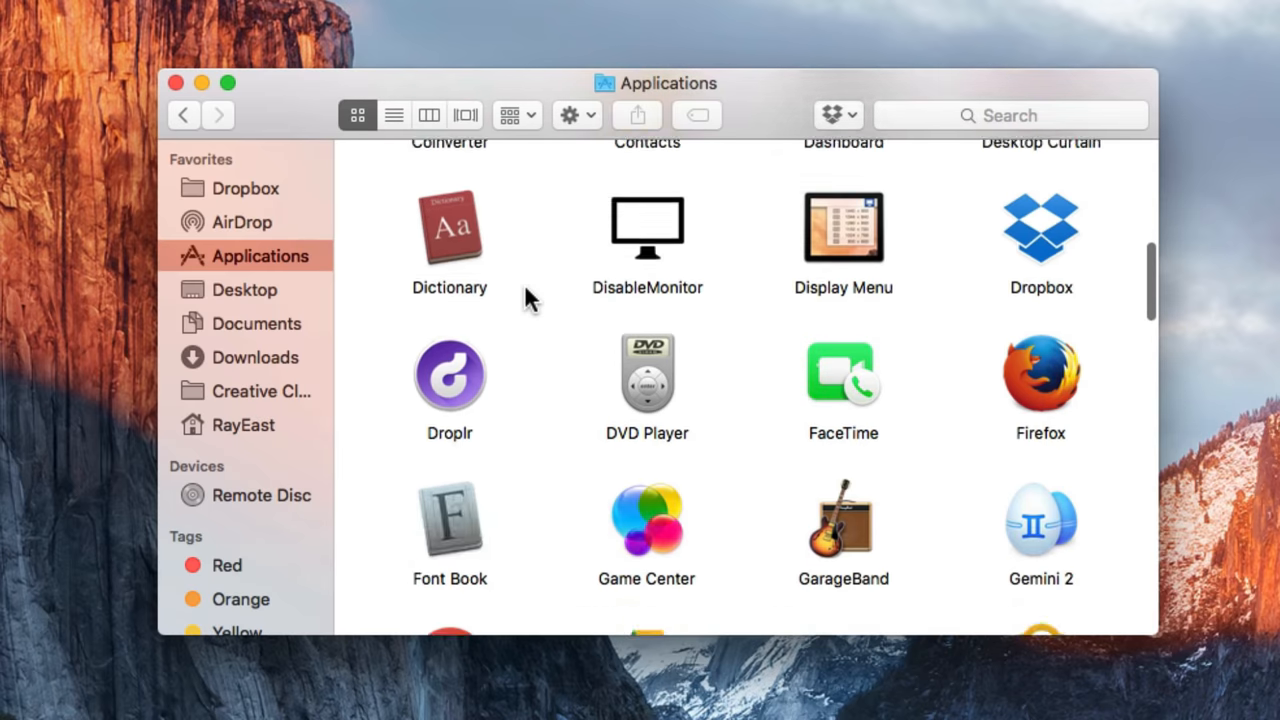
{"action": "scroll", "scroll_direction": "down", "scroll_amount": 3}
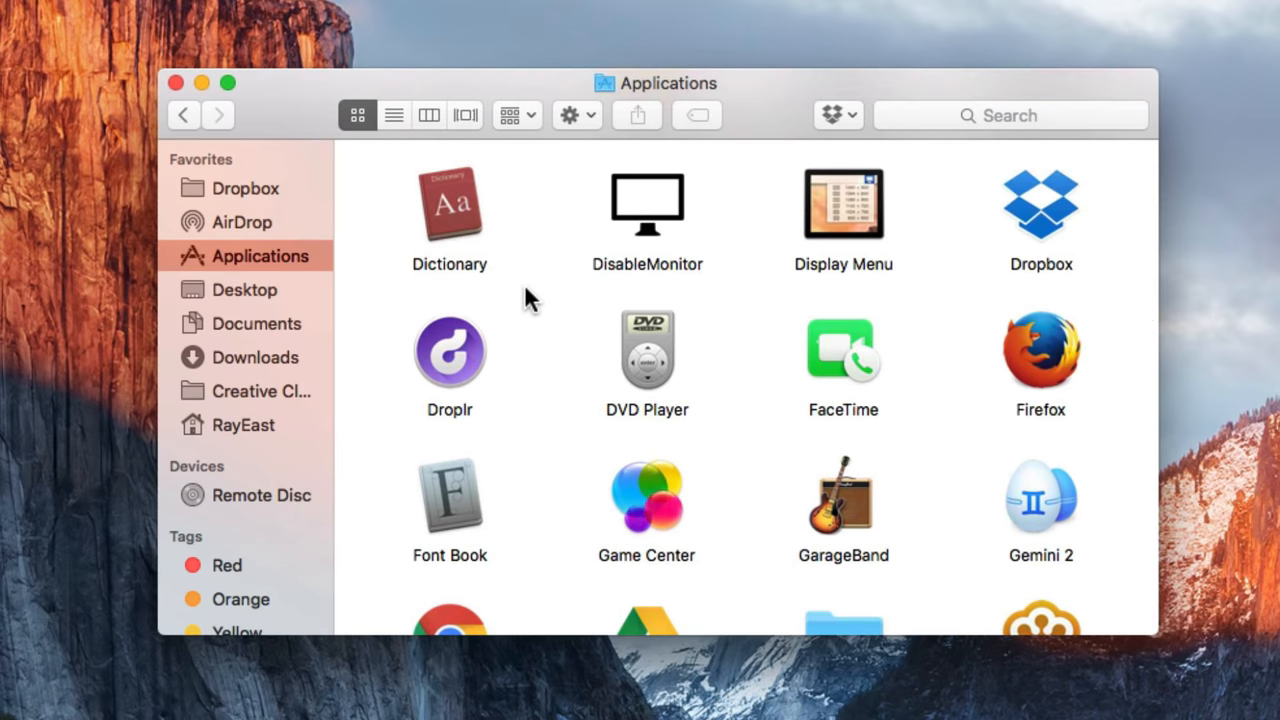
{"action": "right_click", "coordinate": [449, 352]}
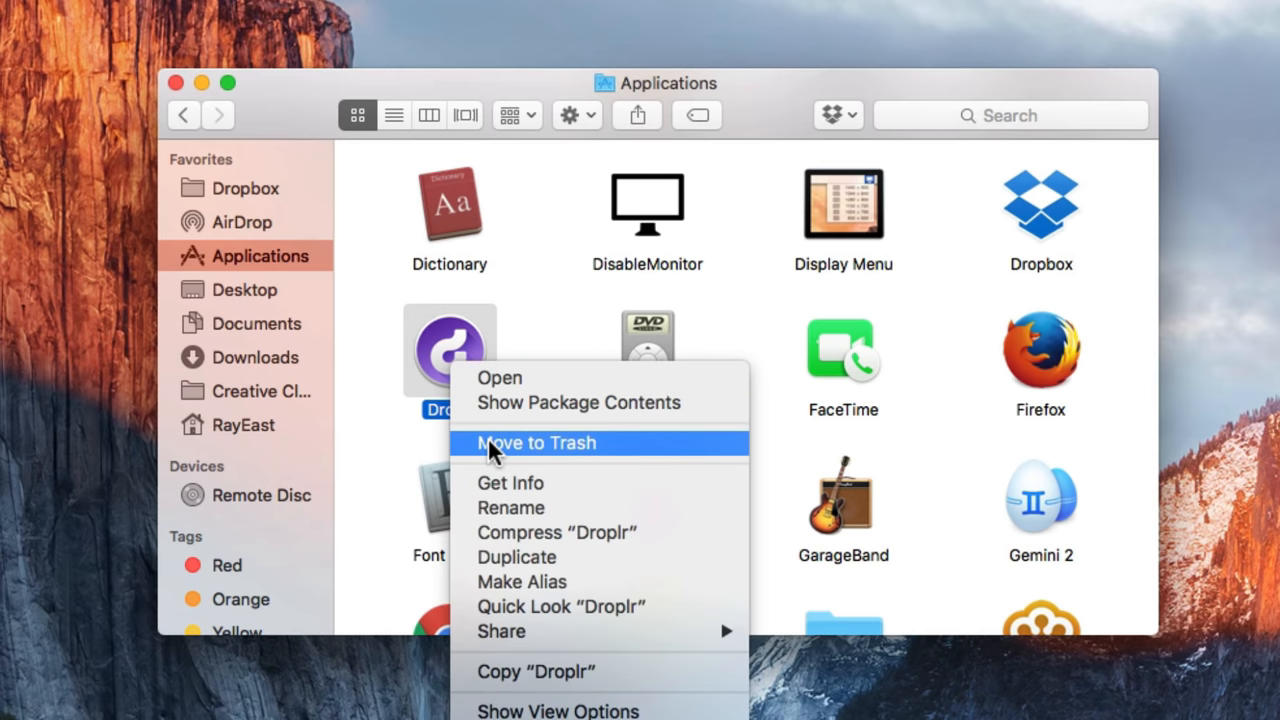
{"action": "mouse_move", "coordinate": [392, 462]}
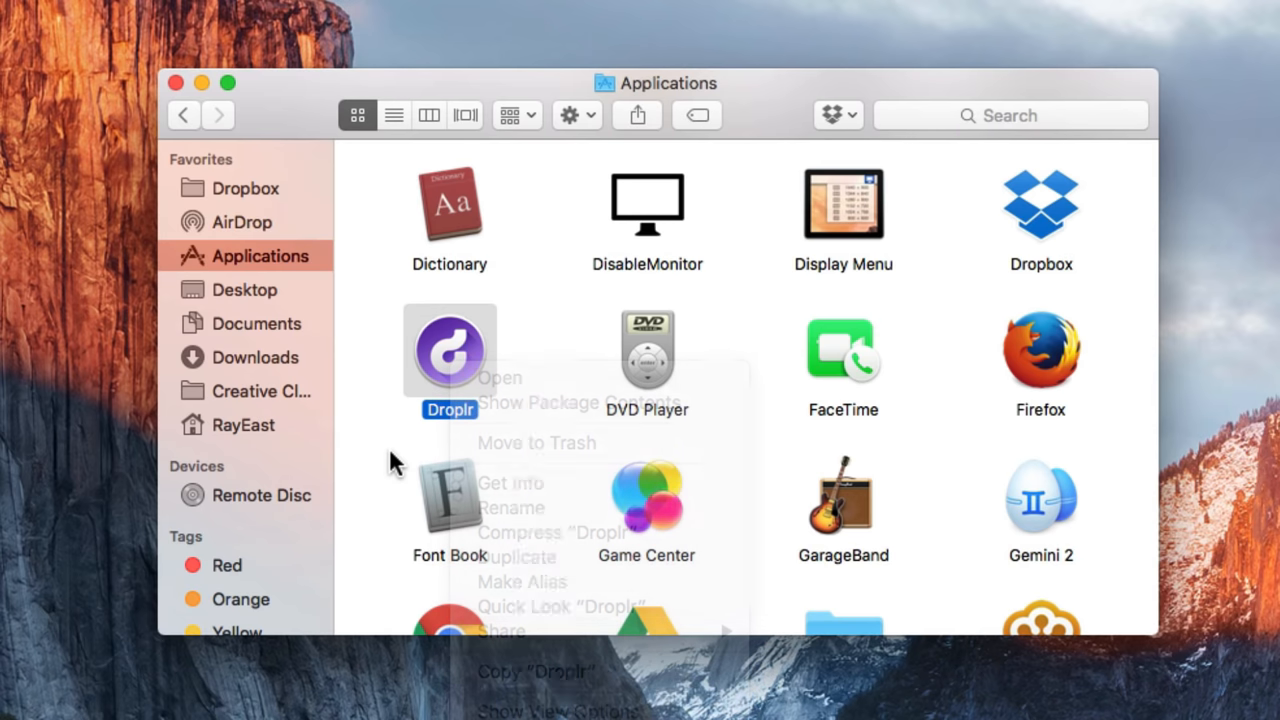
{"action": "left_click", "coordinate": [390, 460]}
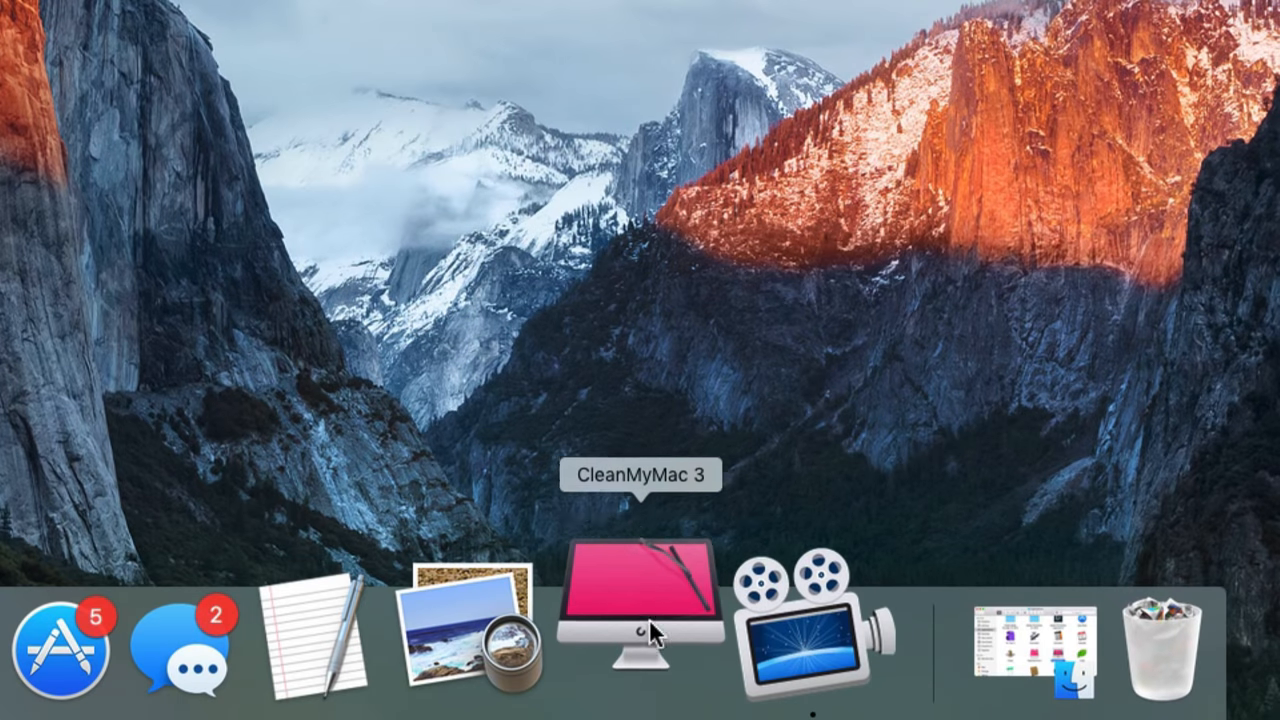
Launch CleanMyMac 3's Uninstaller and tick Droplr with all its leftover files
{"action": "left_click", "coordinate": [630, 620]}
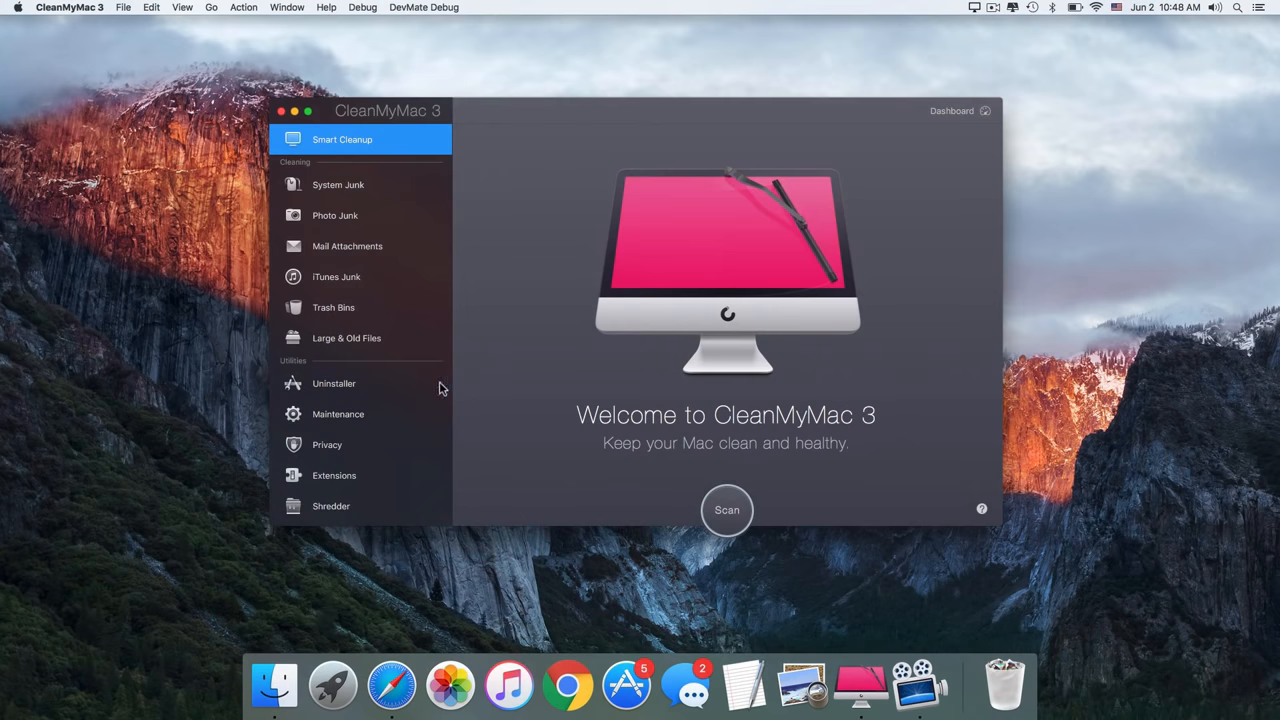
{"action": "left_click", "coordinate": [334, 383]}
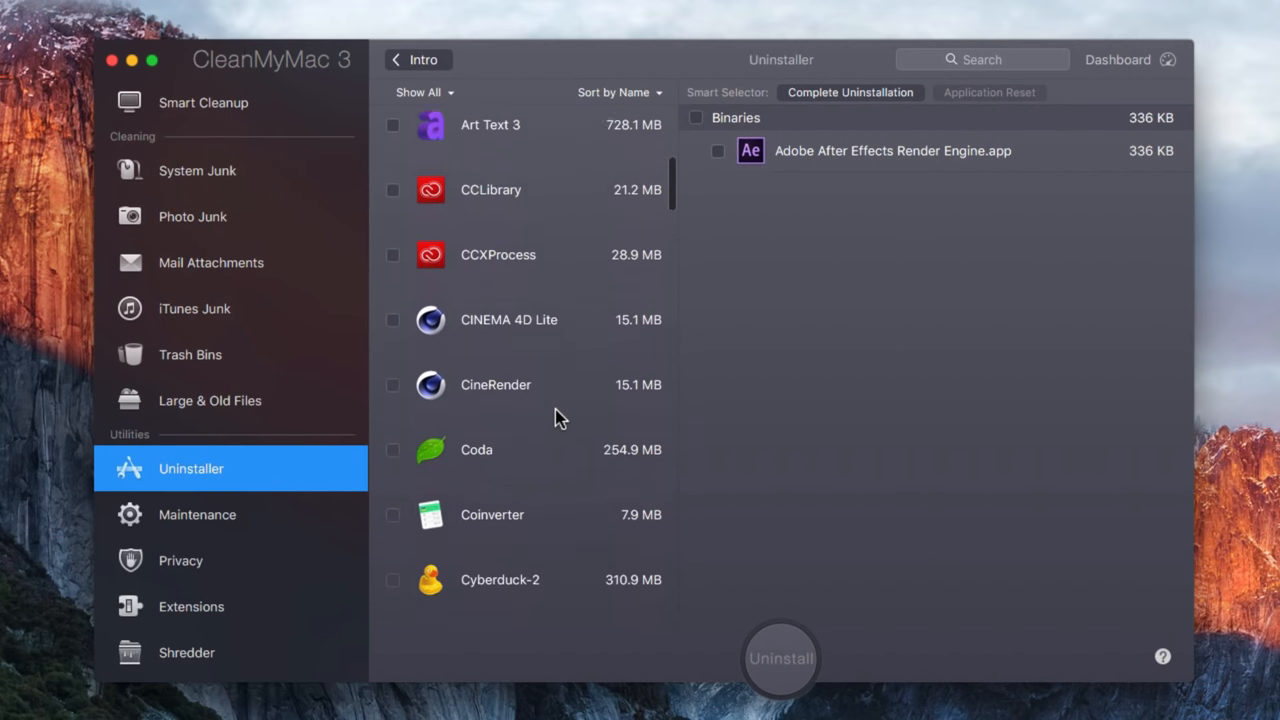
{"action": "scroll", "scroll_direction": "down", "scroll_amount": 3}
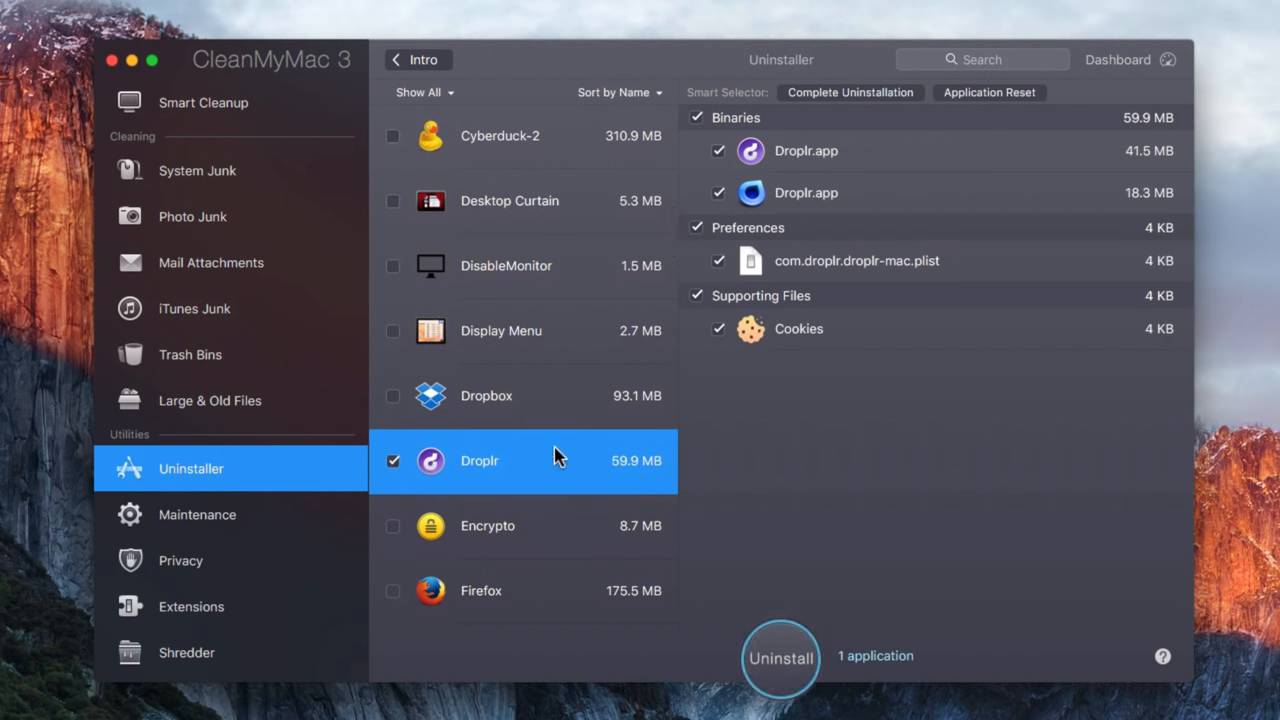
{"action": "left_click", "coordinate": [781, 657]}
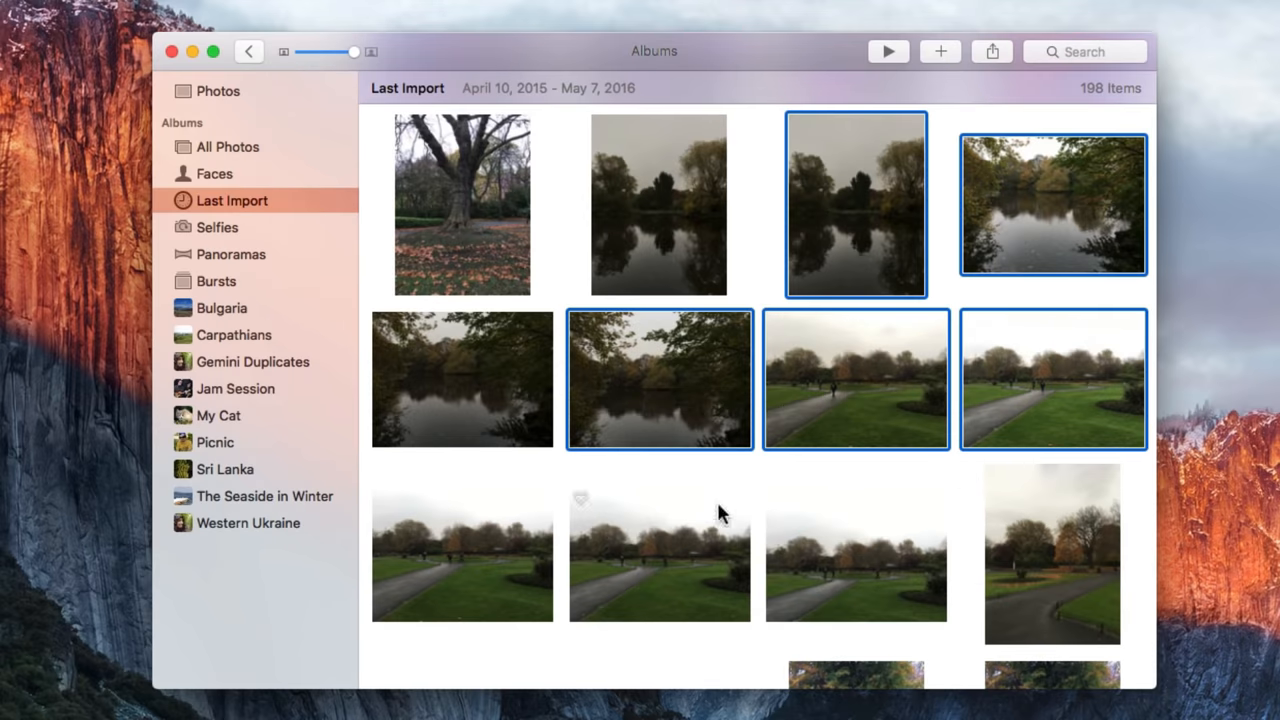
Select the unwanted park and tree photos and delete all 14 from Last Import
{"action": "scroll", "scroll_direction": "down", "scroll_amount": 3}
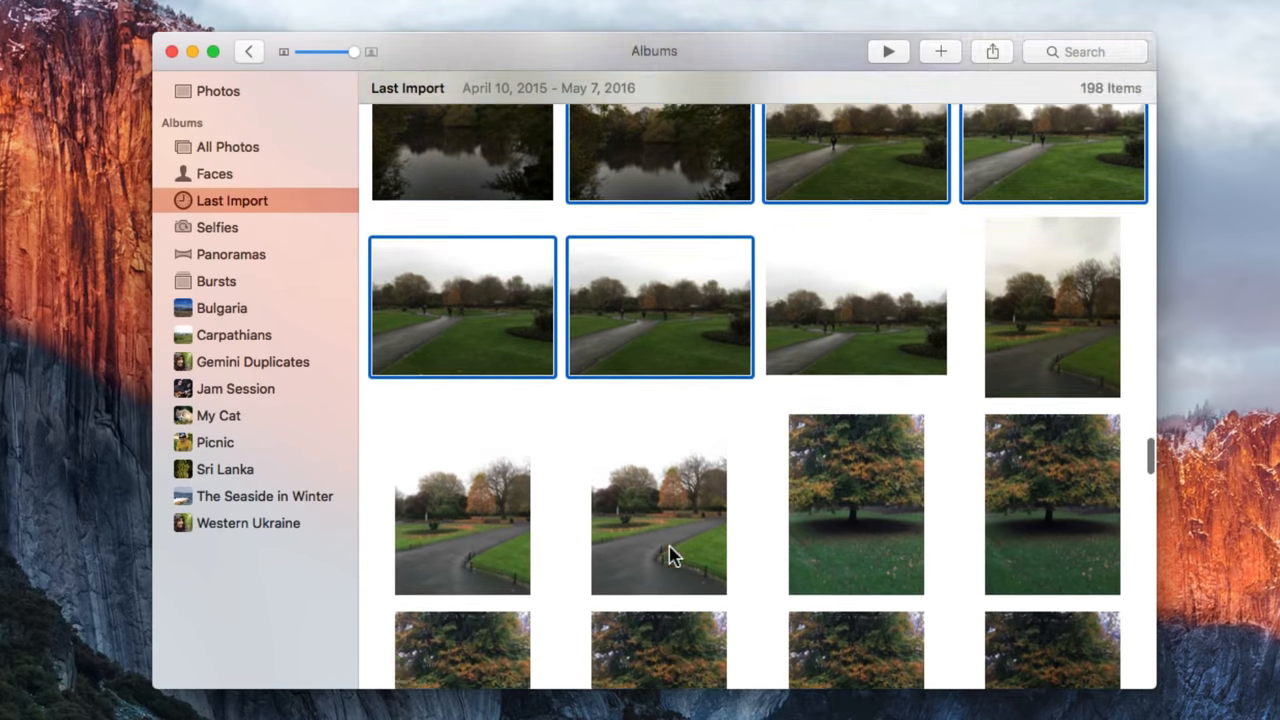
{"action": "scroll", "scroll_direction": "down", "scroll_amount": 3}
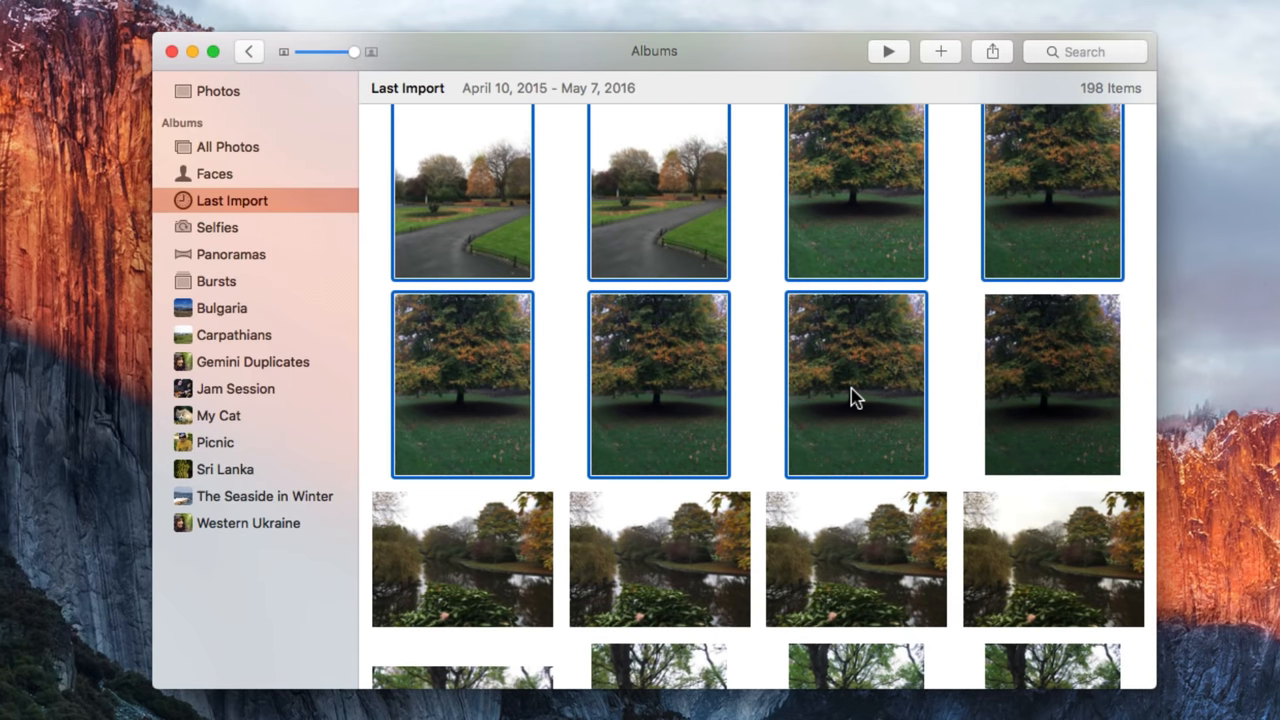
{"action": "right_click", "coordinate": [855, 385]}
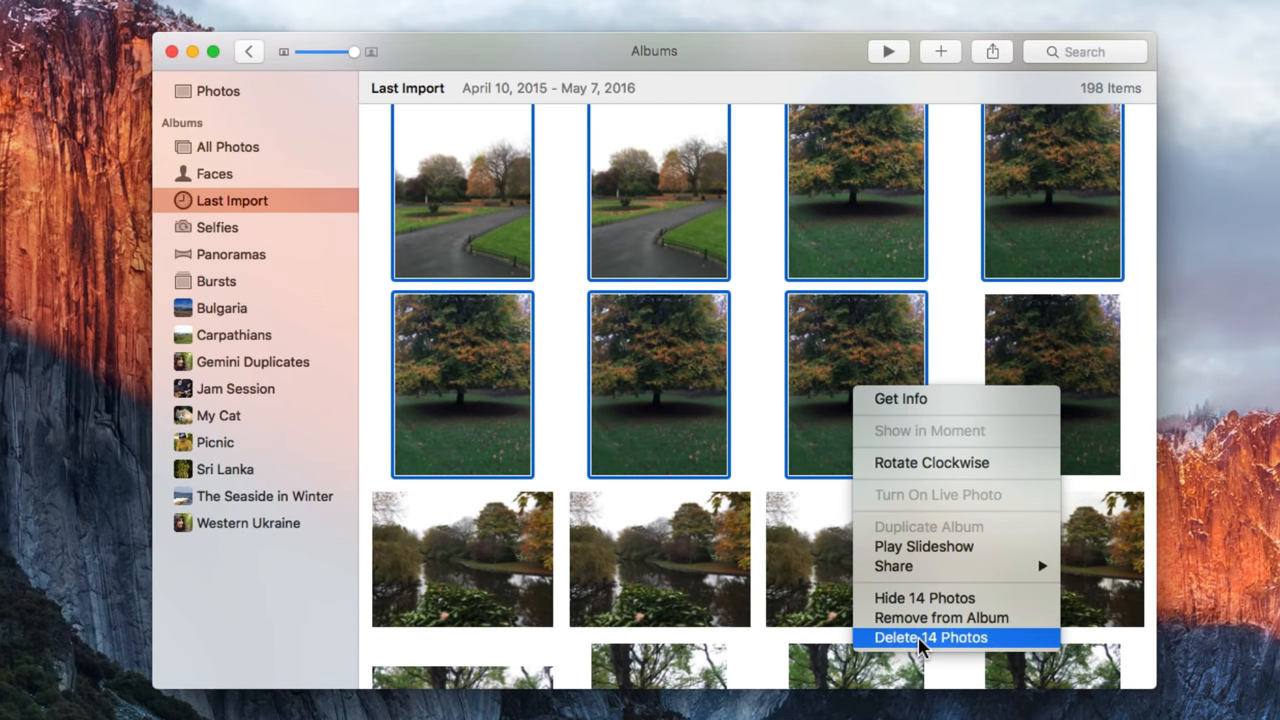
{"action": "left_click", "coordinate": [929, 637]}
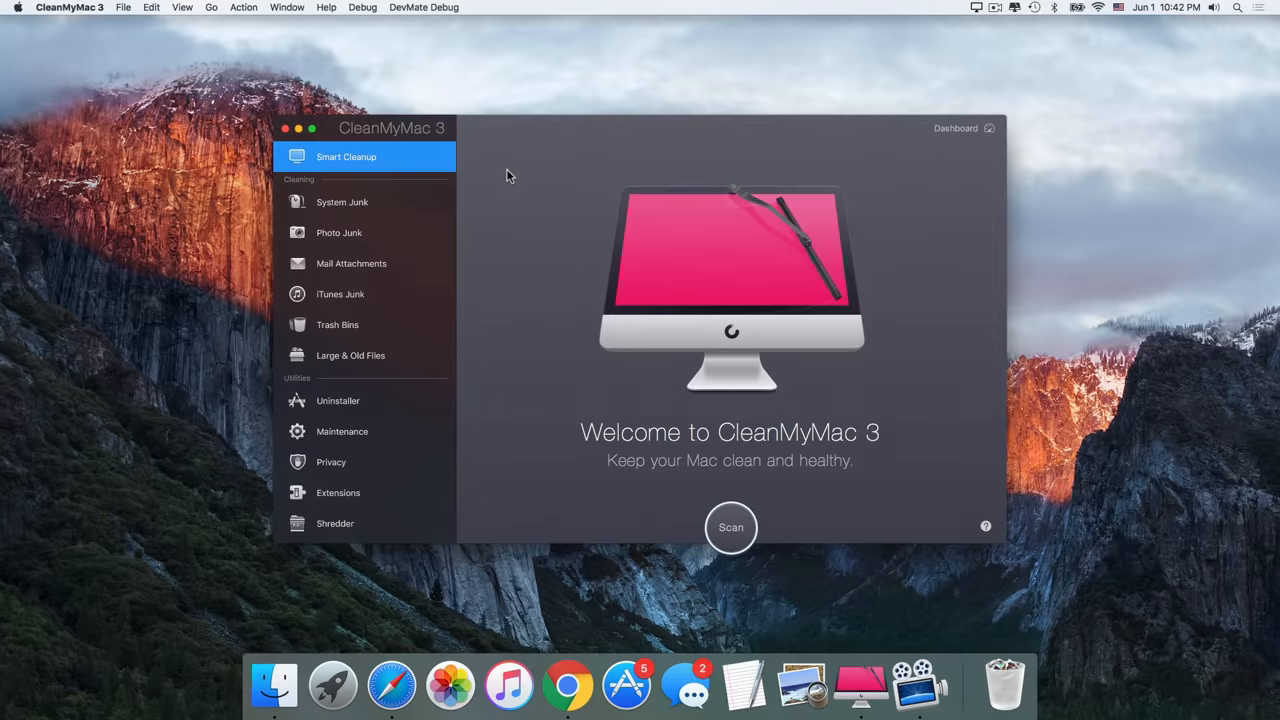
{"action": "mouse_move", "coordinate": [397, 238]}
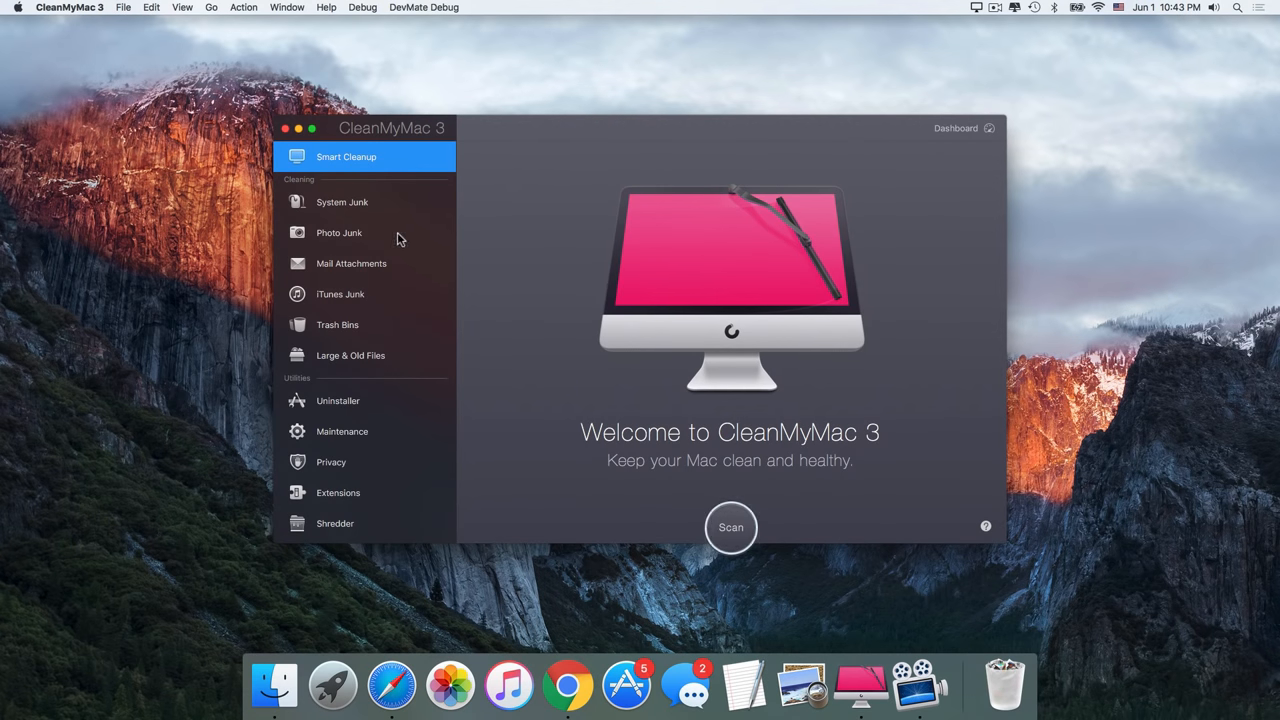
Run the Photo Junk scan and clean the 3.44 GB of smart-selected photo and faces caches
{"action": "left_click", "coordinate": [339, 232]}
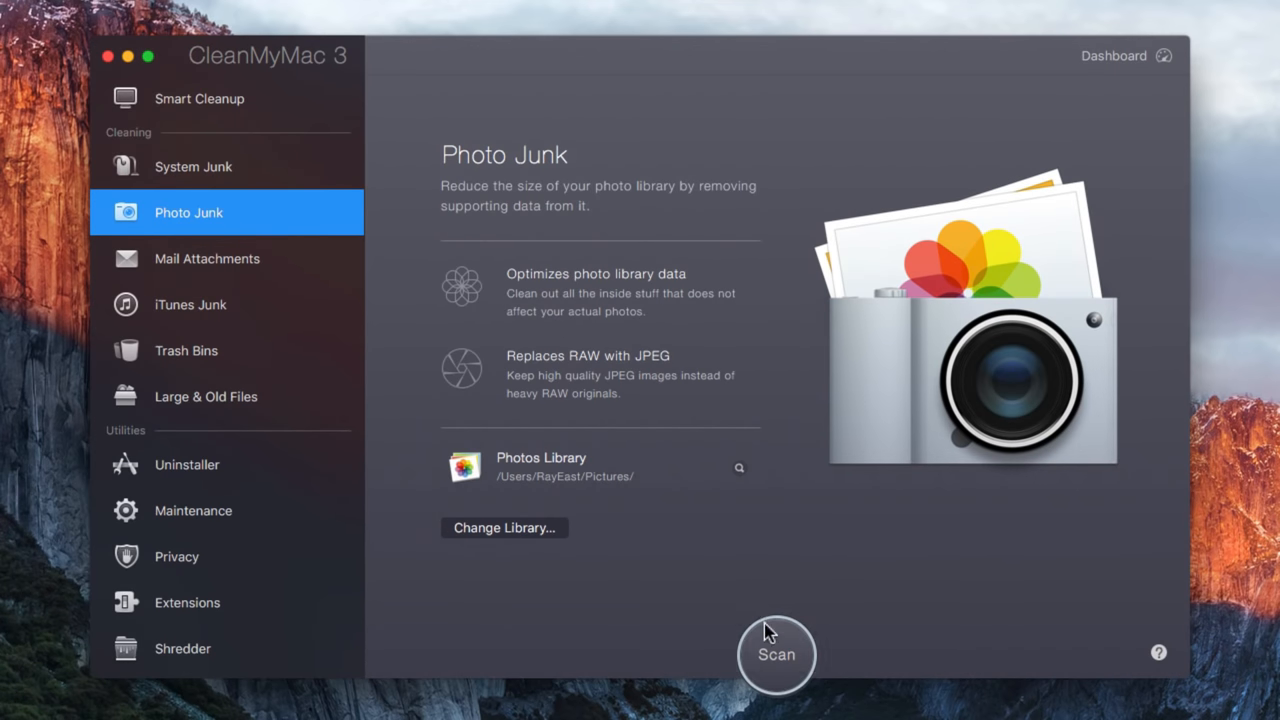
{"action": "left_click", "coordinate": [776, 654]}
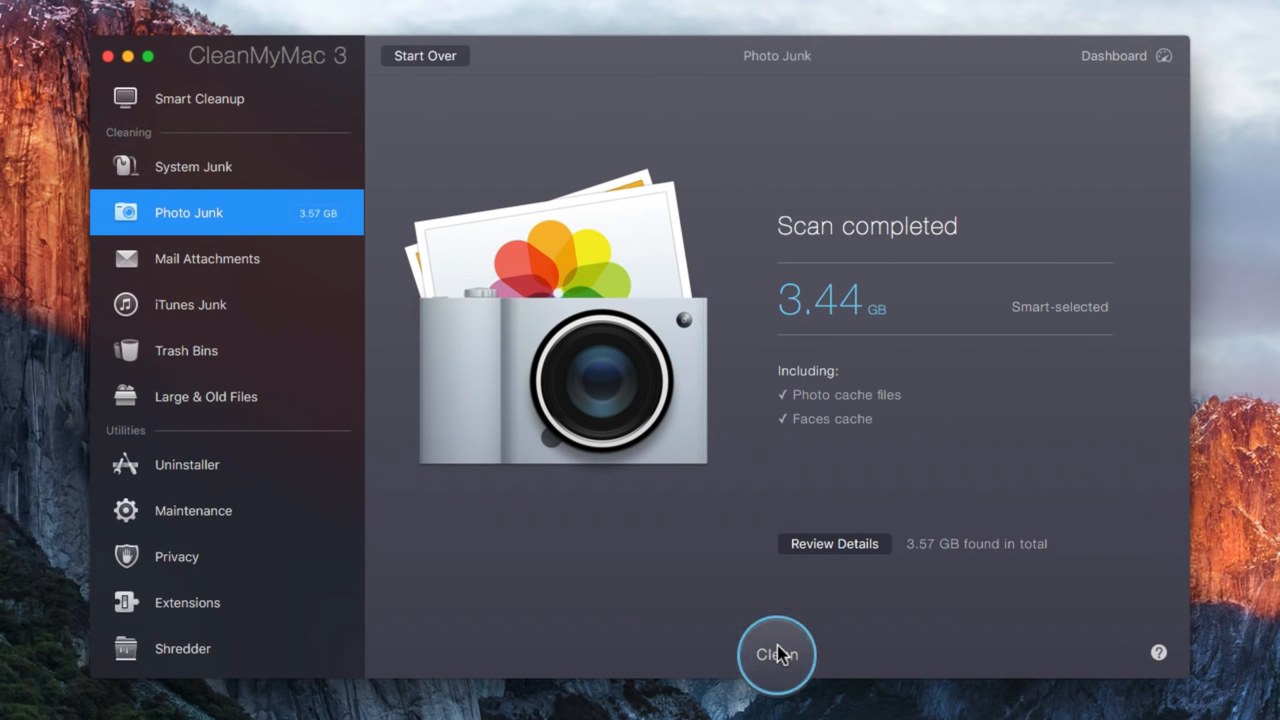
{"action": "mouse_move", "coordinate": [862, 328]}
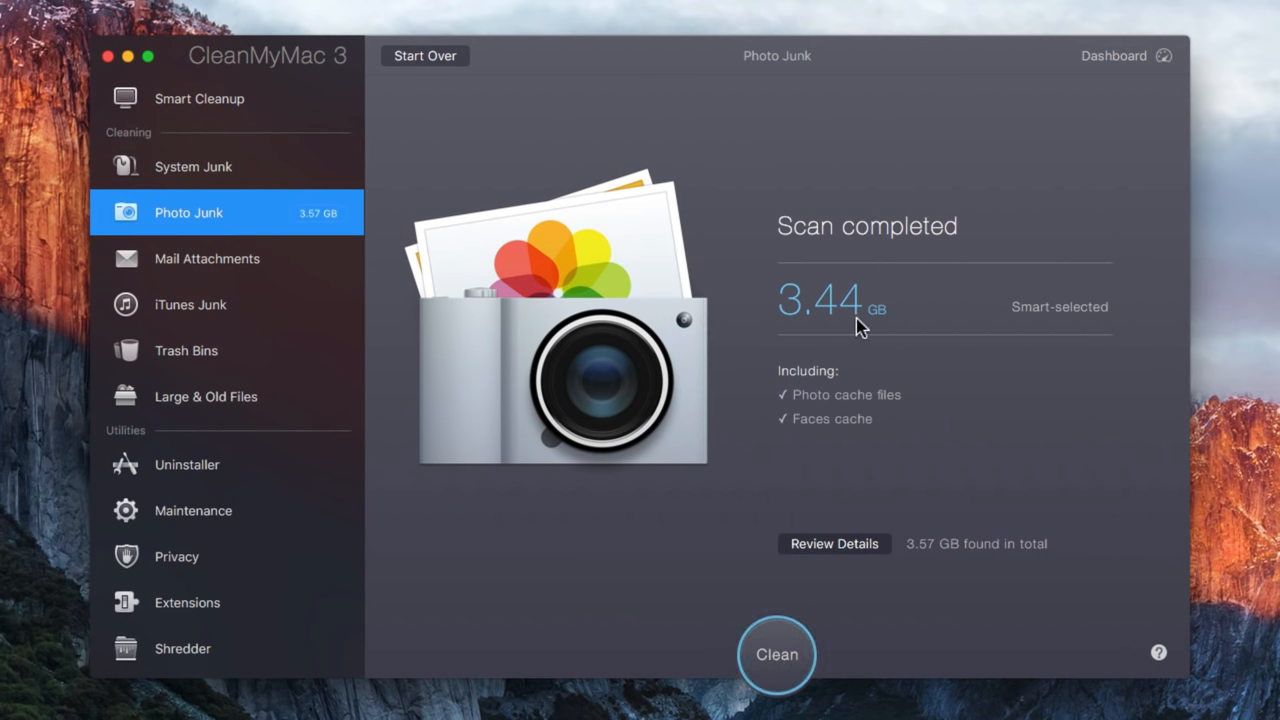
{"action": "mouse_move", "coordinate": [865, 330]}
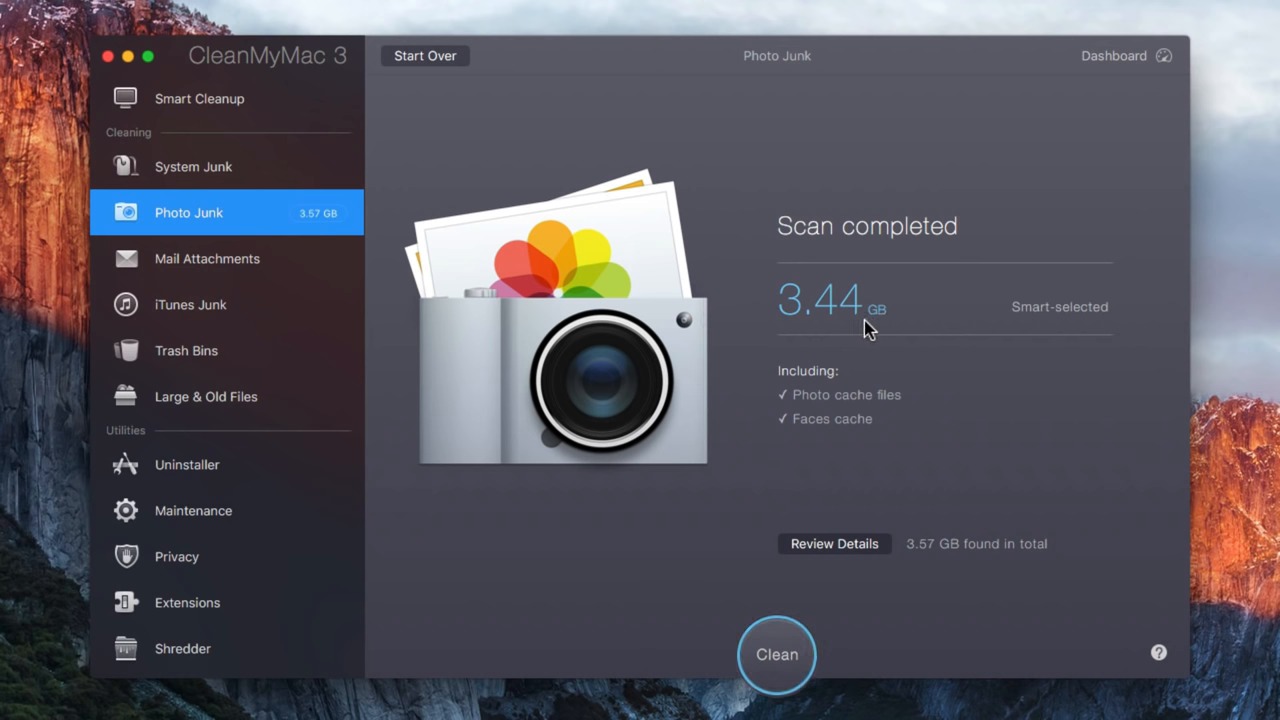
{"action": "left_click", "coordinate": [777, 654]}
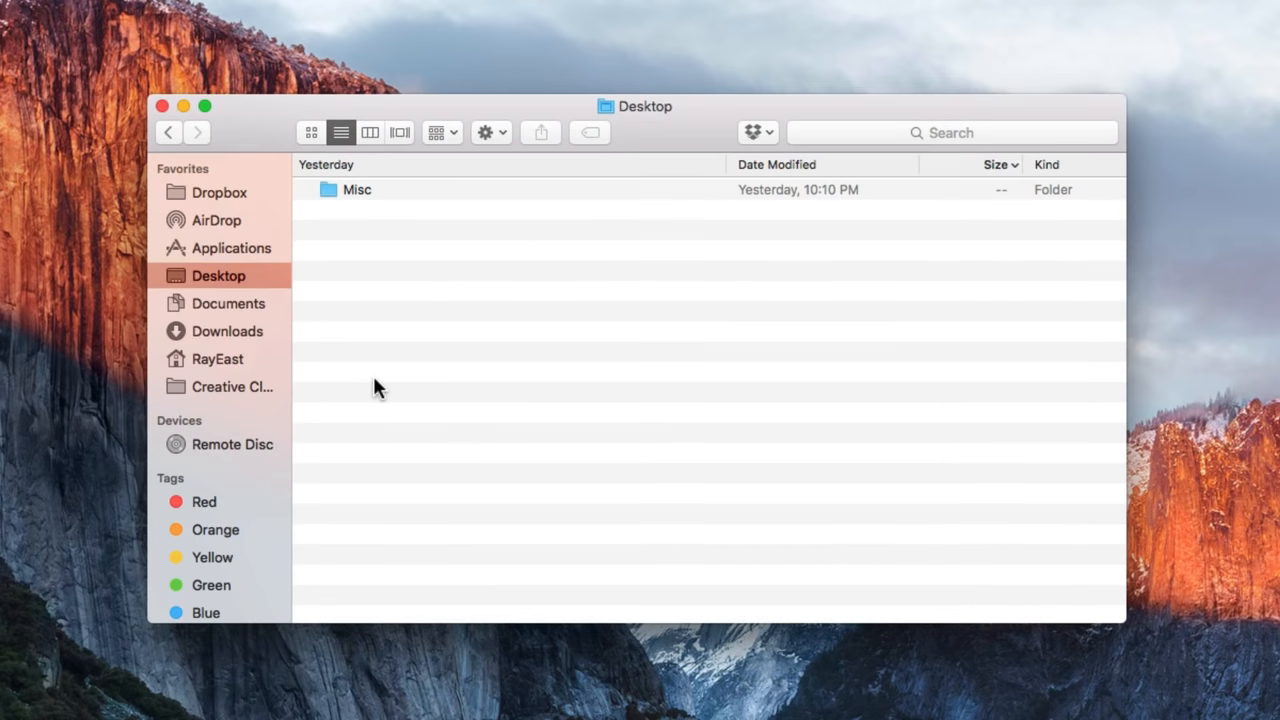
Show the package contents of Art Text 3 in Applications
{"action": "left_click", "coordinate": [232, 247]}
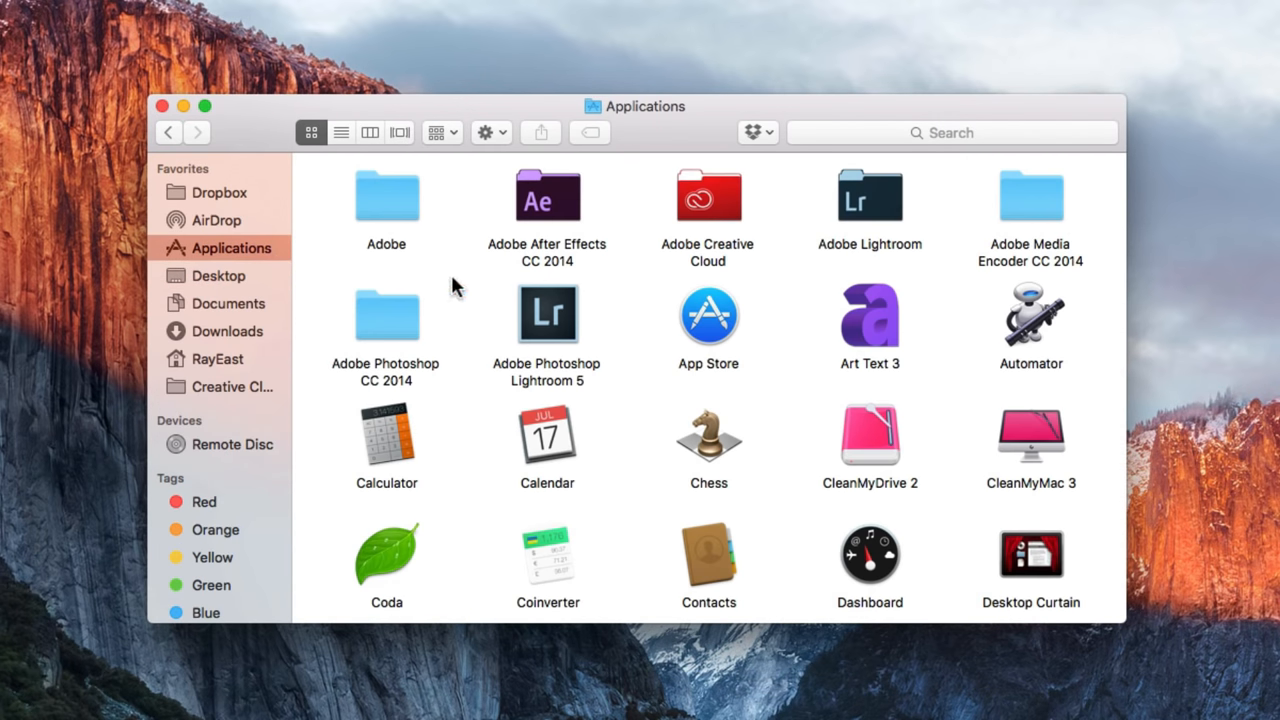
{"action": "right_click", "coordinate": [869, 314]}
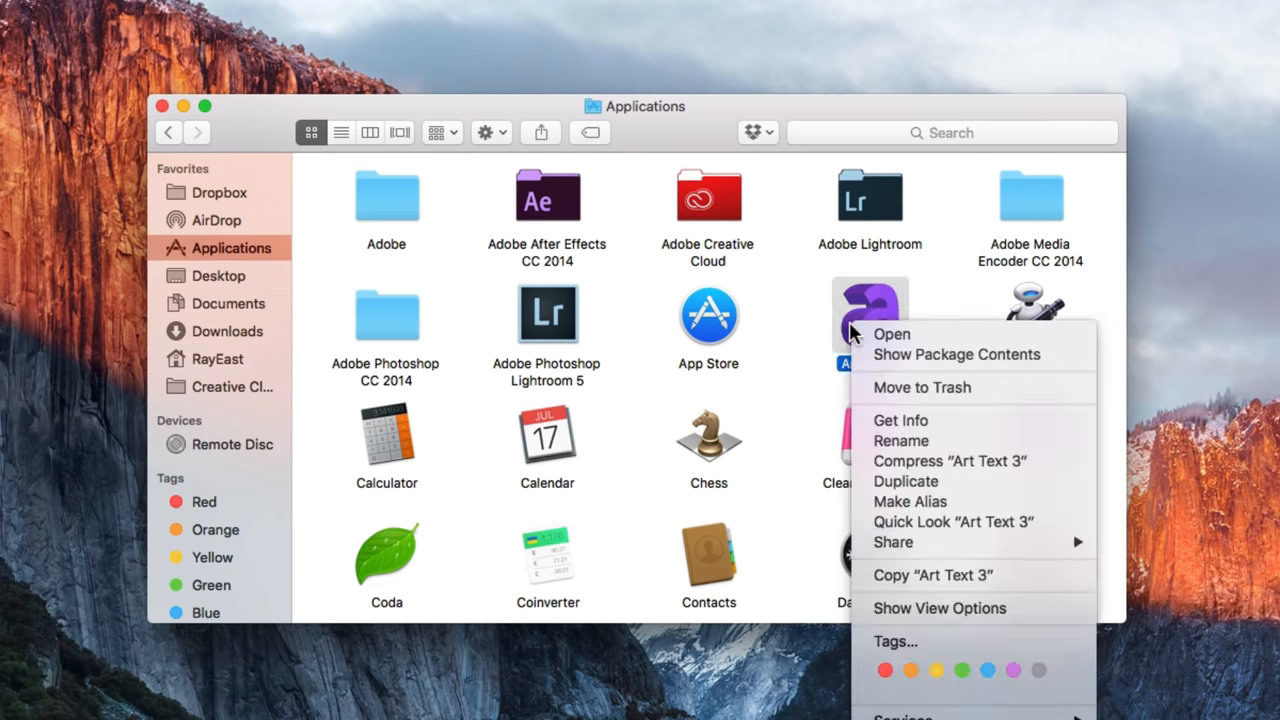
{"action": "mouse_move", "coordinate": [893, 361]}
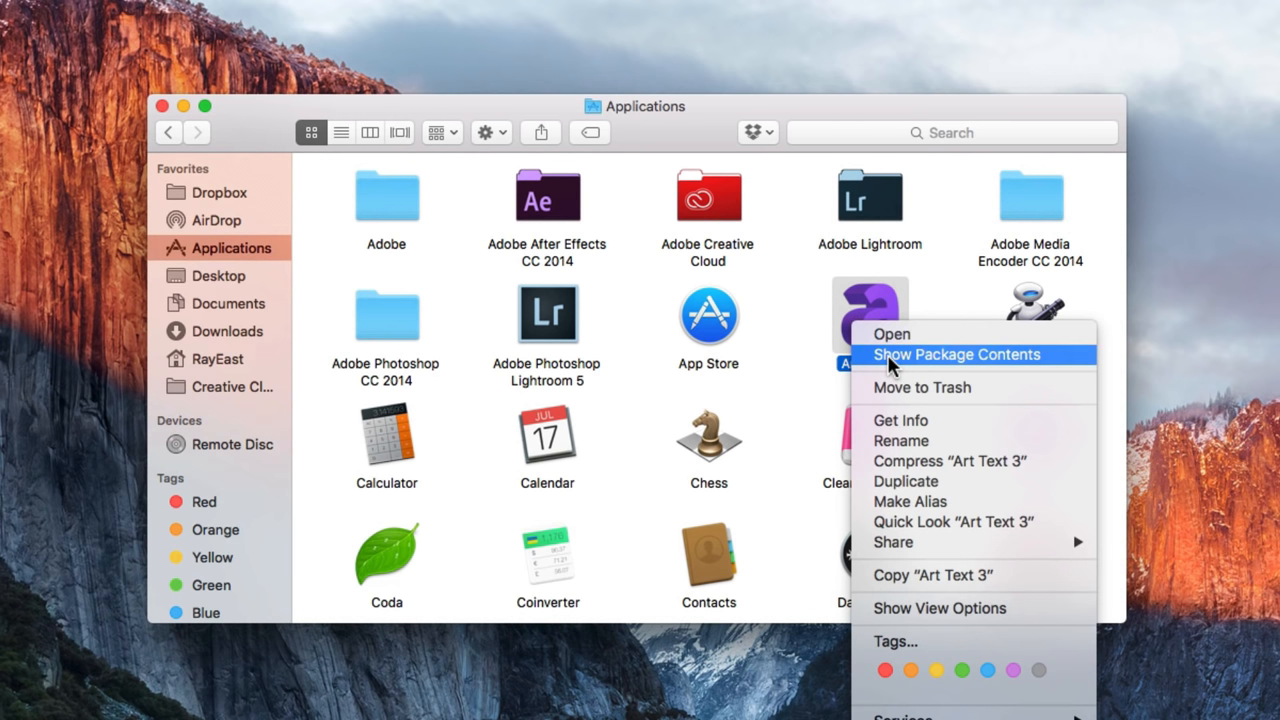
{"action": "left_click", "coordinate": [956, 355]}
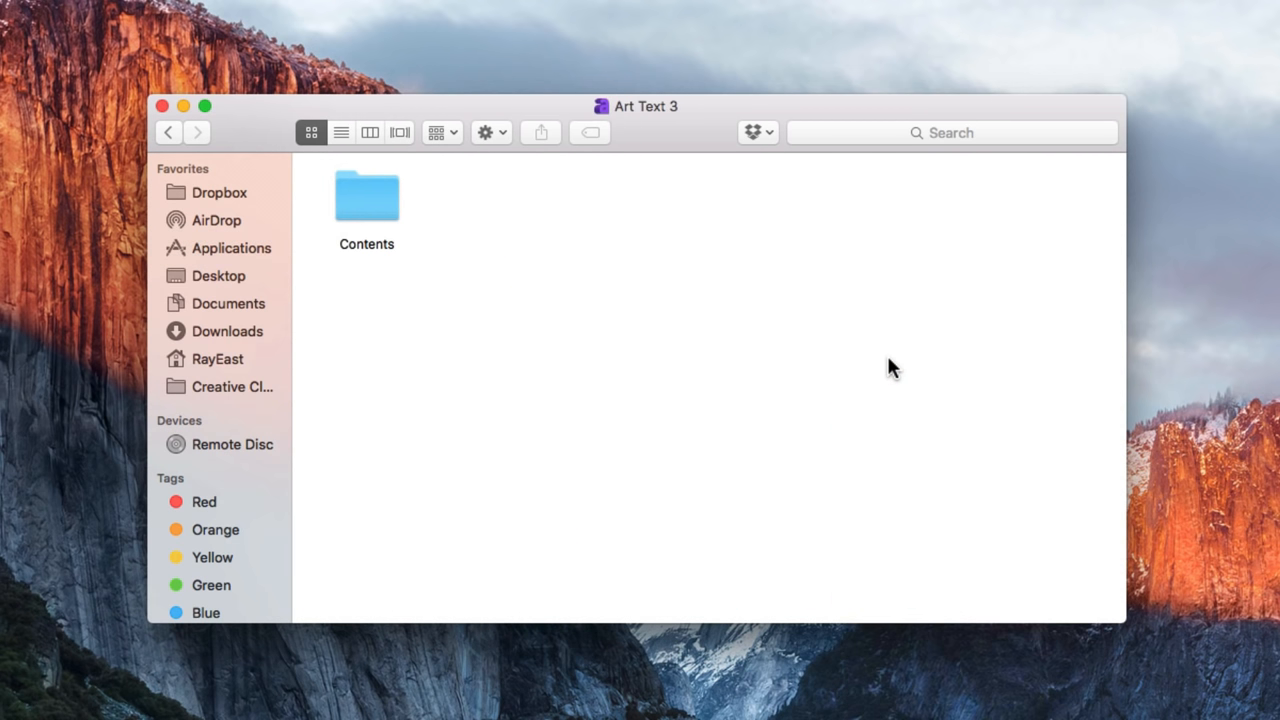
Inside Contents > Resources, send four .lproj folders (es, fr, ja and one more) to the Trash
{"action": "double_click", "coordinate": [367, 195]}
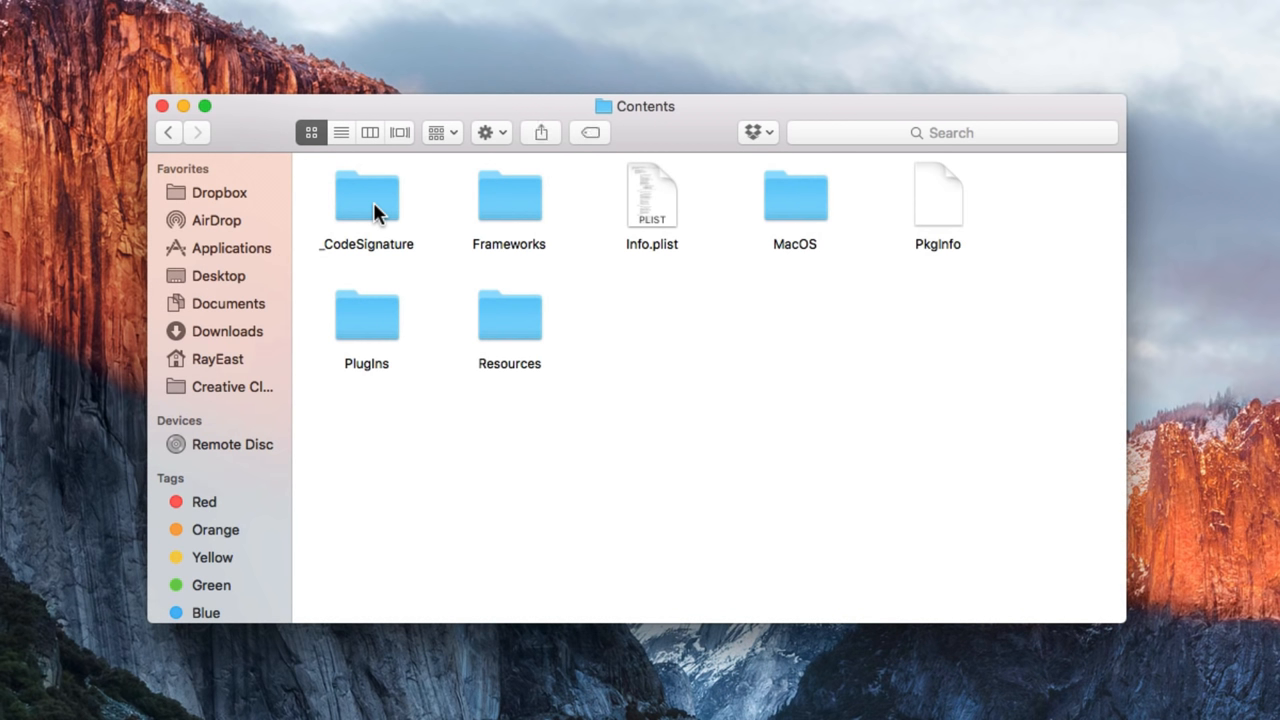
{"action": "double_click", "coordinate": [509, 311]}
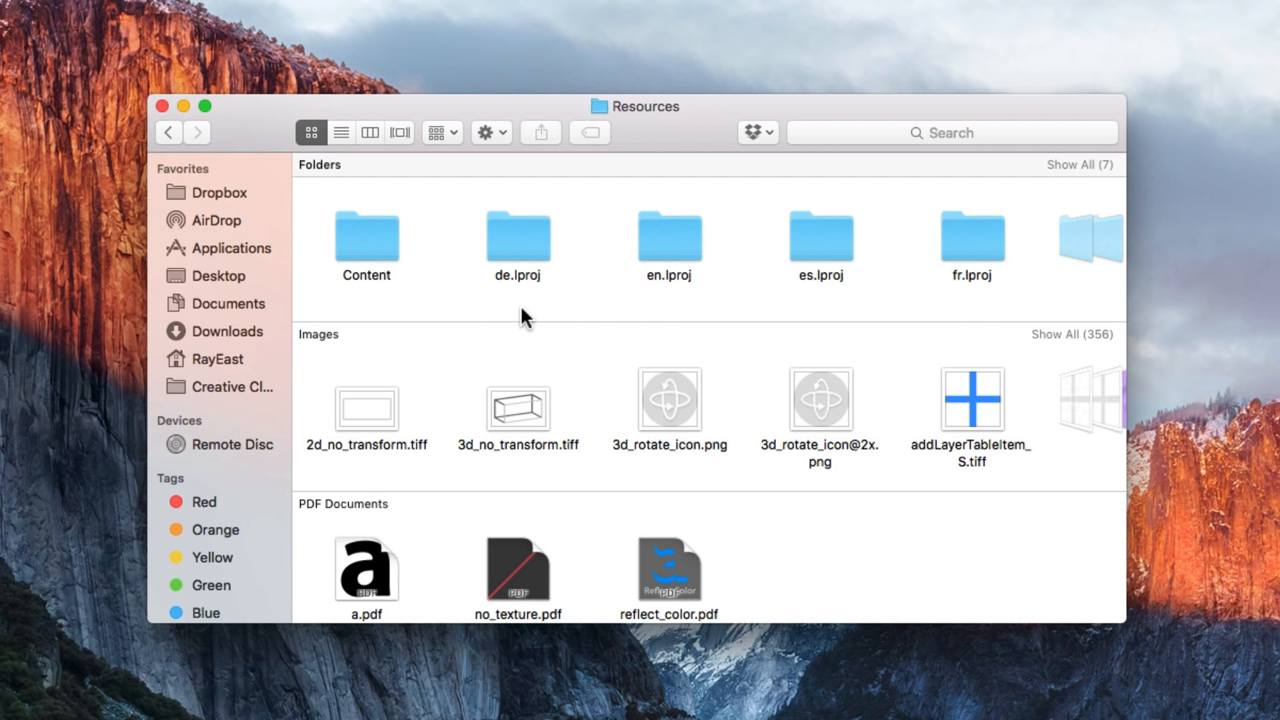
{"action": "mouse_move", "coordinate": [737, 323]}
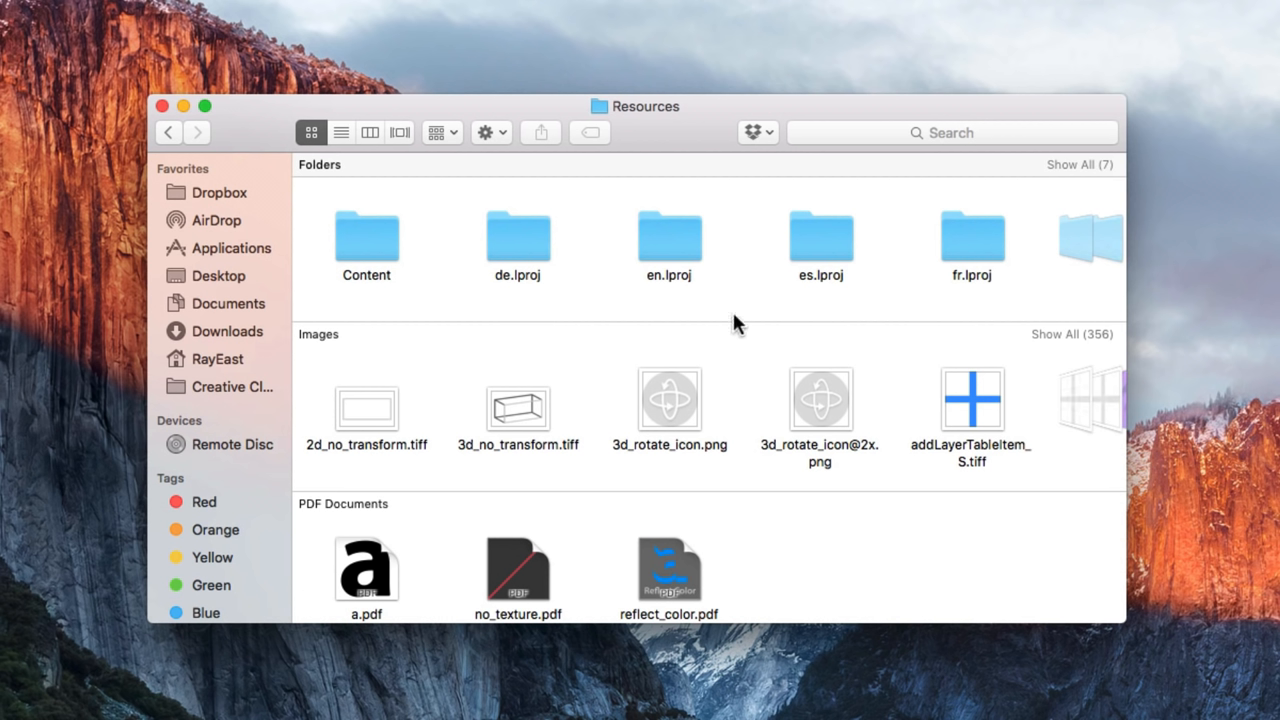
{"action": "mouse_move", "coordinate": [840, 299]}
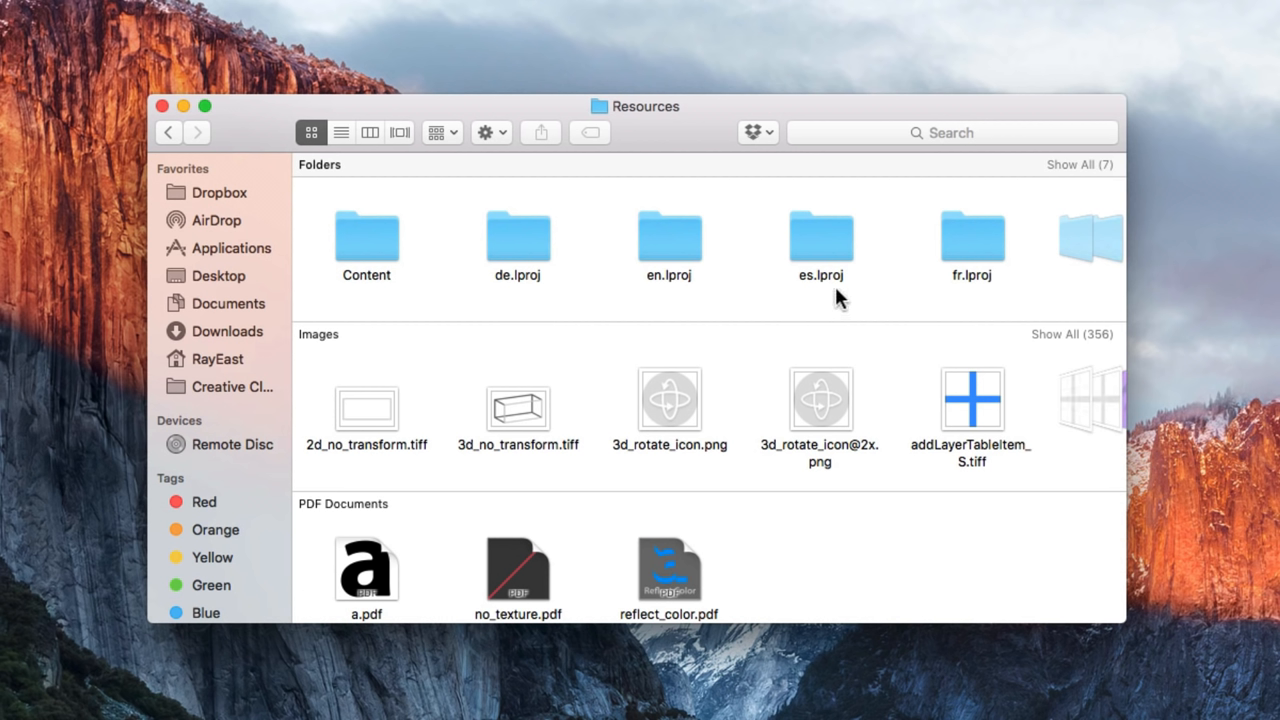
{"action": "mouse_move", "coordinate": [525, 303]}
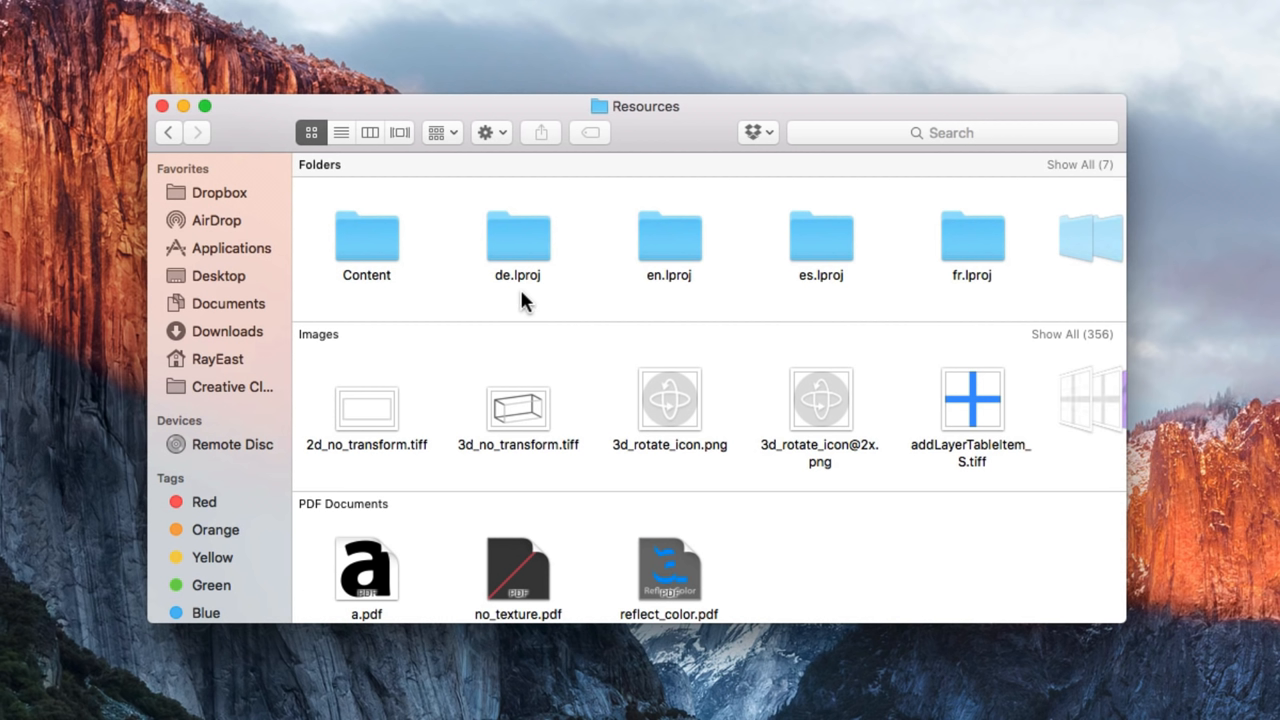
{"action": "mouse_move", "coordinate": [515, 305]}
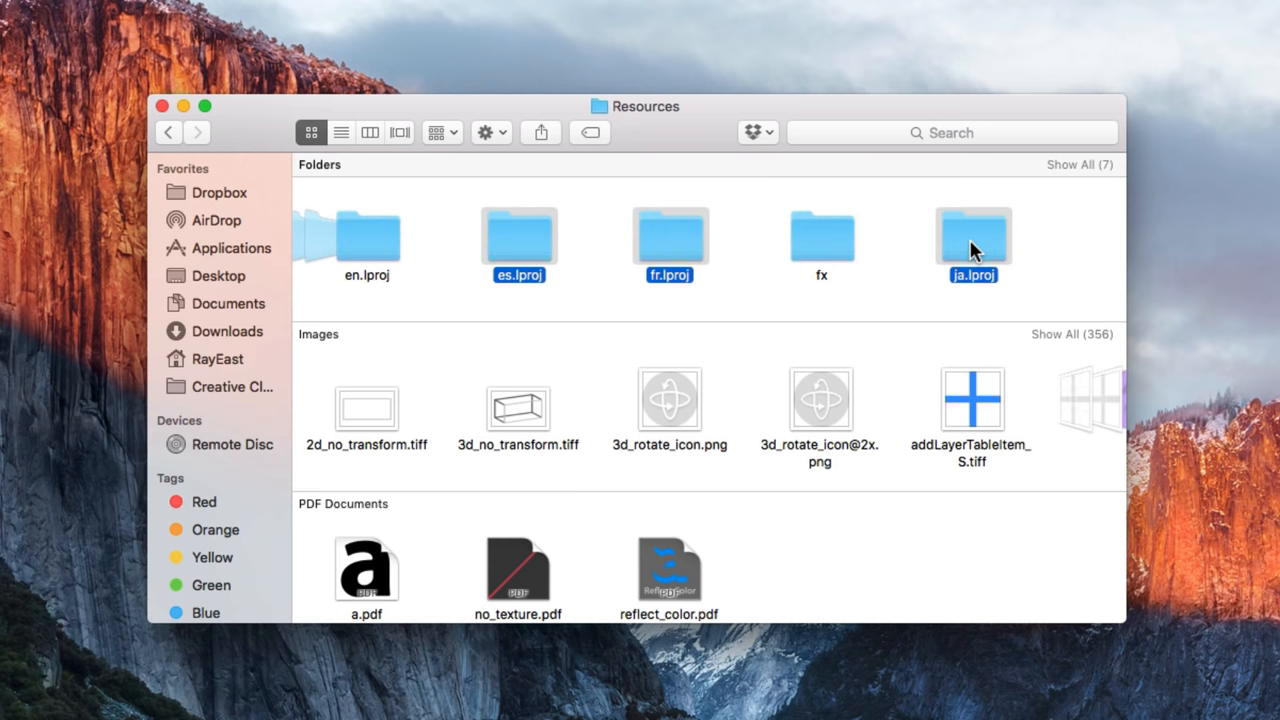
{"action": "right_click", "coordinate": [972, 245]}
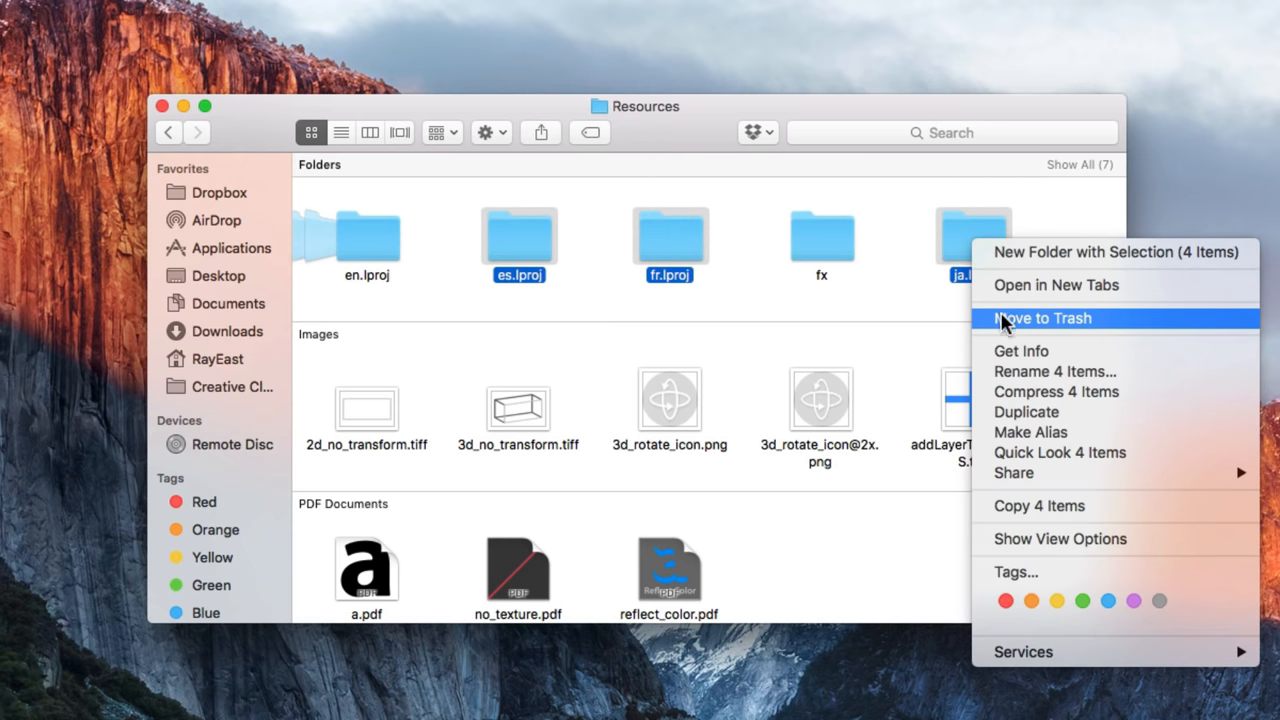
{"action": "left_click", "coordinate": [1043, 318]}
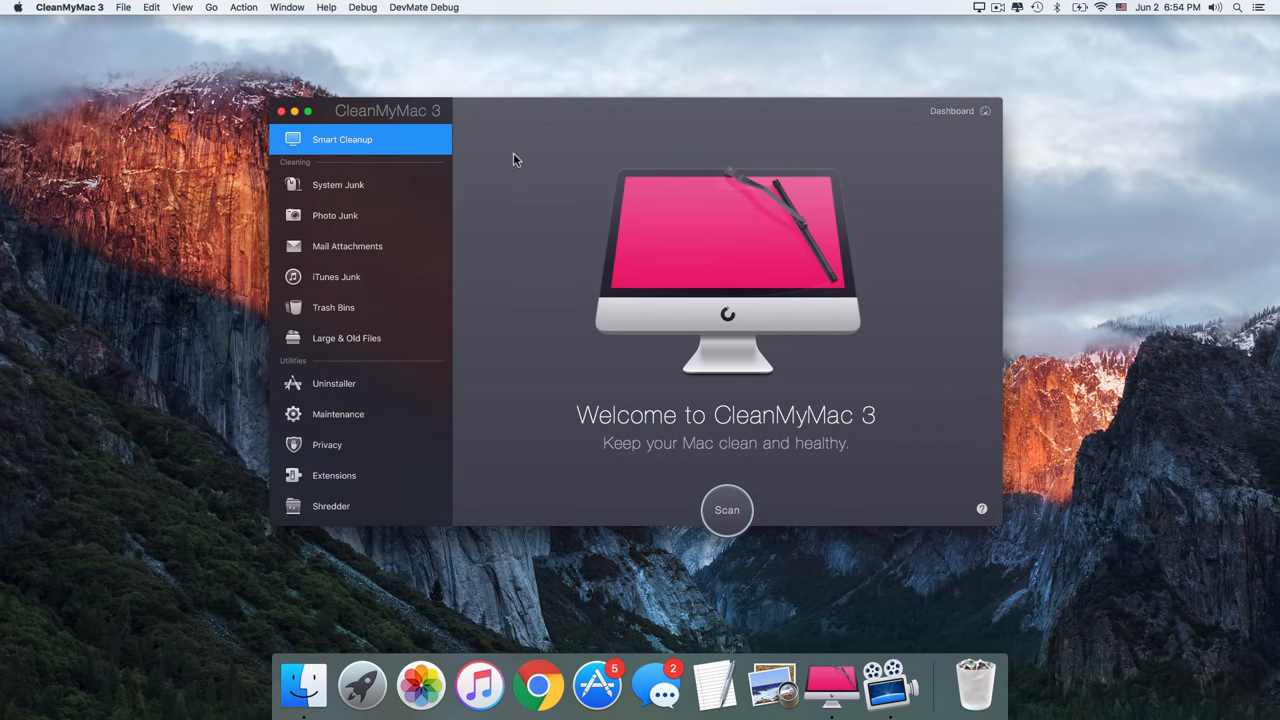
Scan for System Junk, review the unused Language Files found, and clean the 2.05 GB selected
{"action": "left_click", "coordinate": [338, 184]}
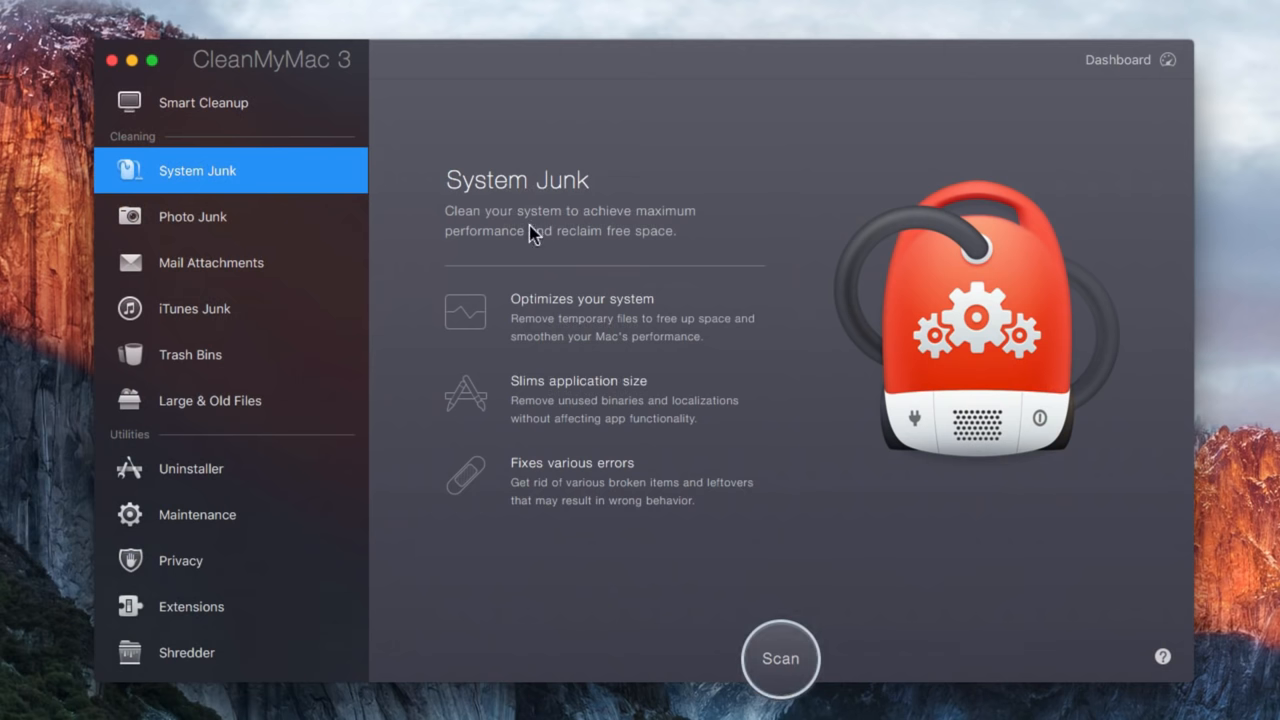
{"action": "left_click", "coordinate": [780, 658]}
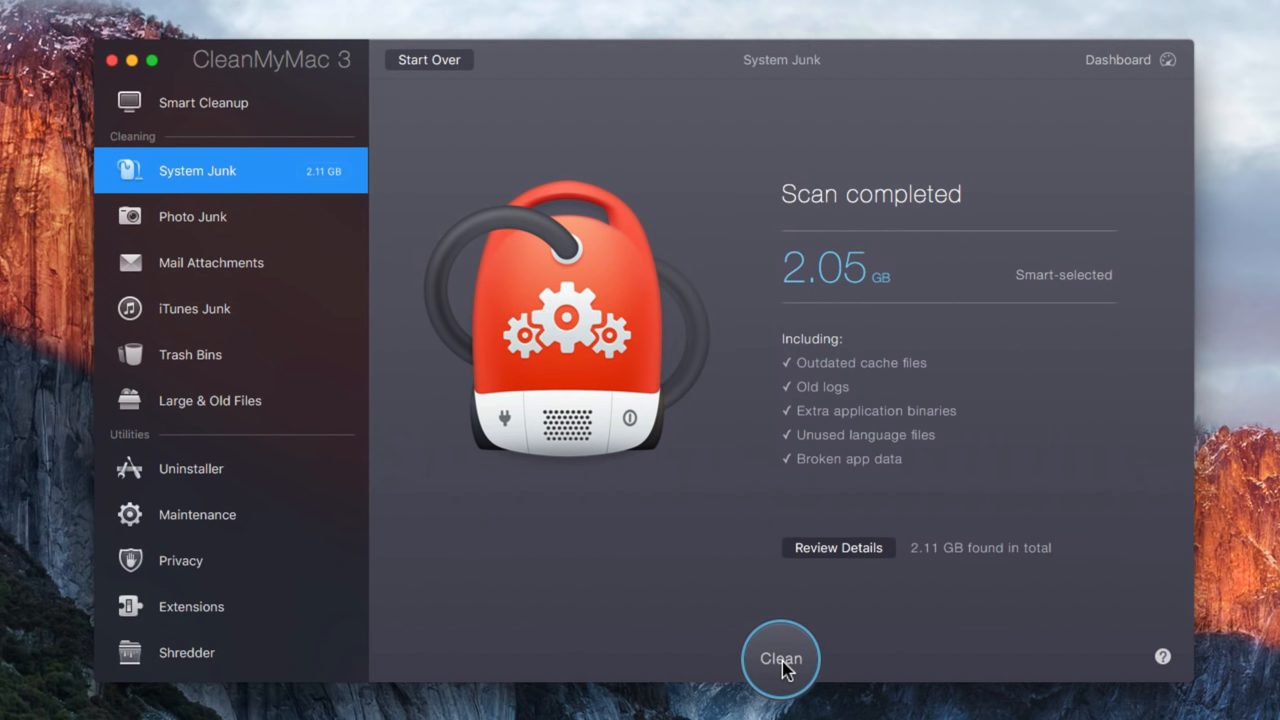
{"action": "left_click", "coordinate": [838, 547]}
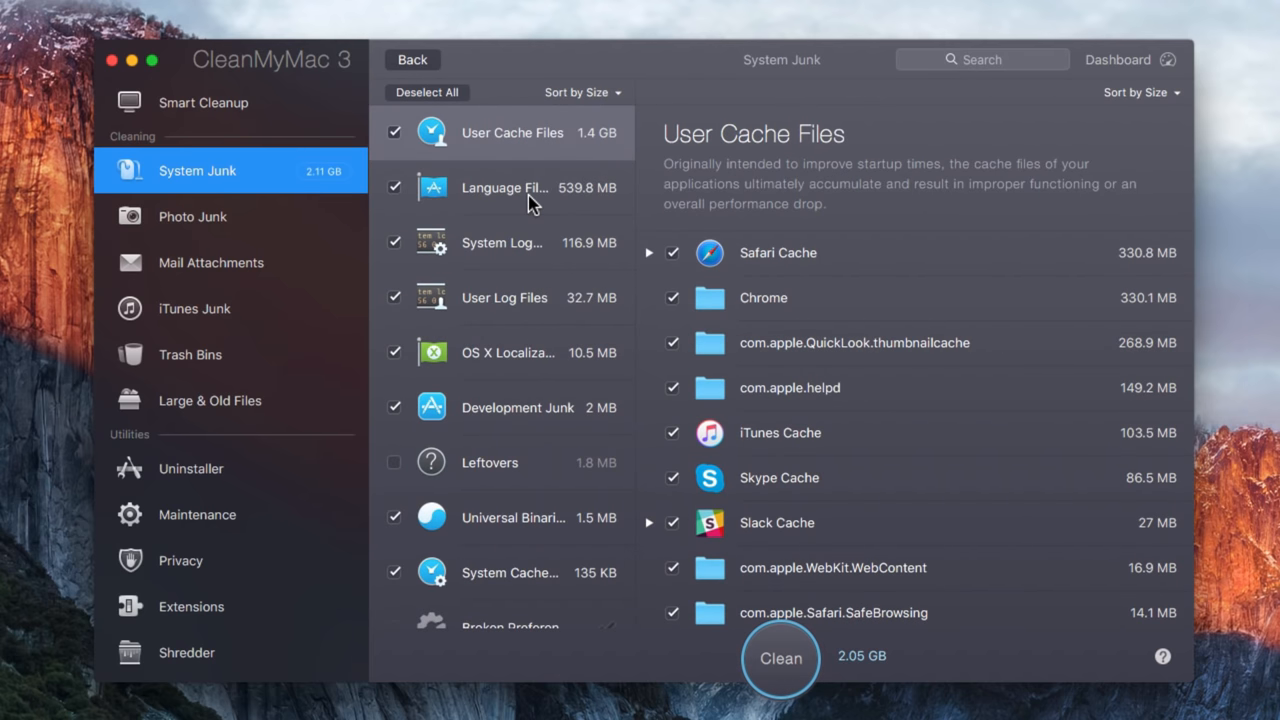
{"action": "left_click", "coordinate": [505, 187]}
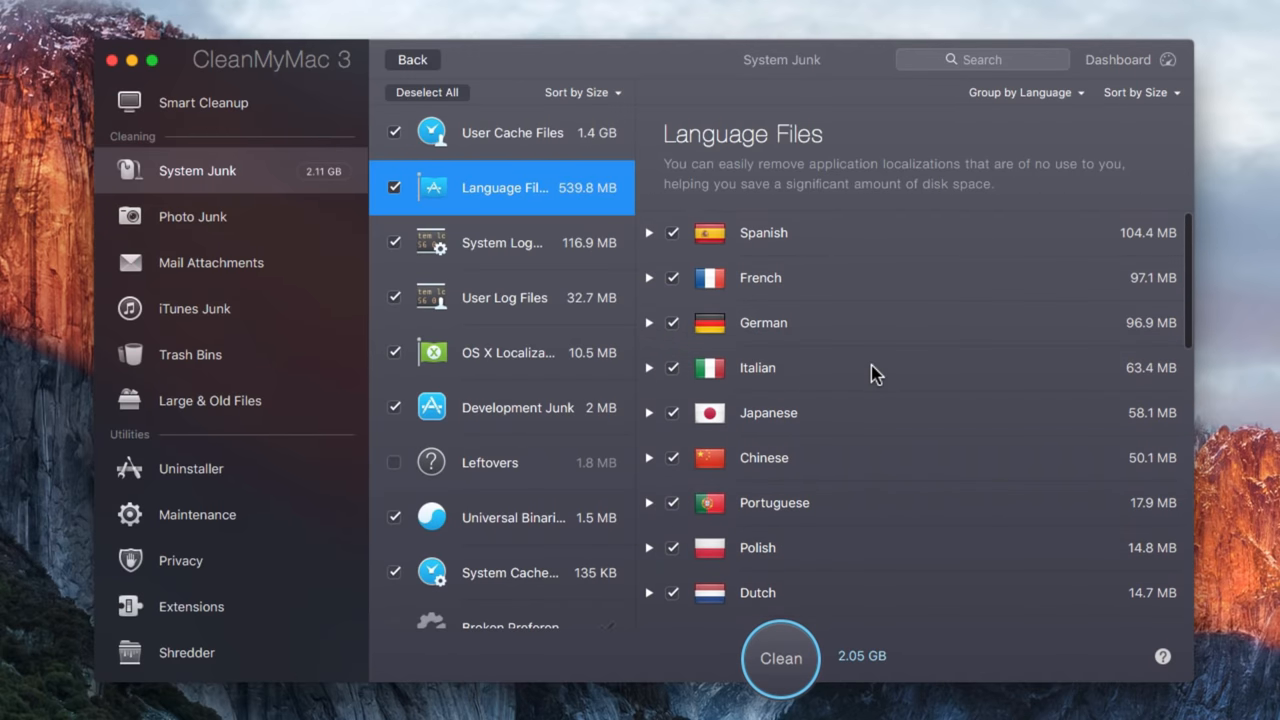
{"action": "mouse_move", "coordinate": [792, 680]}
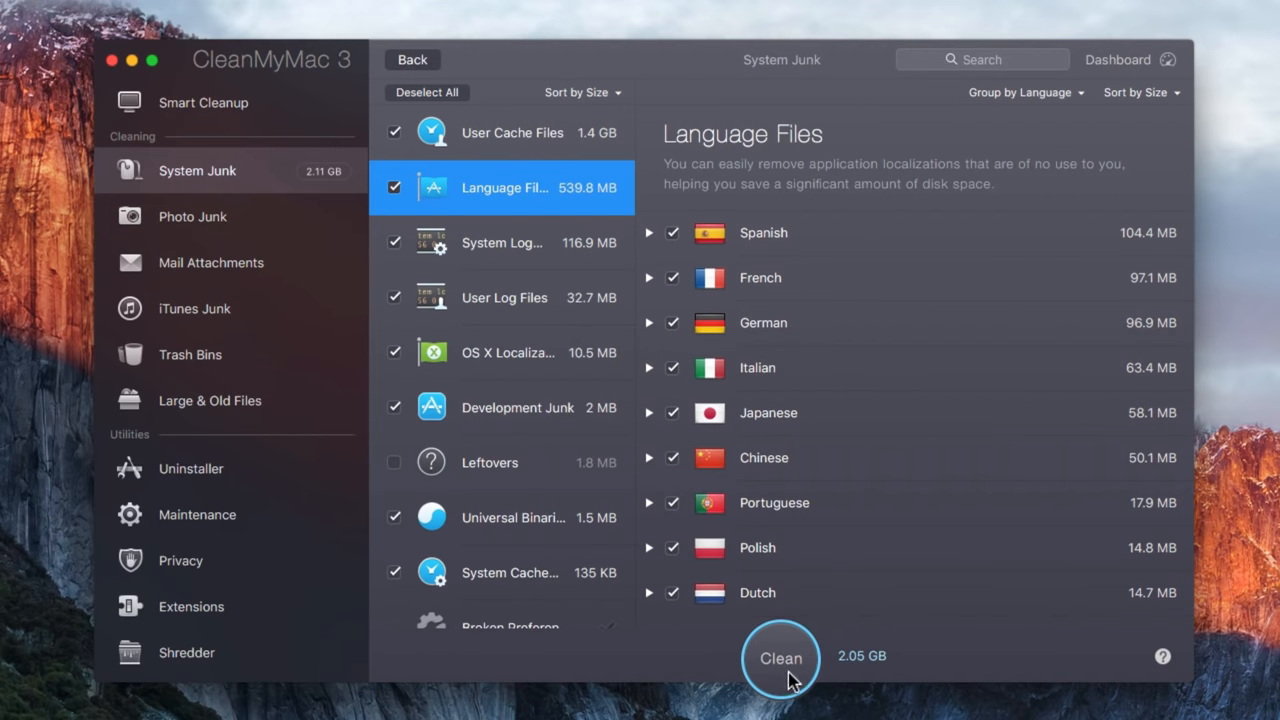
{"action": "left_click", "coordinate": [780, 658]}
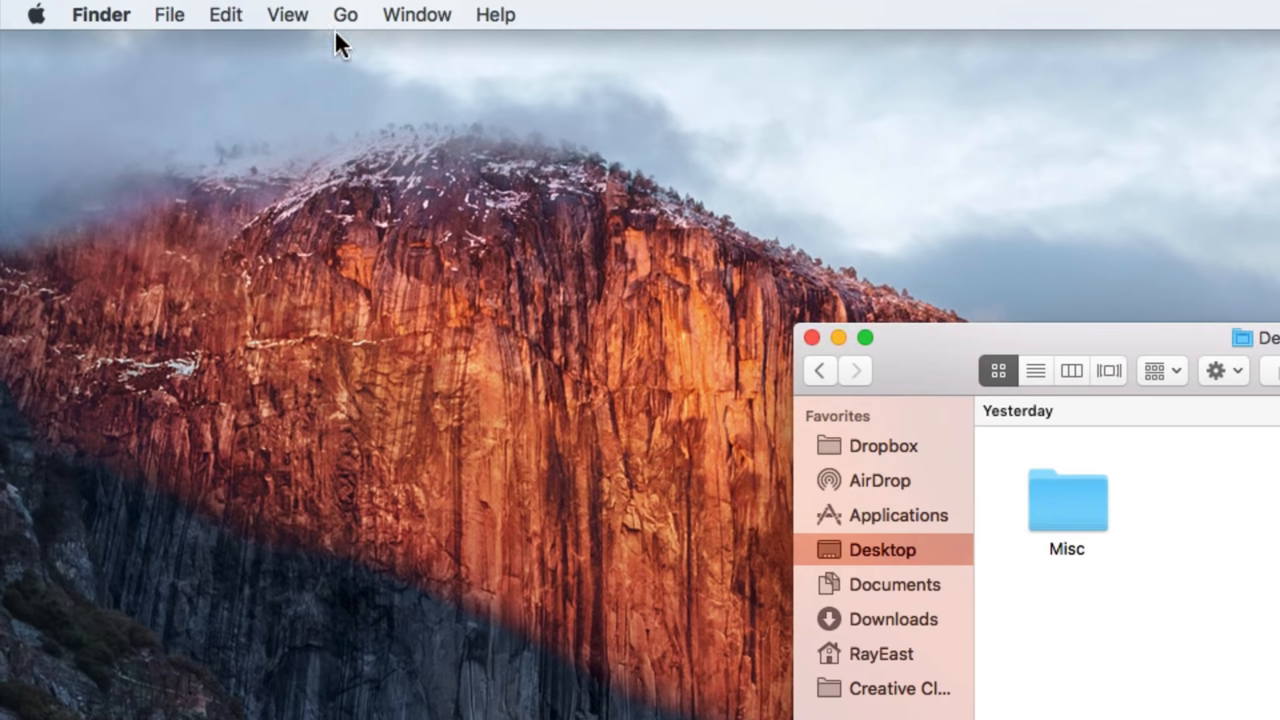
Go to the user Library and show MobileSync > Backup as a dated list
{"action": "left_click", "coordinate": [345, 14]}
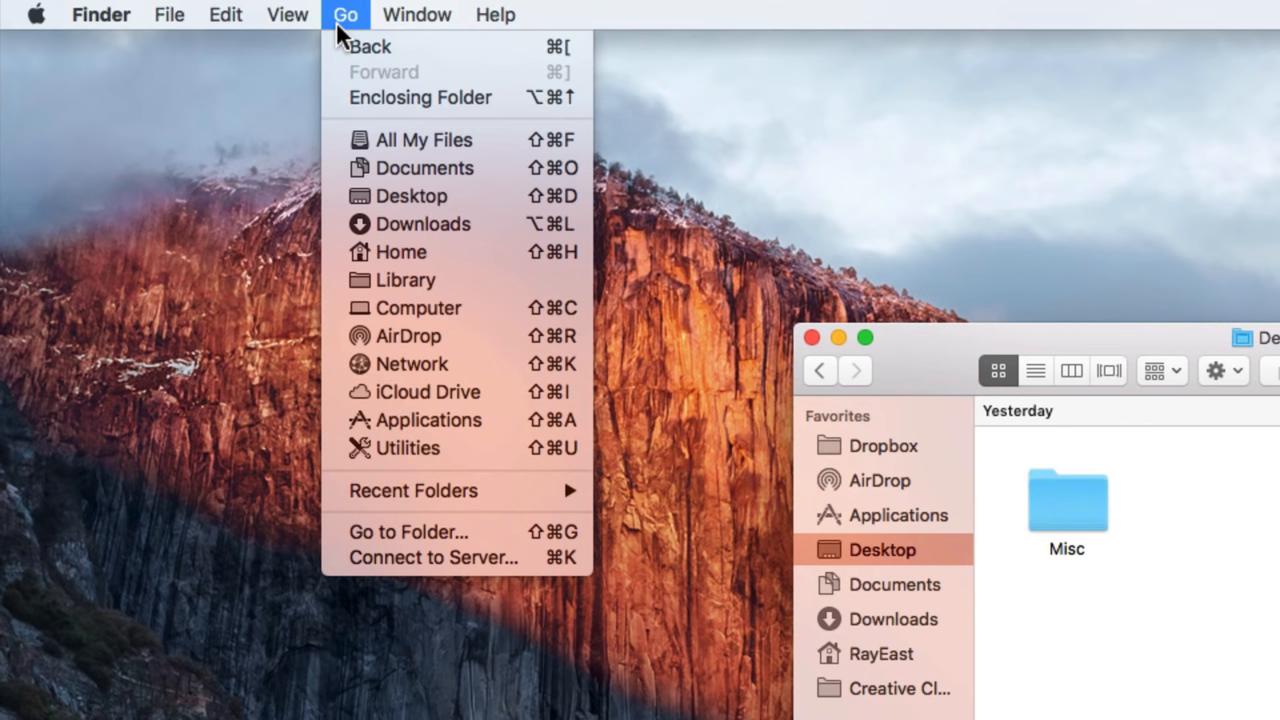
{"action": "mouse_move", "coordinate": [405, 280]}
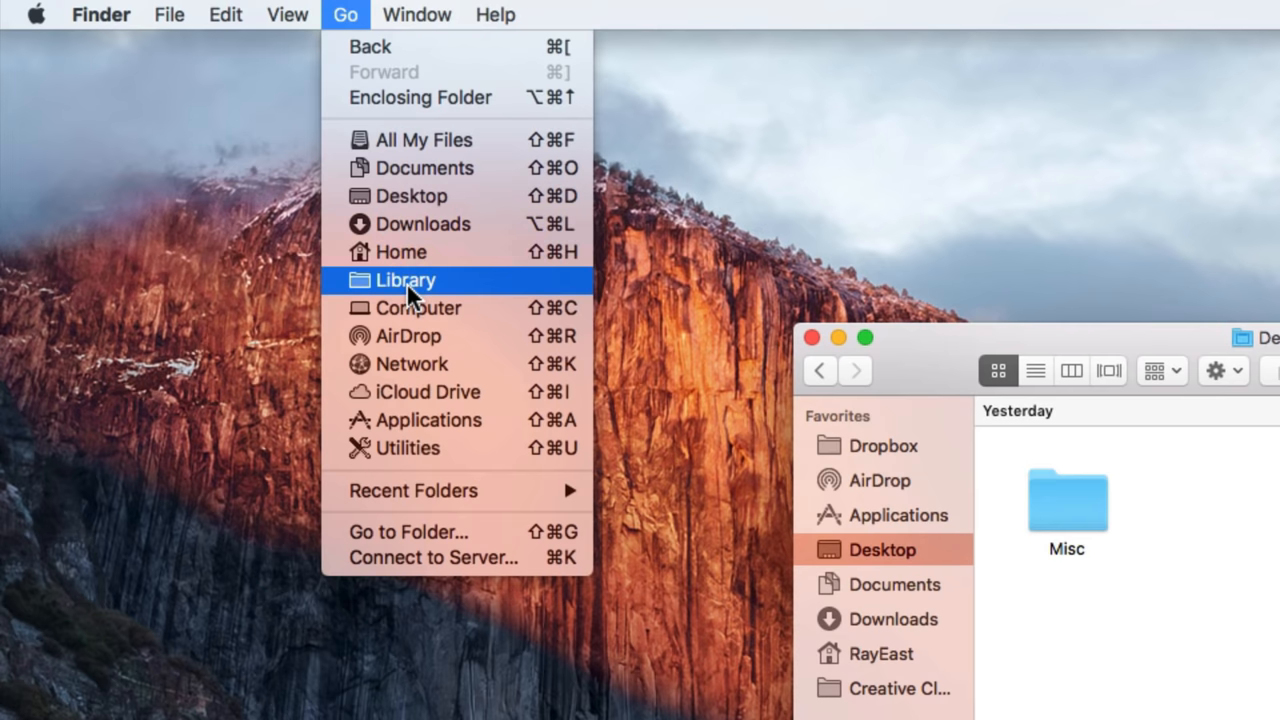
{"action": "left_click", "coordinate": [406, 280]}
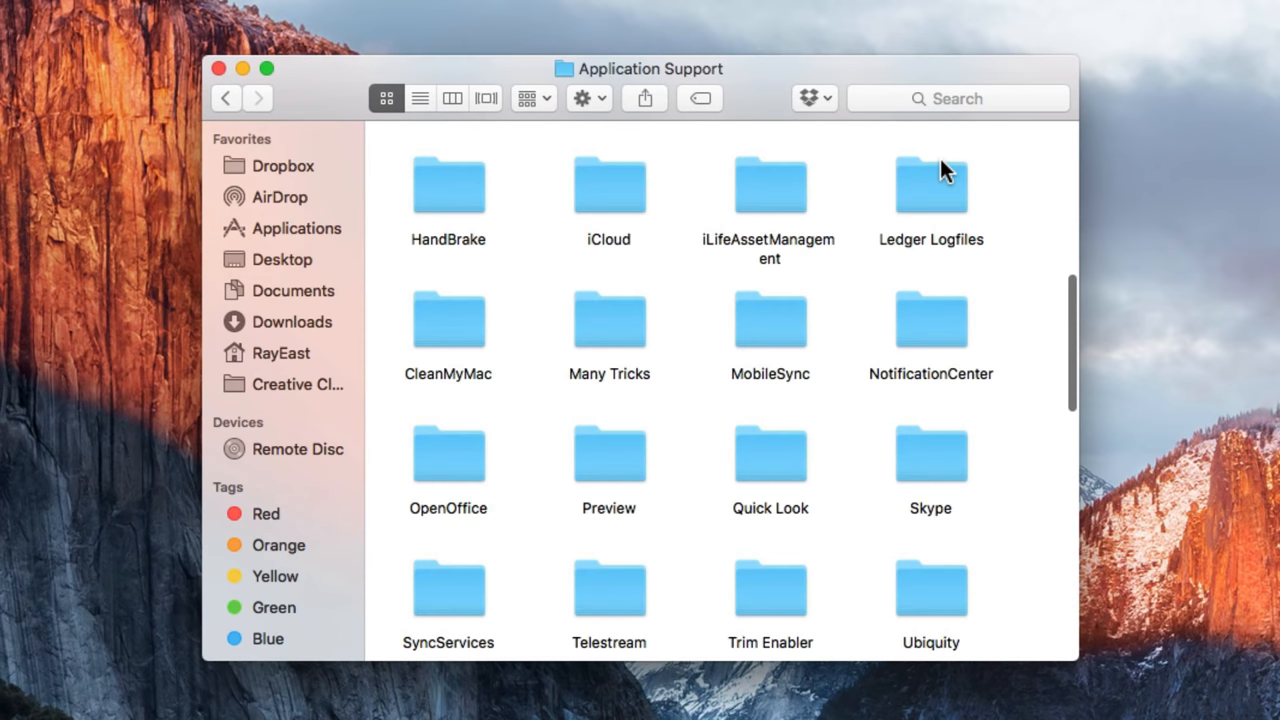
{"action": "left_click", "coordinate": [770, 320]}
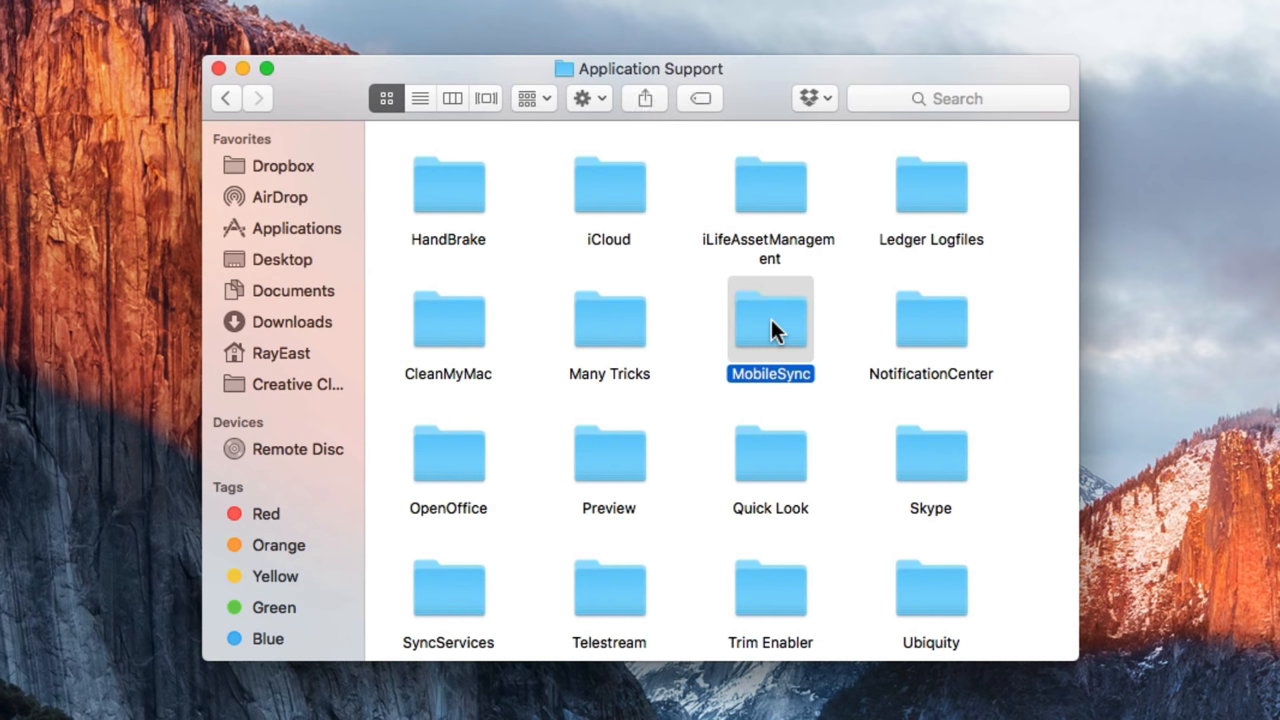
{"action": "double_click", "coordinate": [770, 320]}
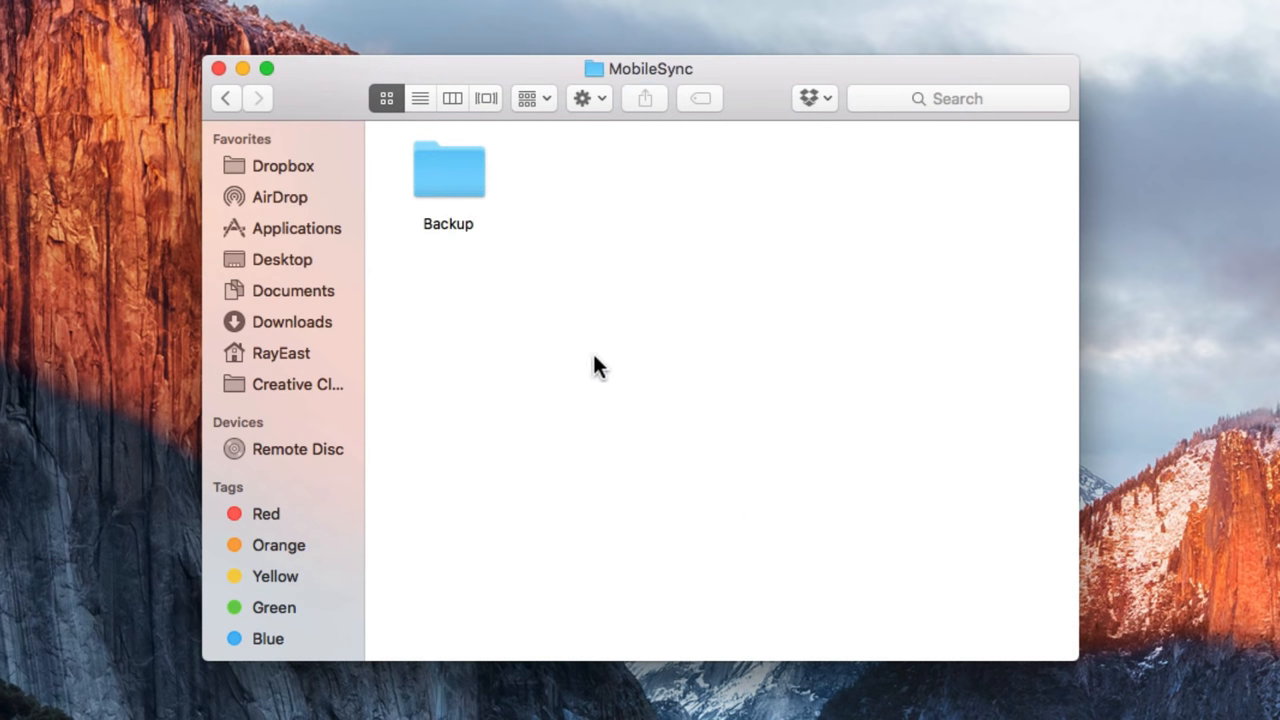
{"action": "double_click", "coordinate": [448, 170]}
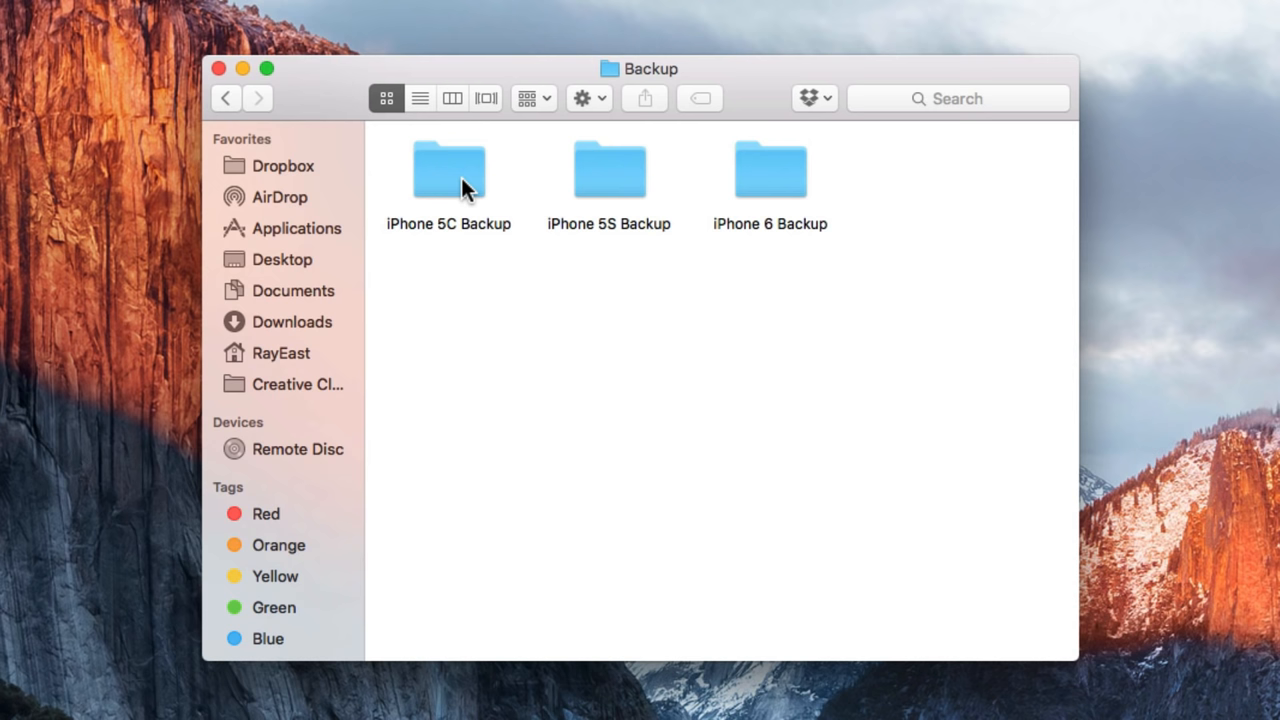
{"action": "left_click", "coordinate": [420, 98]}
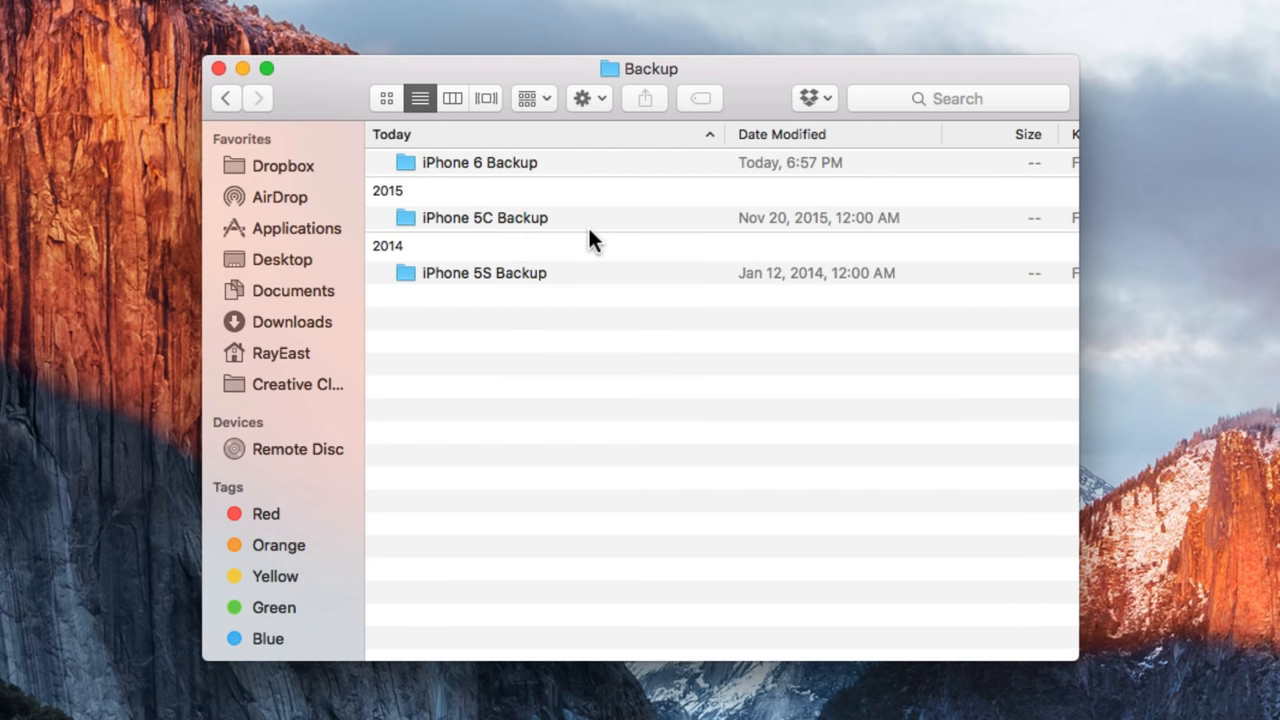
Trash the iPhone 5C and 5S backups, leaving only the iPhone 6 backup
{"action": "left_click", "coordinate": [485, 217]}
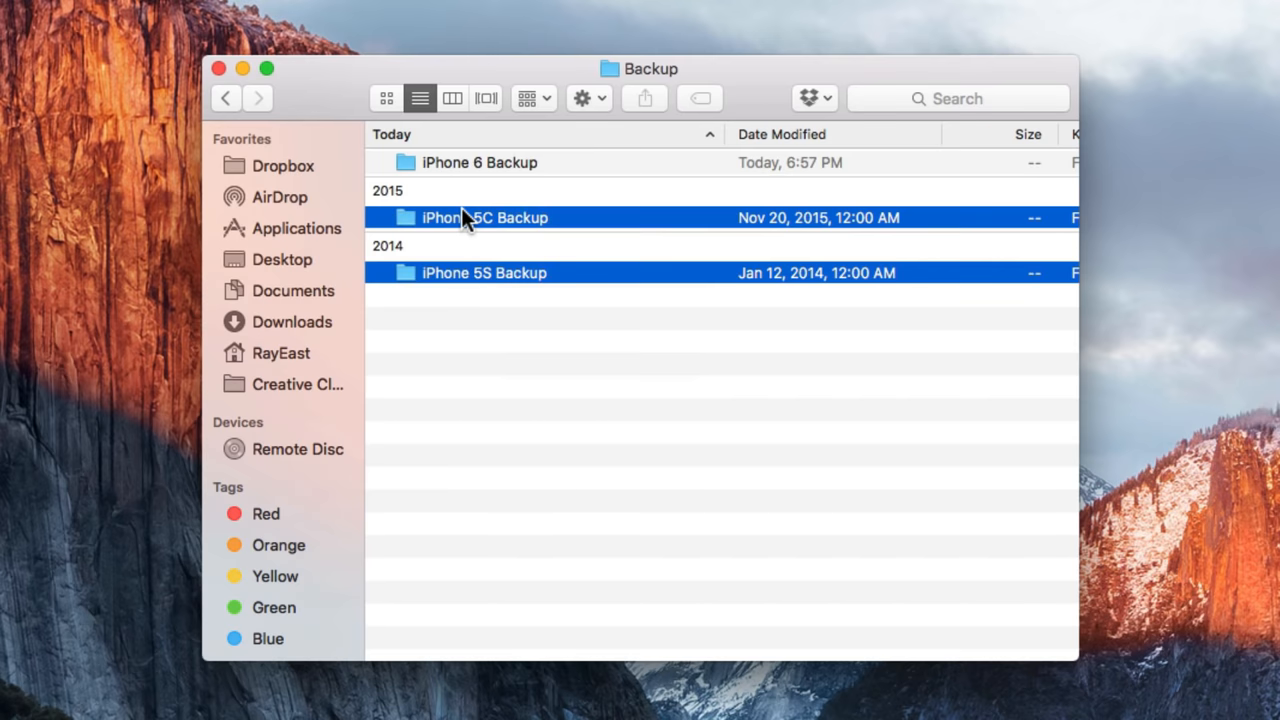
{"action": "right_click", "coordinate": [484, 217]}
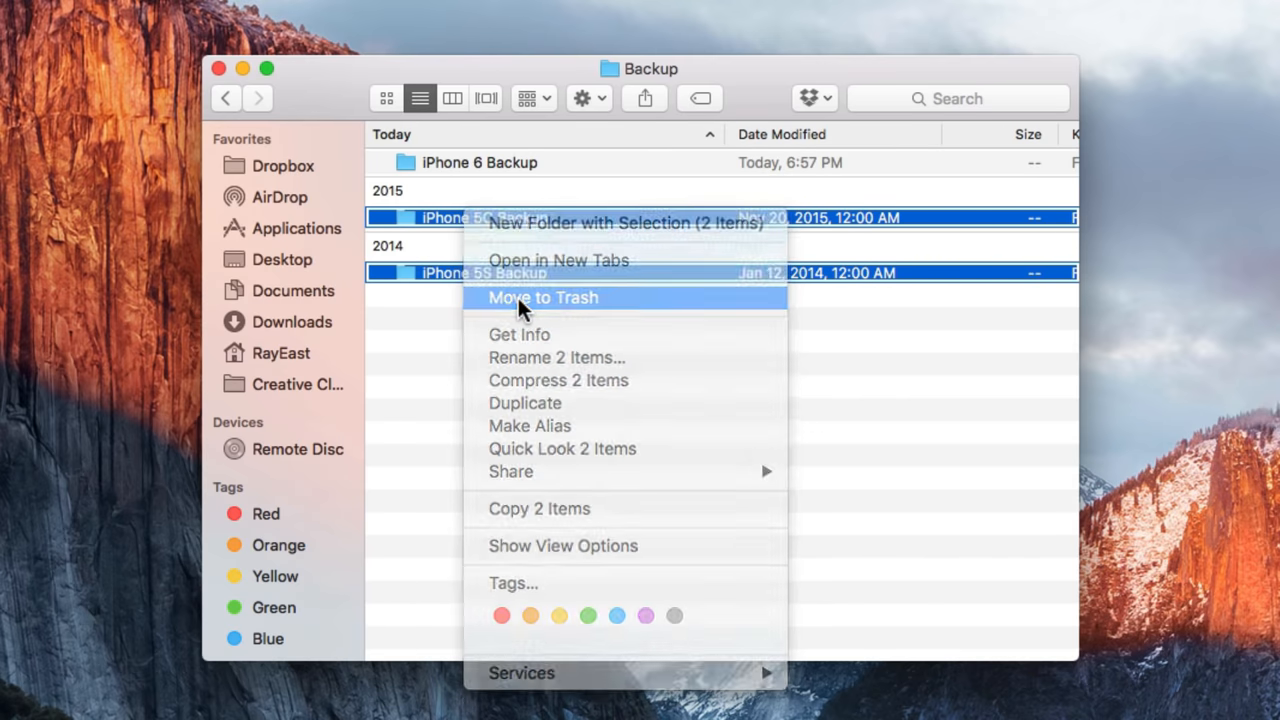
{"action": "left_click", "coordinate": [543, 297]}
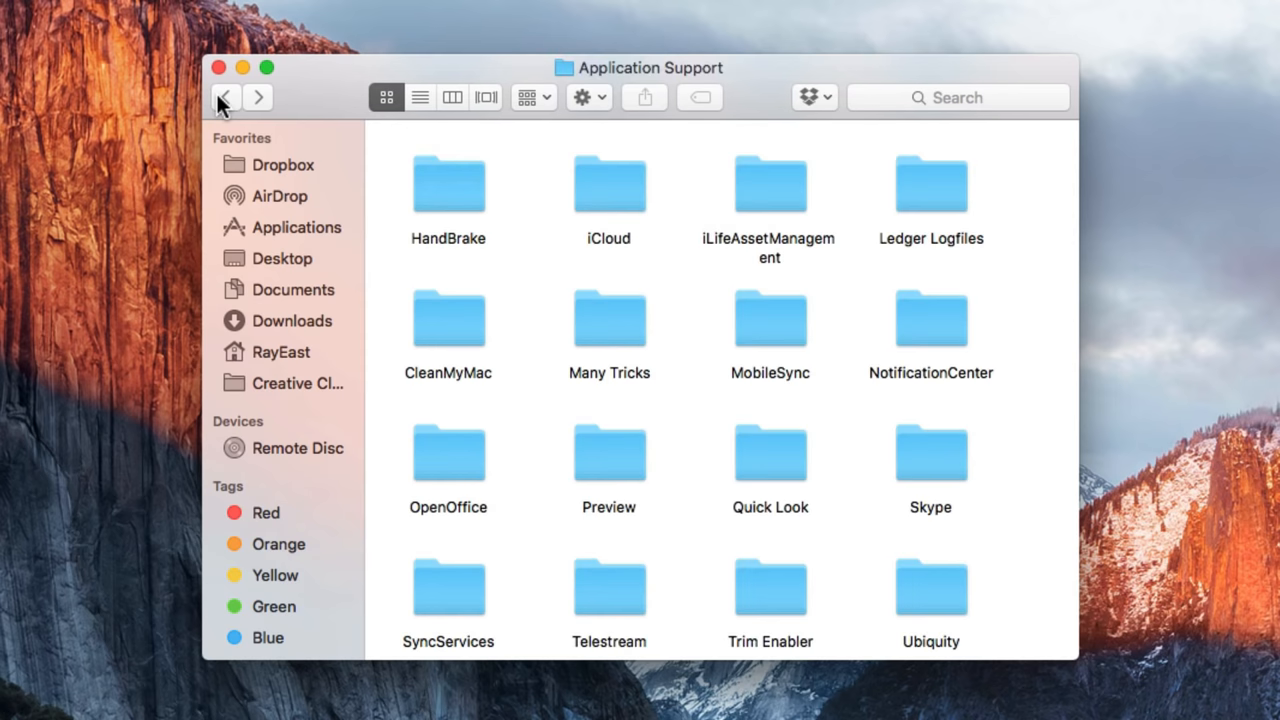
Back in Library, enter Caches and bring up actions to trash its contents
{"action": "left_click", "coordinate": [224, 97]}
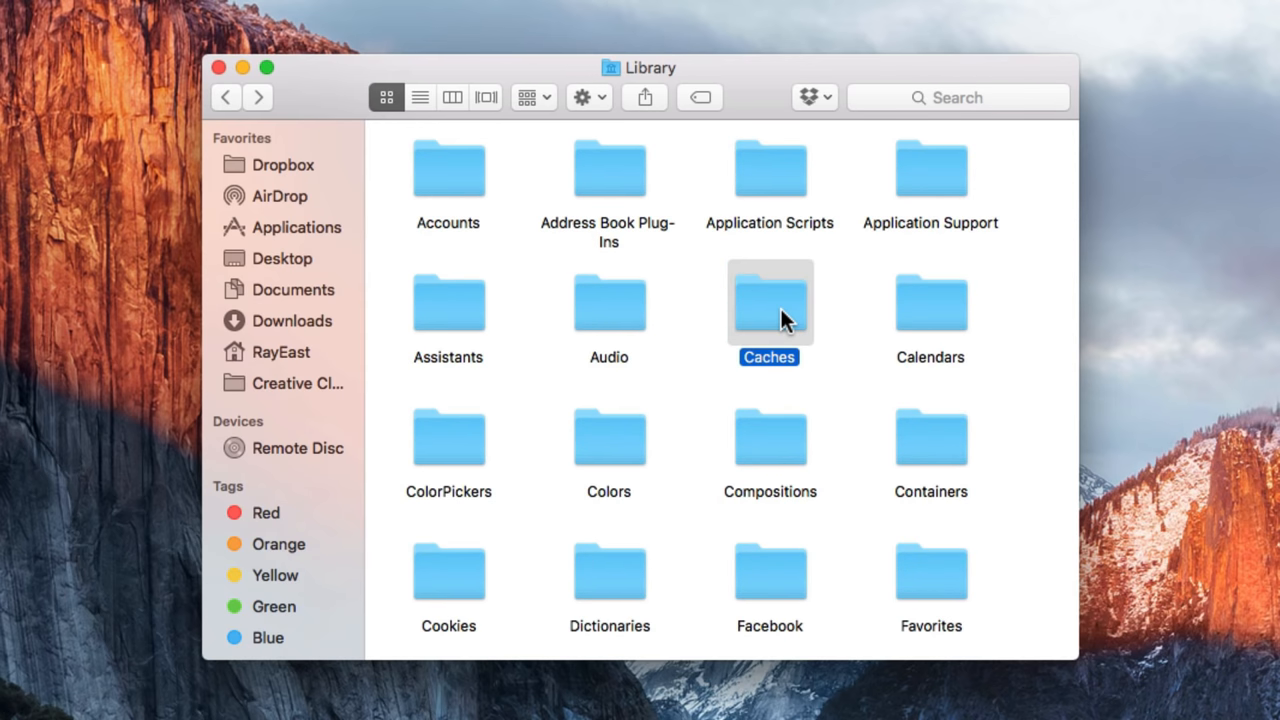
{"action": "double_click", "coordinate": [769, 302]}
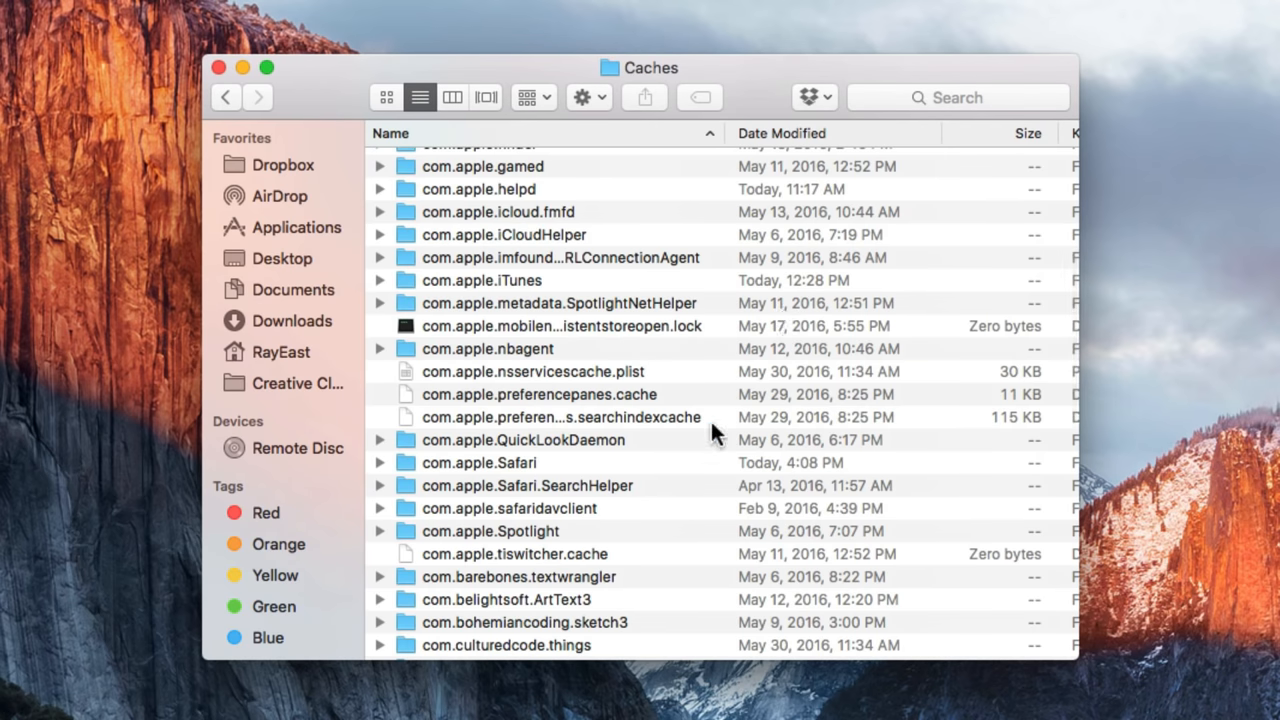
{"action": "right_click", "coordinate": [479, 462]}
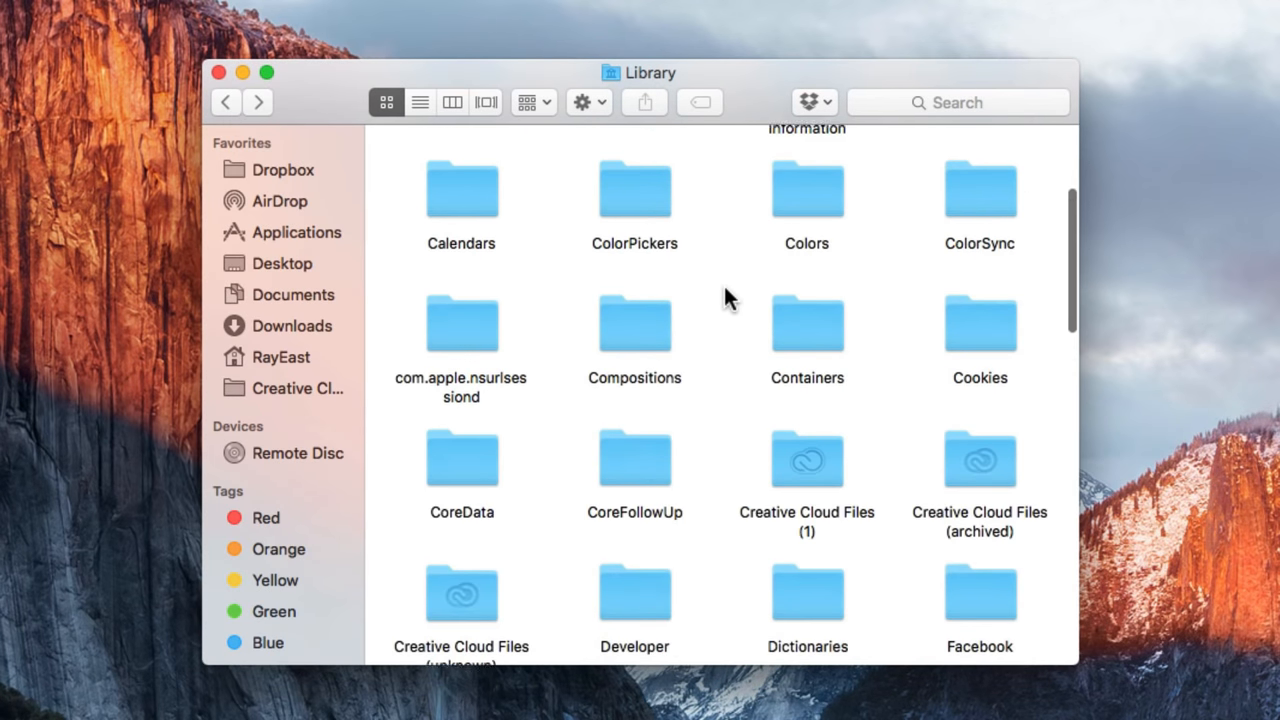
In iTunes > iPad Software Updates, trash the 2.11 GB iPad restore (.ipsw) file
{"action": "scroll", "scroll_direction": "down", "scroll_amount": 3}
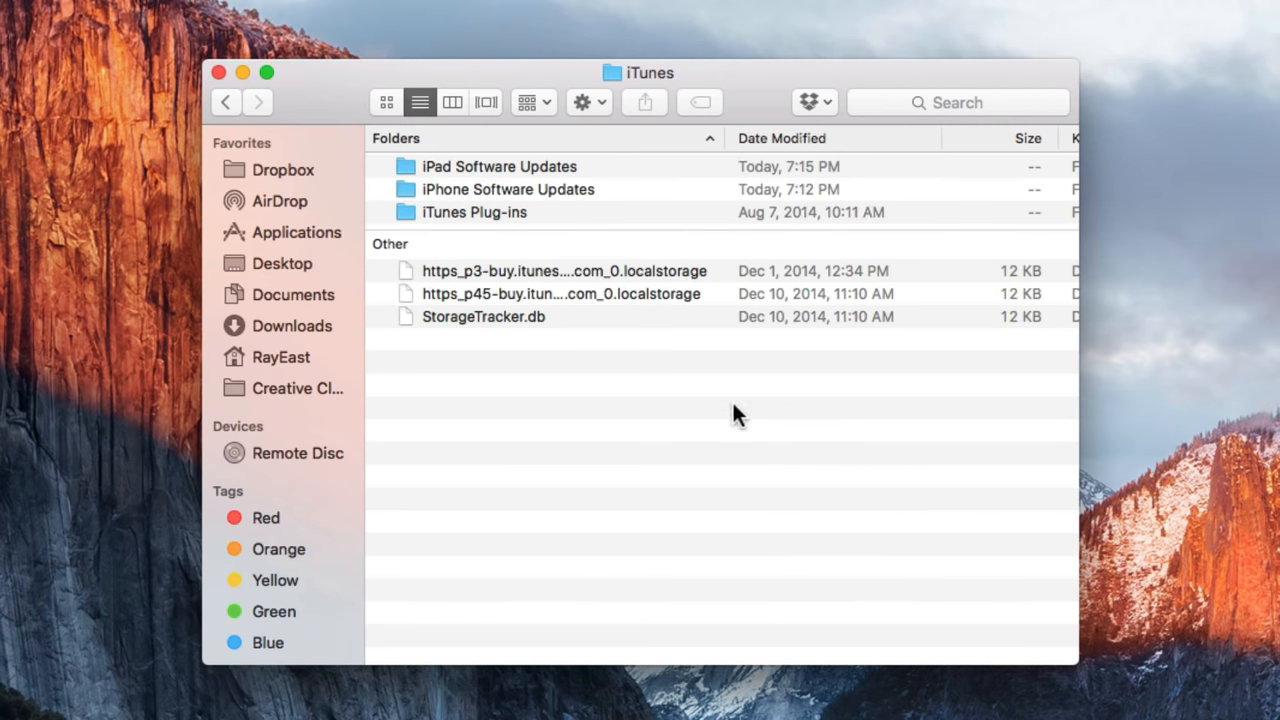
{"action": "mouse_move", "coordinate": [668, 195]}
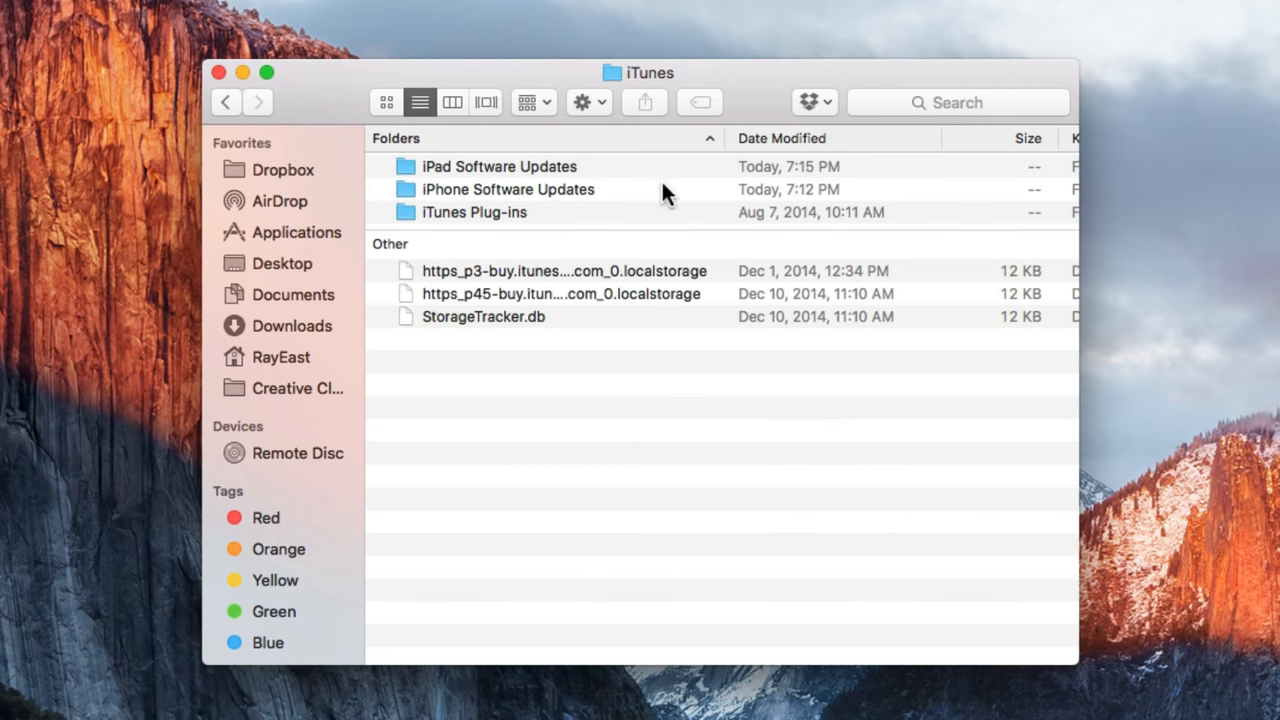
{"action": "mouse_move", "coordinate": [642, 205]}
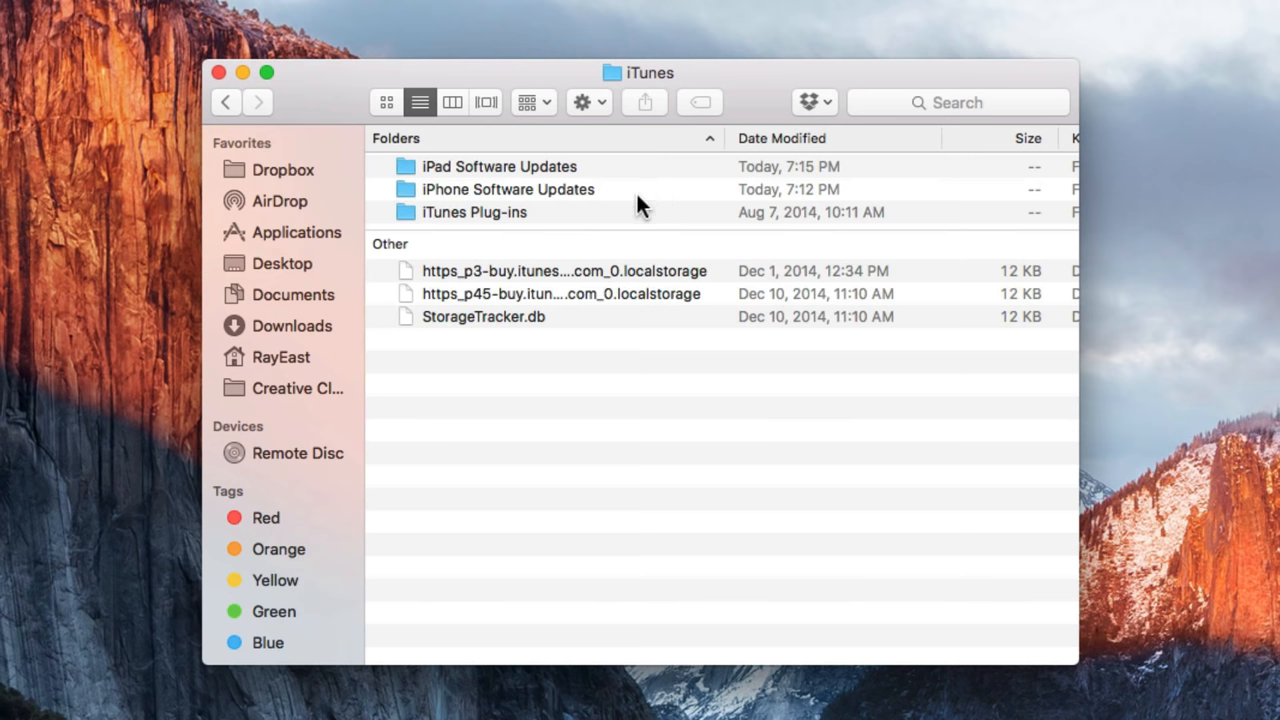
{"action": "double_click", "coordinate": [499, 166]}
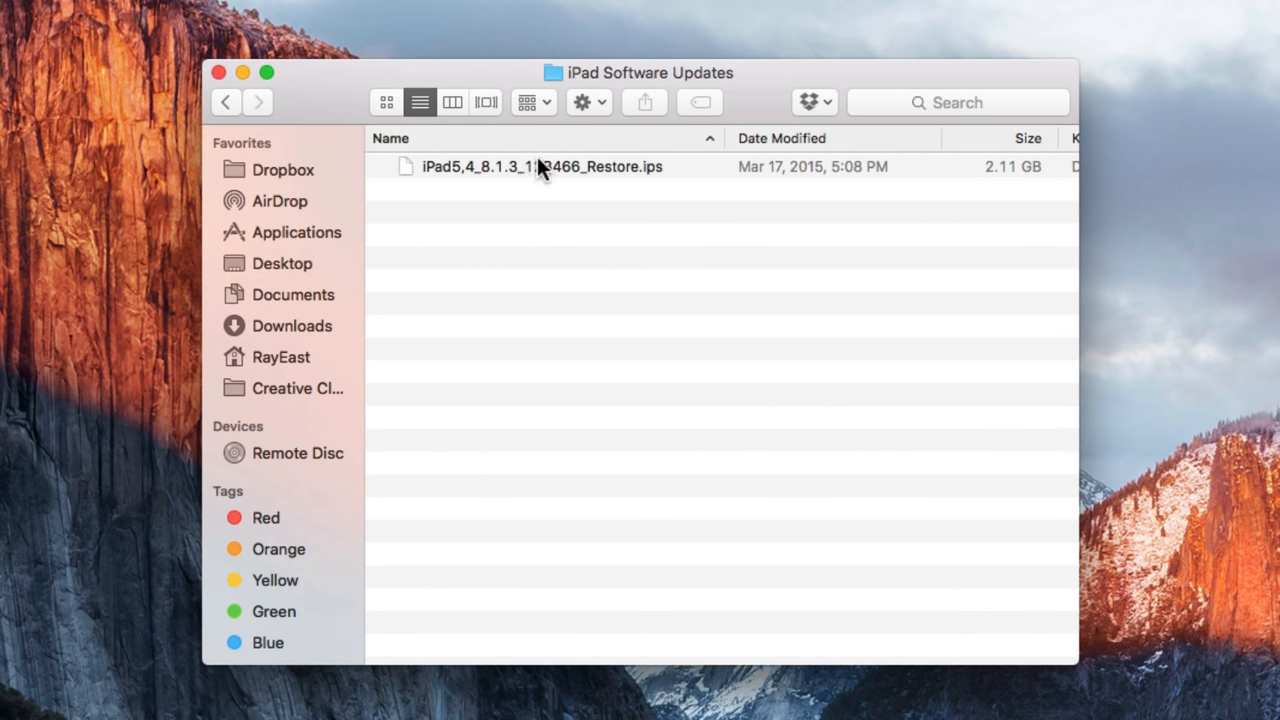
{"action": "right_click", "coordinate": [542, 166]}
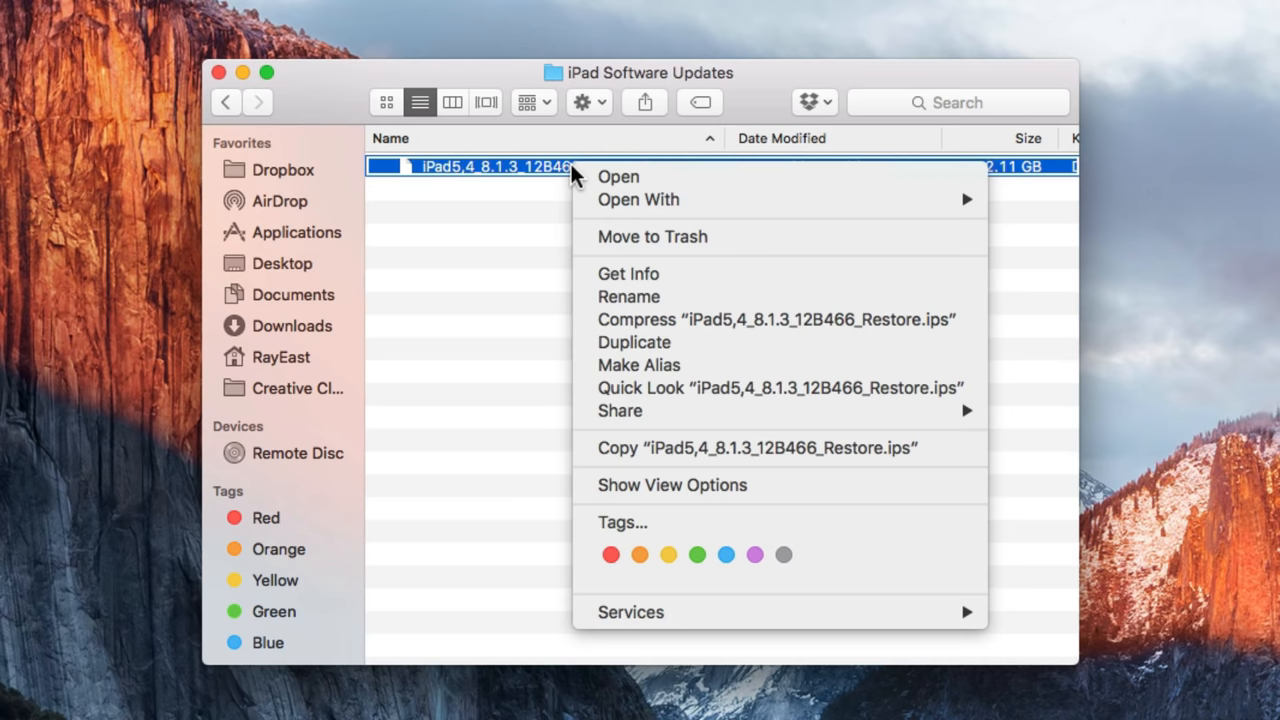
{"action": "mouse_move", "coordinate": [652, 237]}
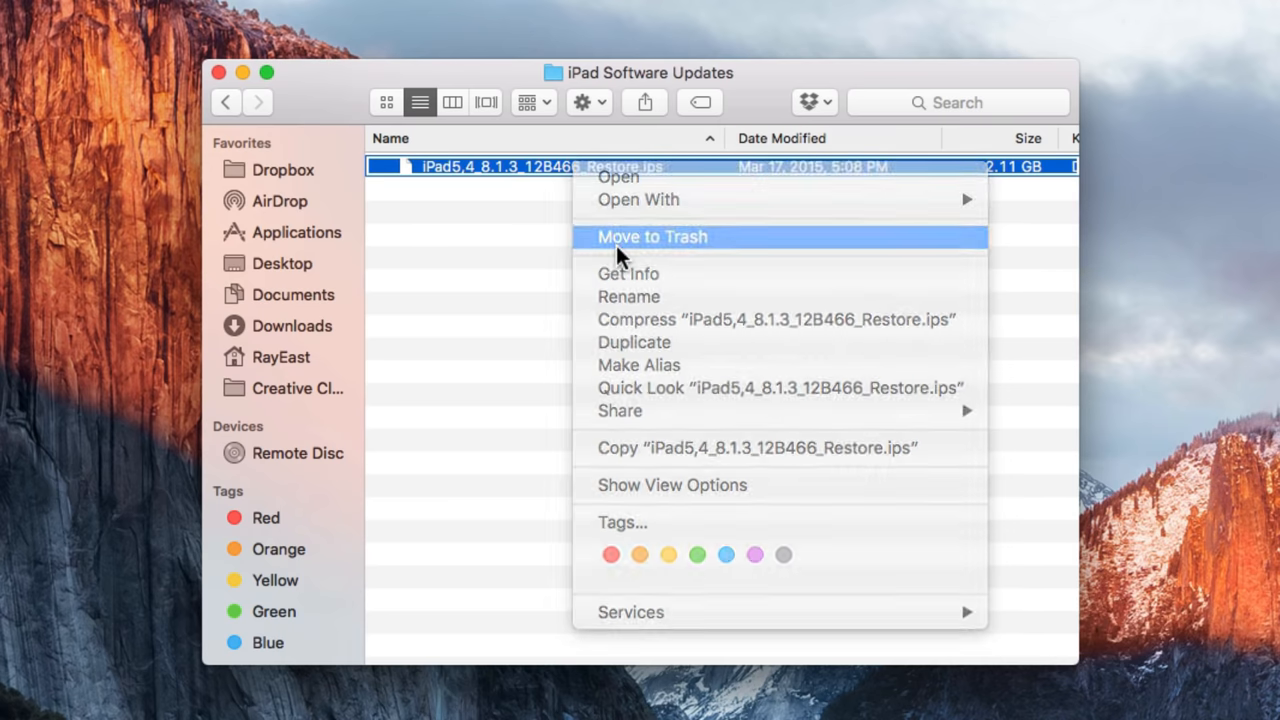
{"action": "left_click", "coordinate": [652, 237]}
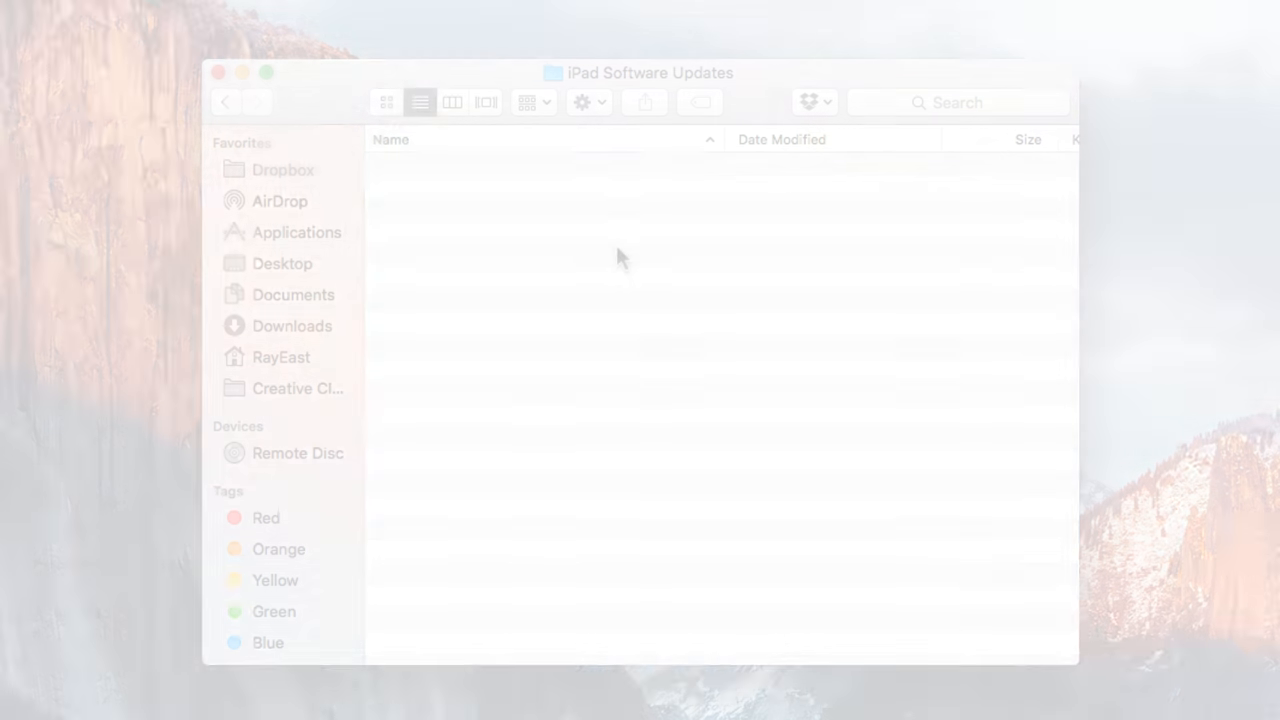
Close the Finder window and show the Dock Trash's Empty Trash option
{"action": "left_click", "coordinate": [218, 72]}
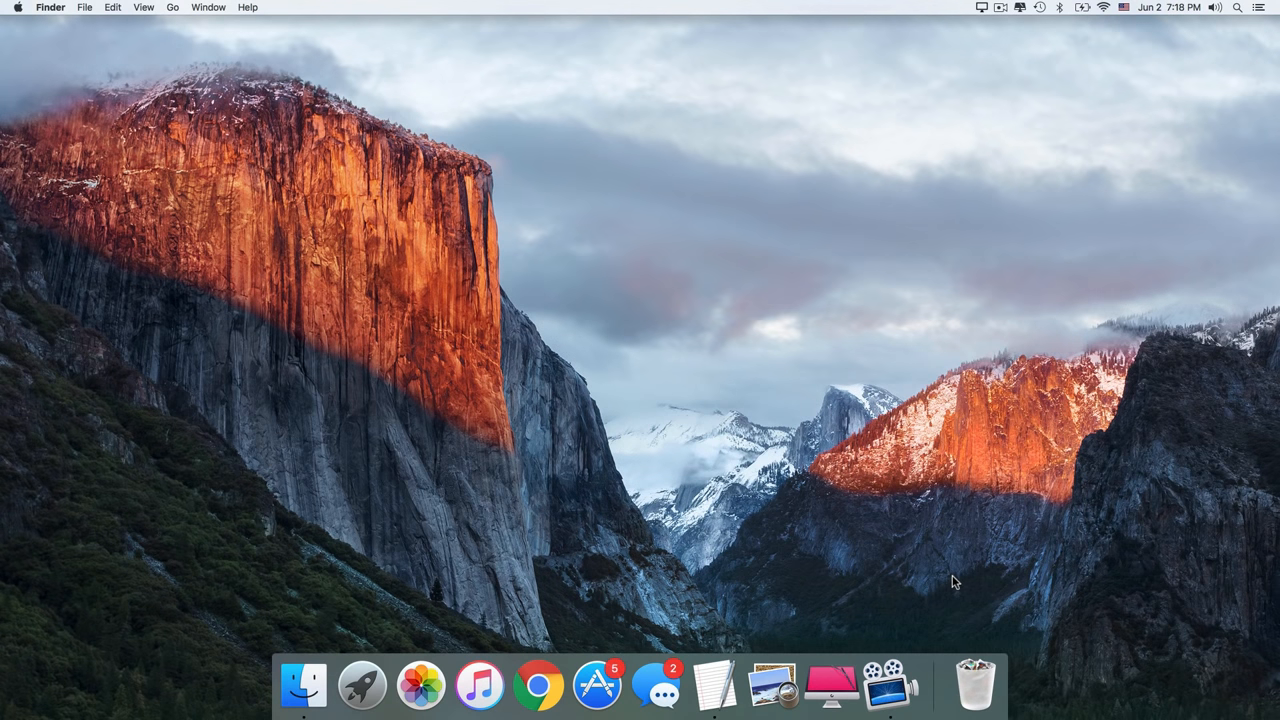
{"action": "mouse_move", "coordinate": [988, 617]}
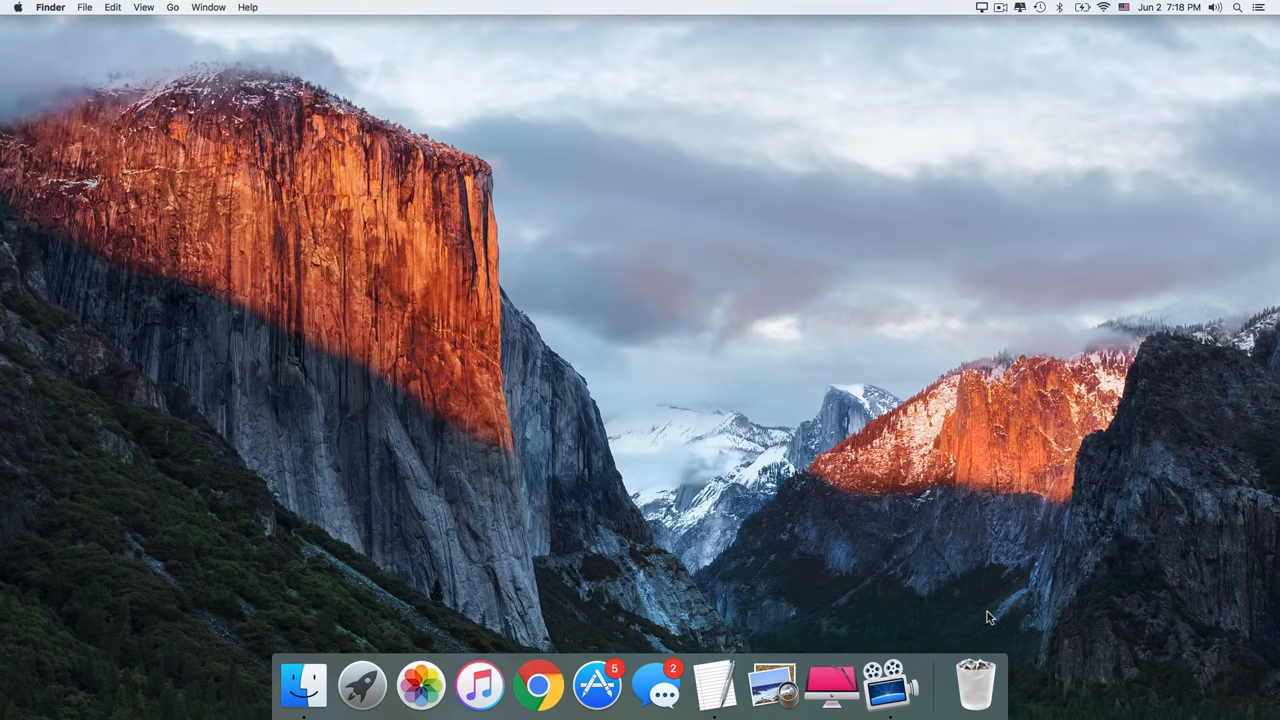
{"action": "right_click", "coordinate": [975, 685]}
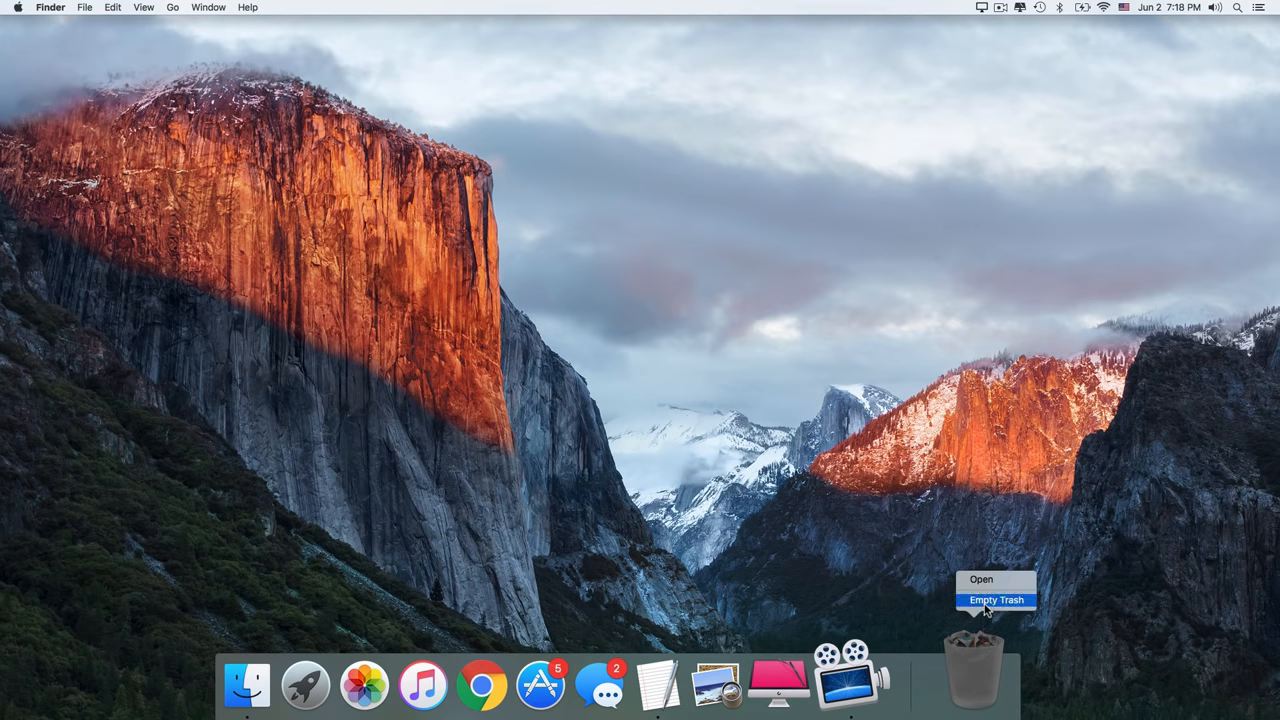